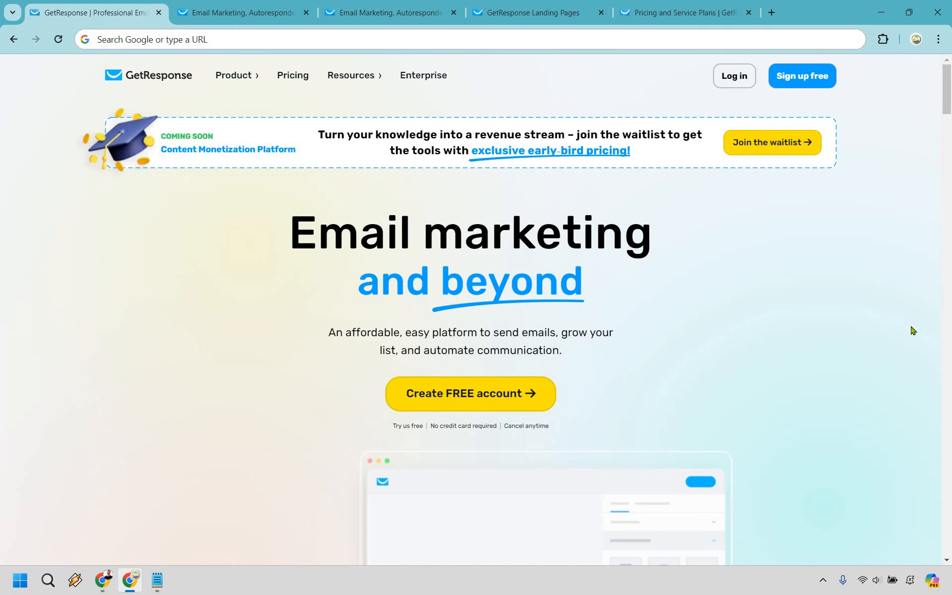
# Switch to the Autoresponders browser tab showing Manage autoresponders for the GetResponse Tutorial list
pyautogui.click(242, 12)
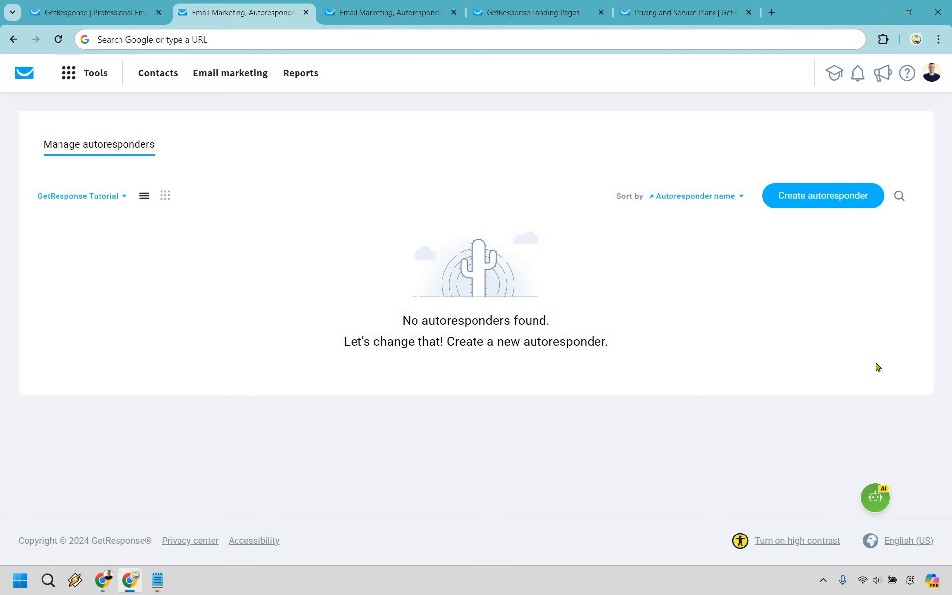
pyautogui.moveTo(373, 316)
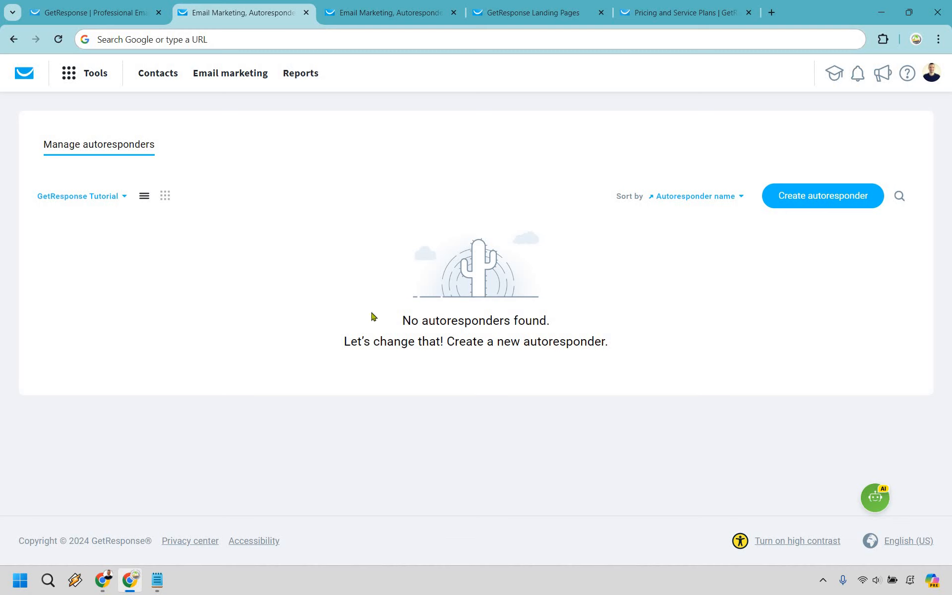
pyautogui.moveTo(159, 279)
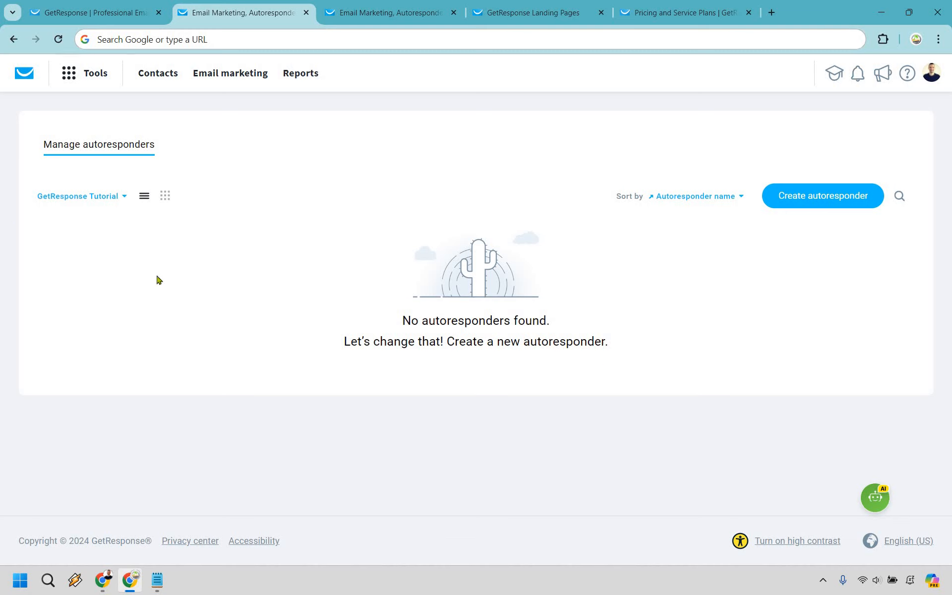
pyautogui.moveTo(663, 375)
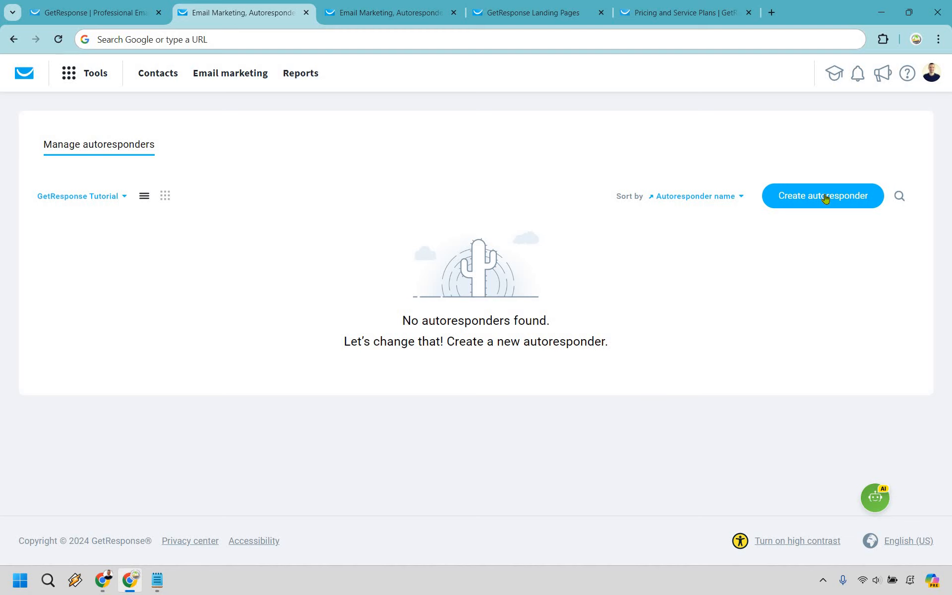
# Start a new autoresponder and choose to build it By myself, without AI
pyautogui.click(822, 195)
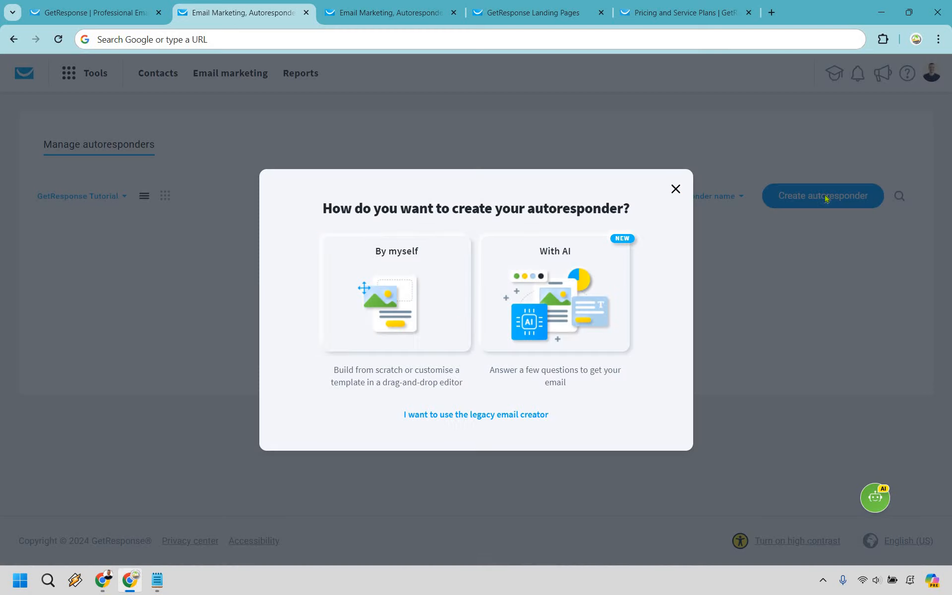
pyautogui.moveTo(553, 283)
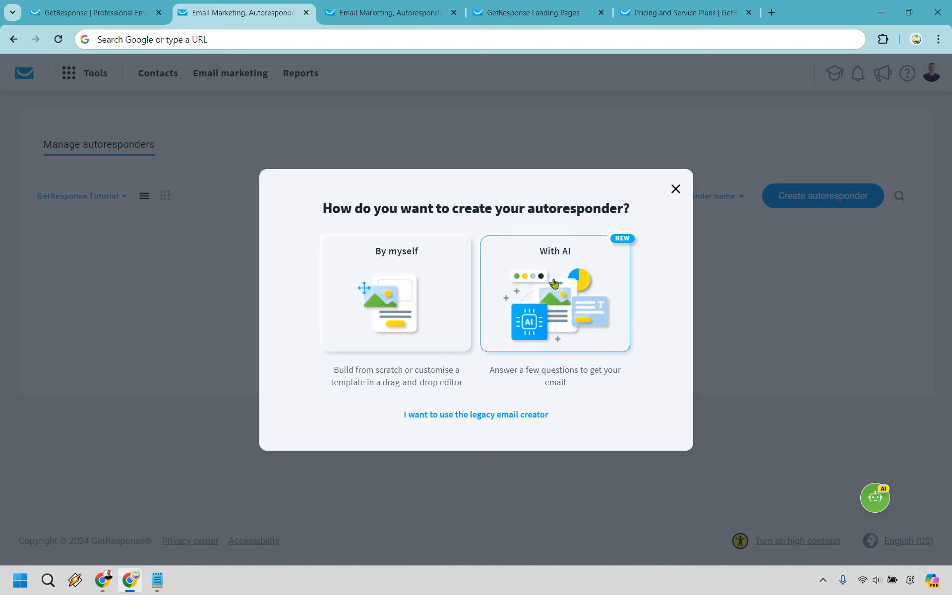
pyautogui.moveTo(416, 282)
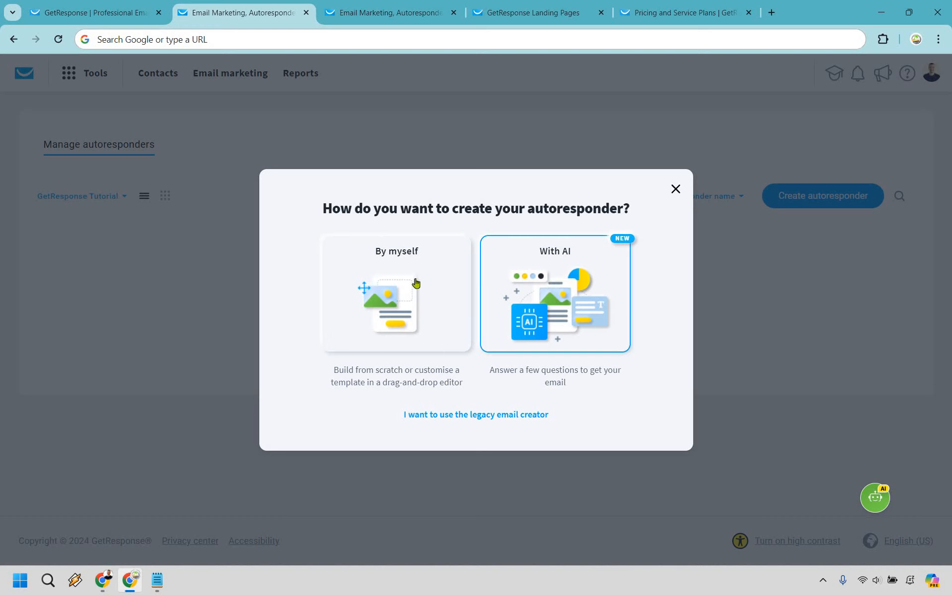
pyautogui.moveTo(399, 286)
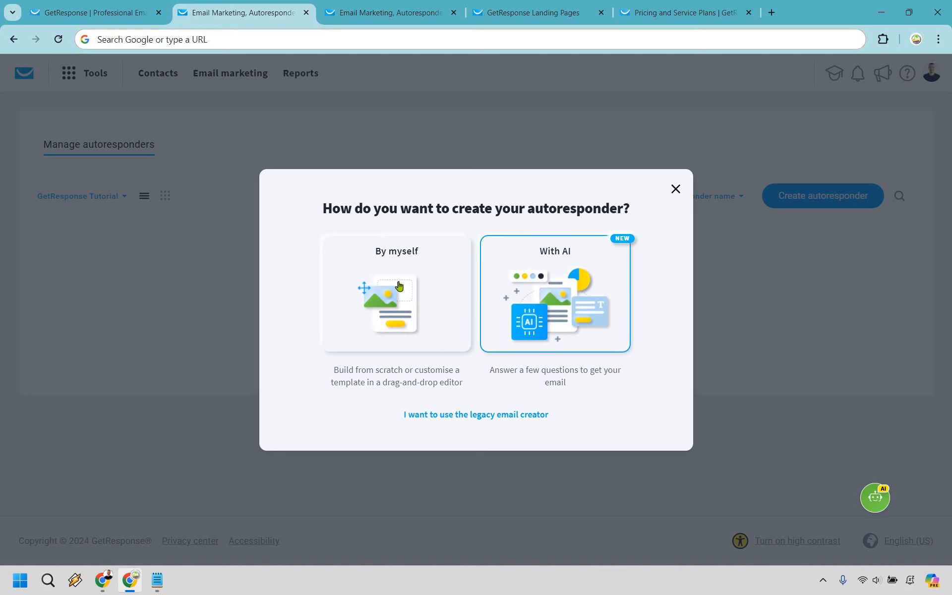
pyautogui.click(396, 292)
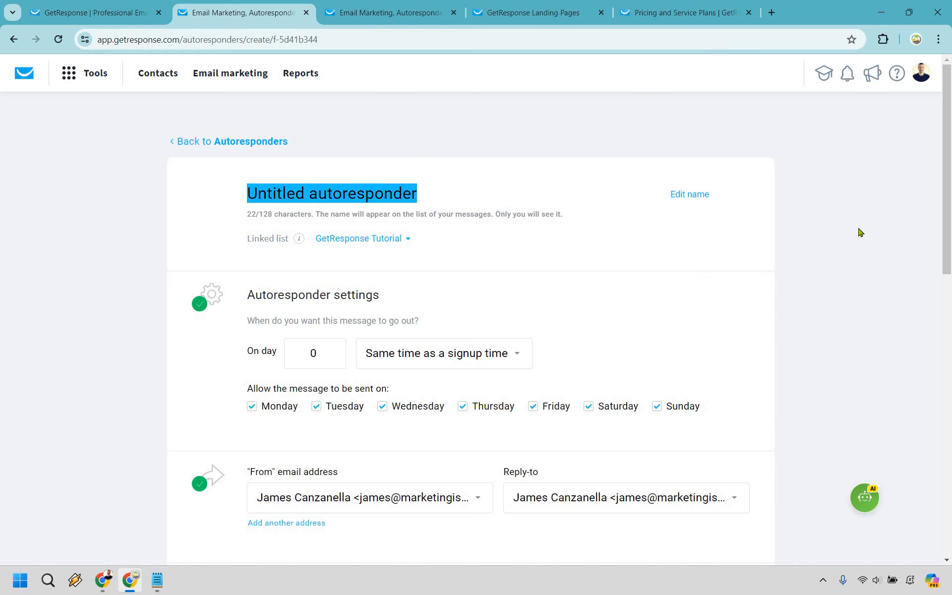
# Name the autoresponder 'Click Here To Access What You Requested.' and keep day-0 sending at signup time
pyautogui.write('Click Here To Access What You Requested.')
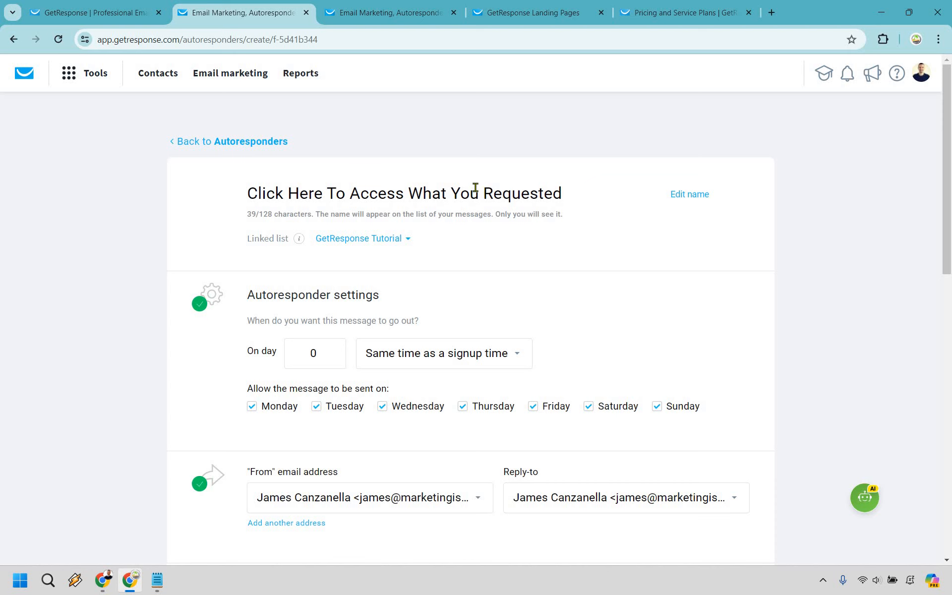
pyautogui.scroll(-3)
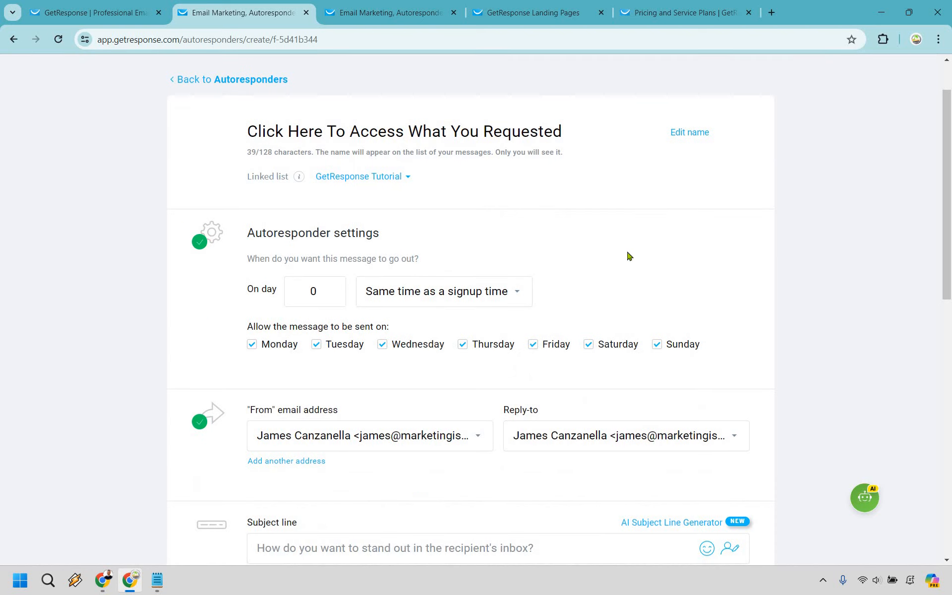
pyautogui.moveTo(502, 294)
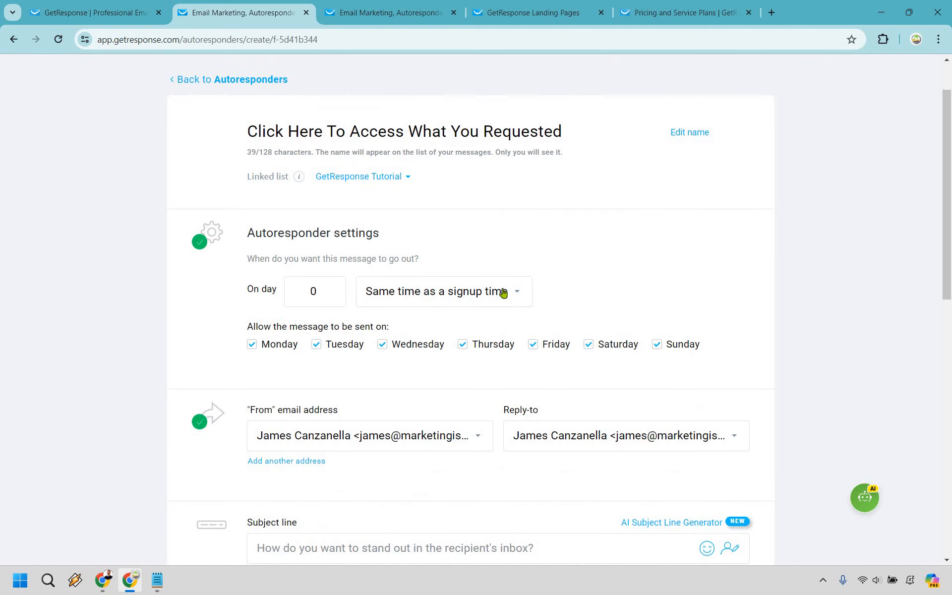
pyautogui.click(442, 291)
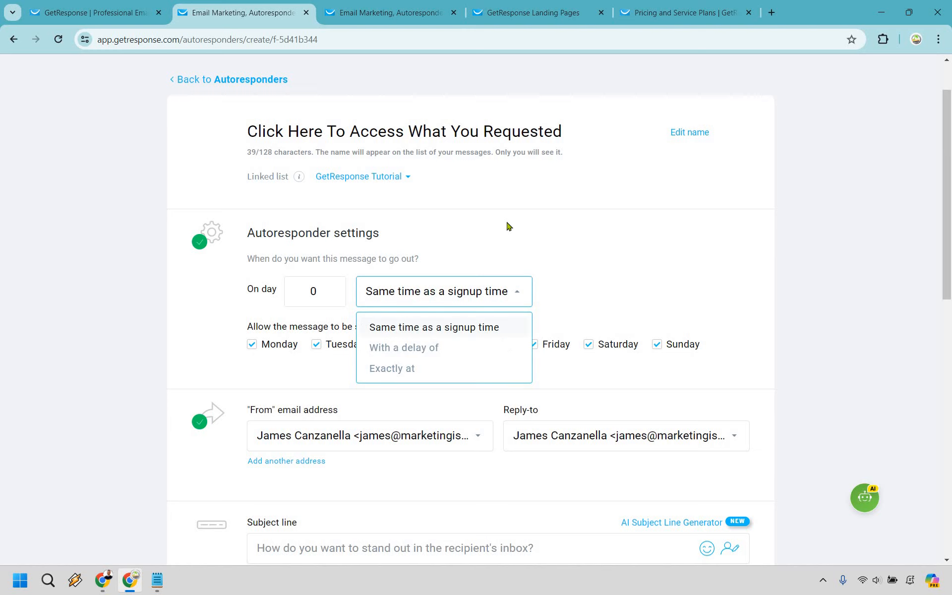
pyautogui.click(433, 326)
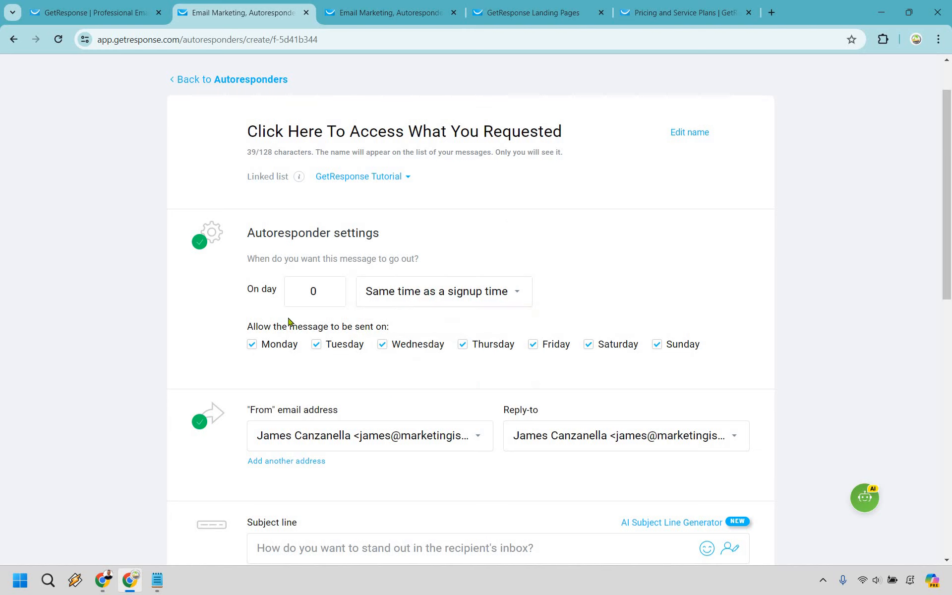
pyautogui.moveTo(869, 296)
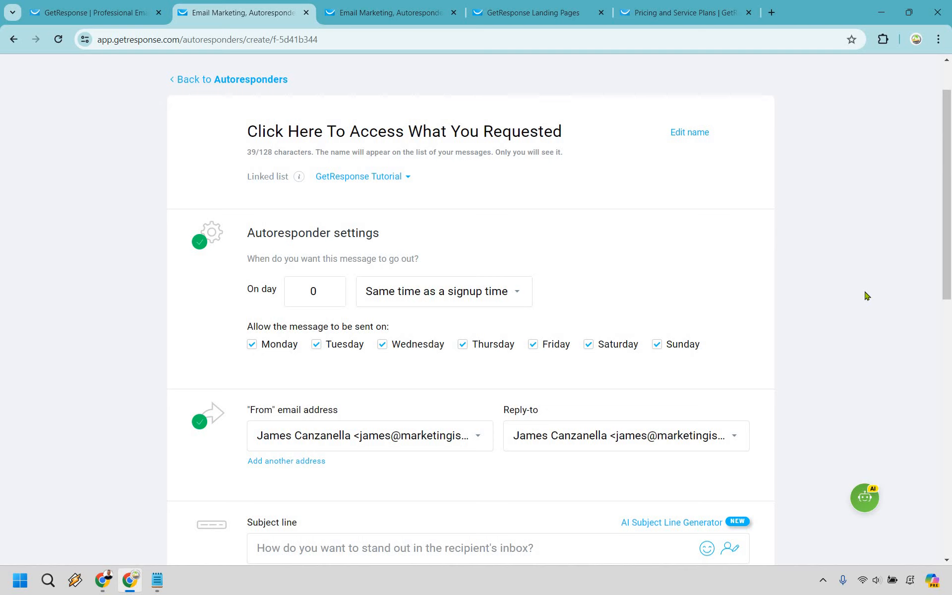
pyautogui.moveTo(868, 281)
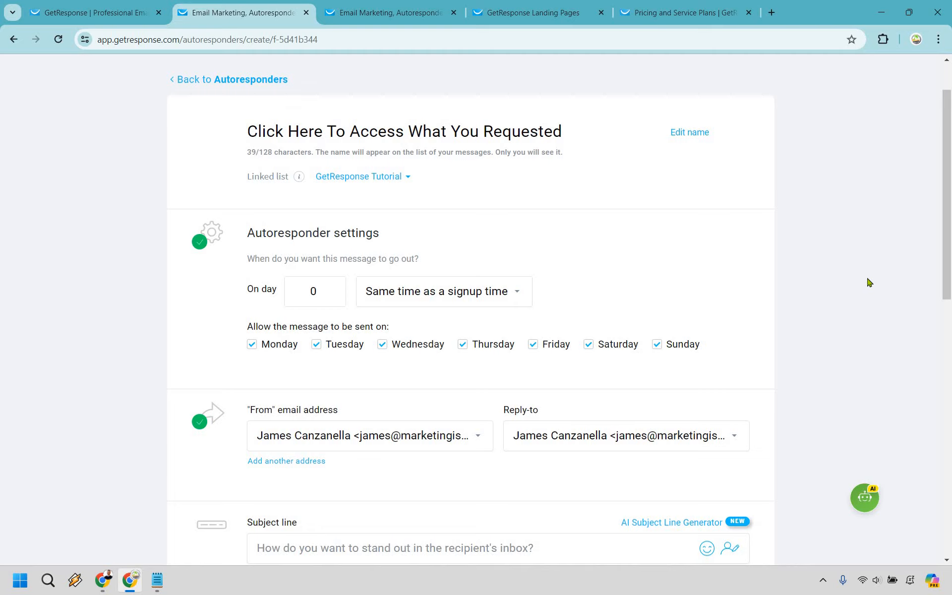
# Set the subject line to 'Click Here To Access What You Requested'
pyautogui.scroll(-3)
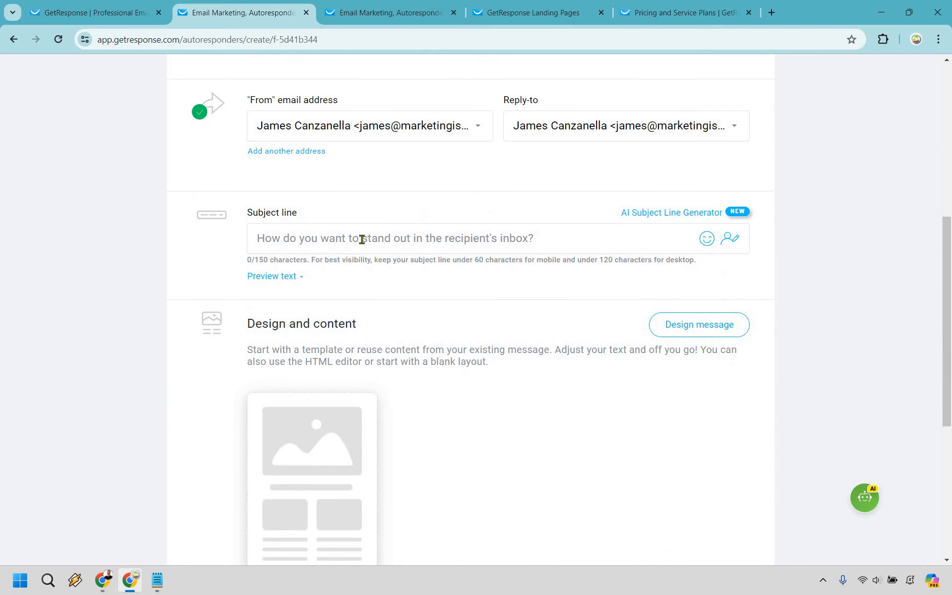
pyautogui.write('Click Here To Access What You Requested')
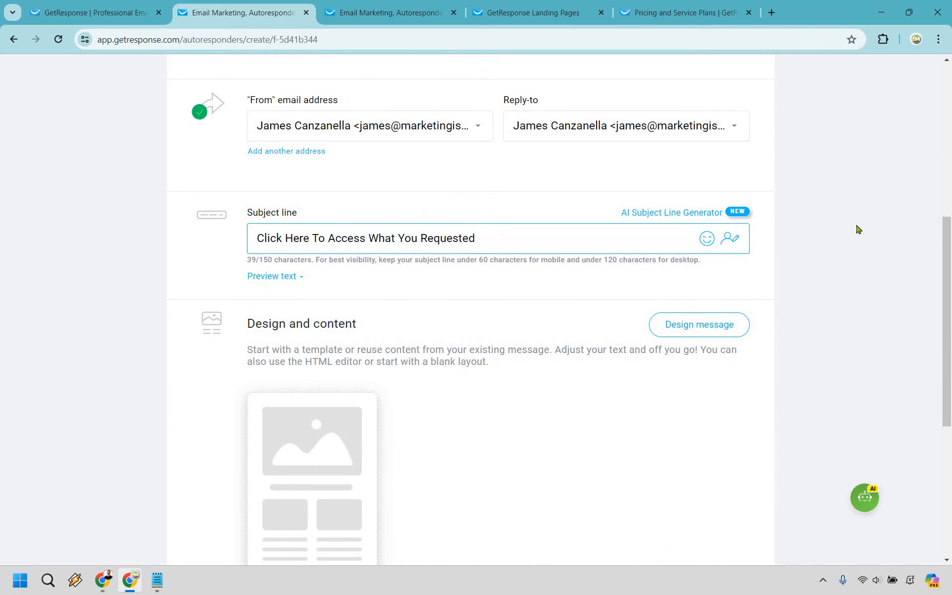
pyautogui.scroll(-3)
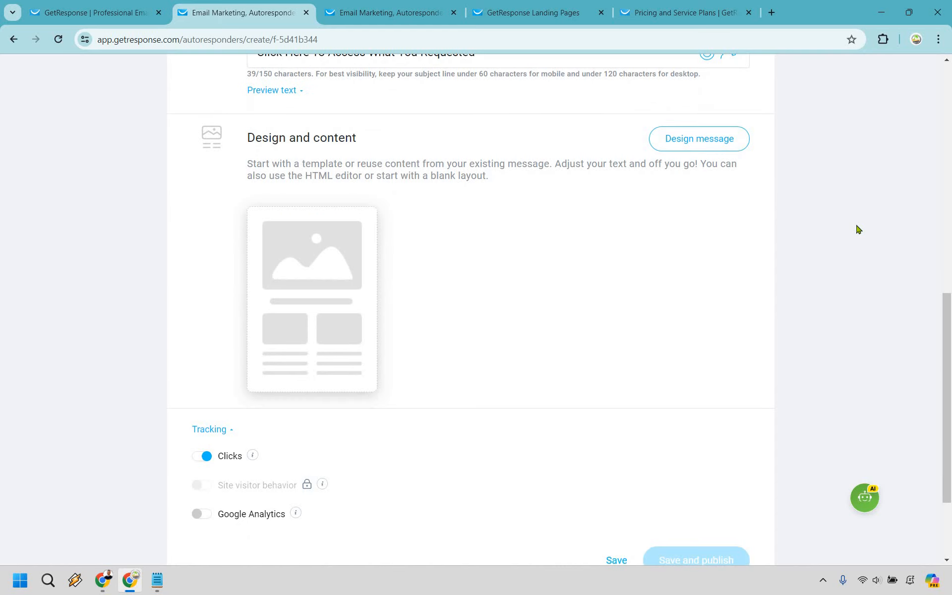
pyautogui.moveTo(709, 147)
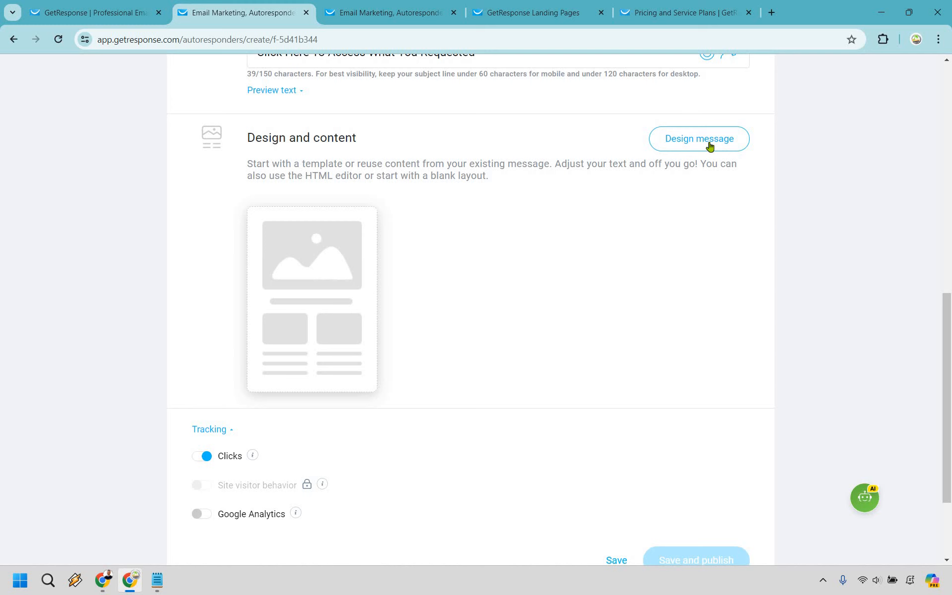
# Design the message using the Blank template from the Blank templates category
pyautogui.click(699, 138)
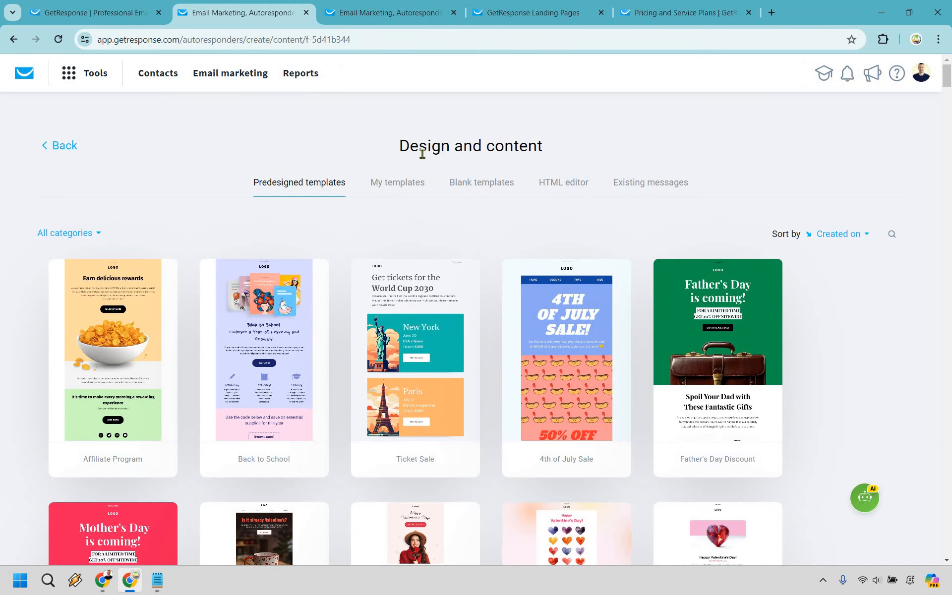
pyautogui.click(481, 182)
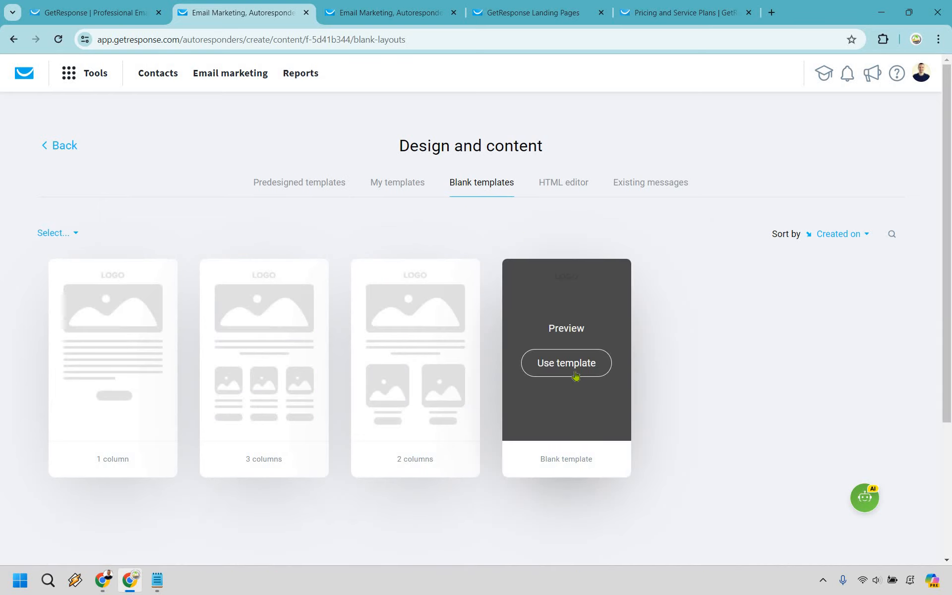
pyautogui.moveTo(571, 367)
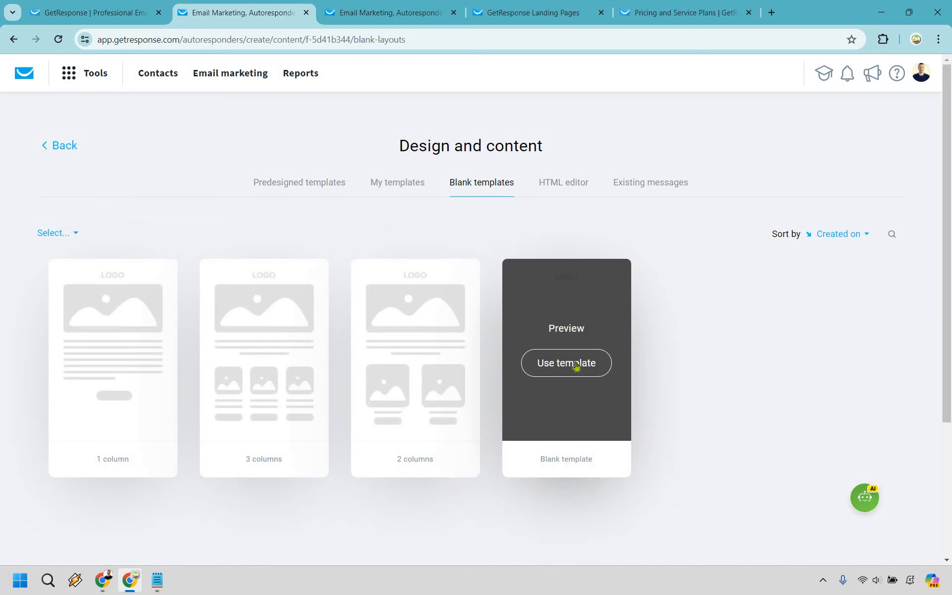
pyautogui.click(565, 363)
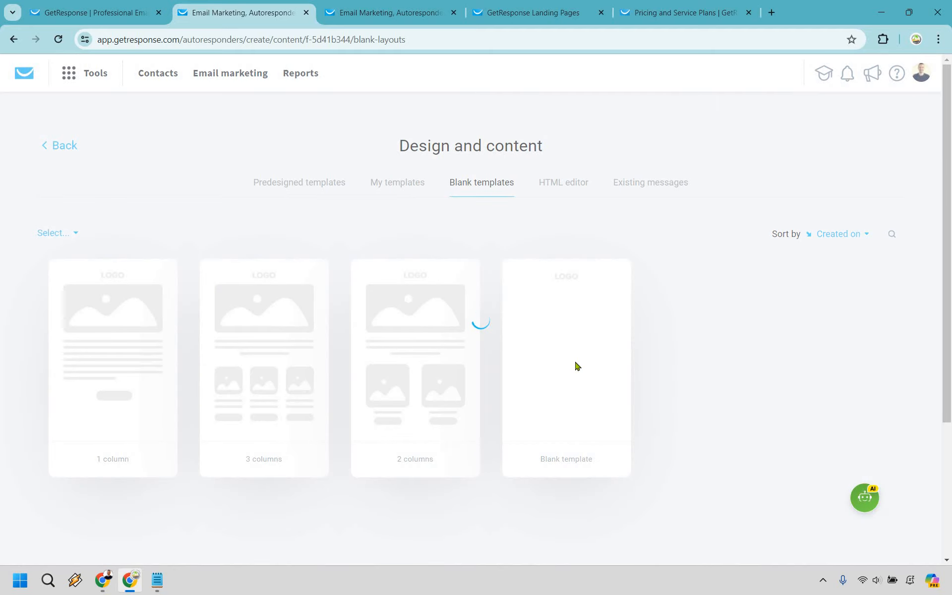
pyautogui.click(566, 363)
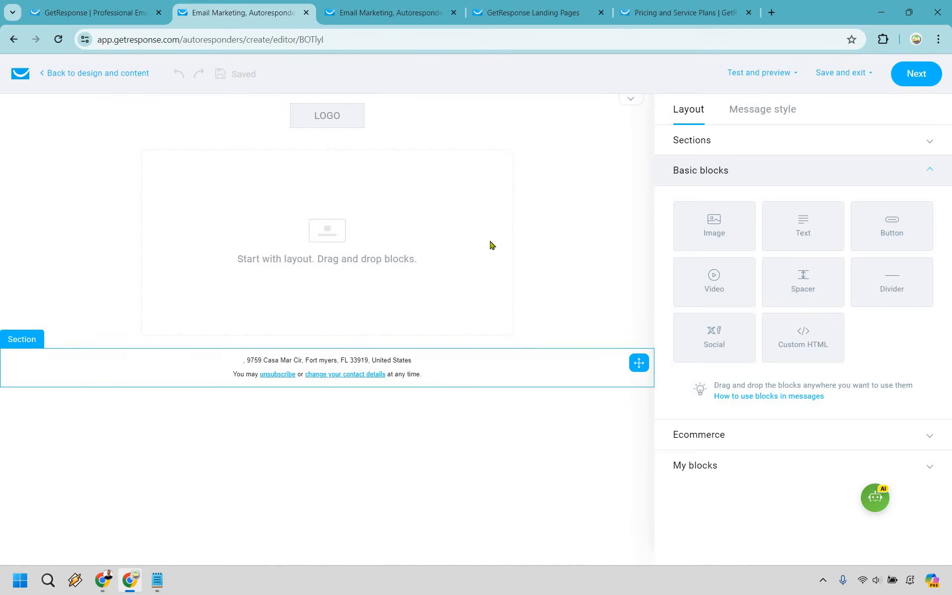
# Hide the header logo under Message style, leaving an empty content section selected
pyautogui.click(762, 109)
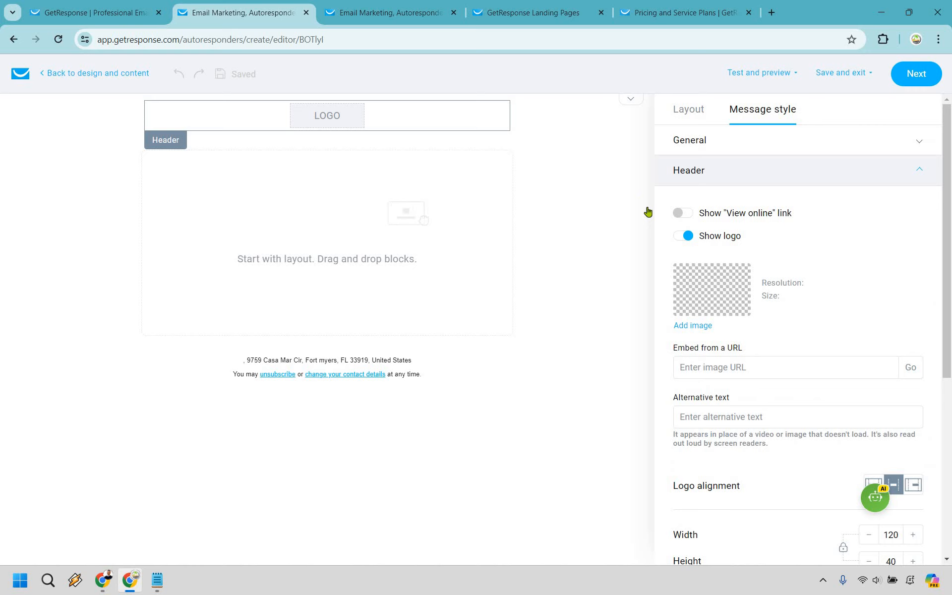
pyautogui.click(682, 236)
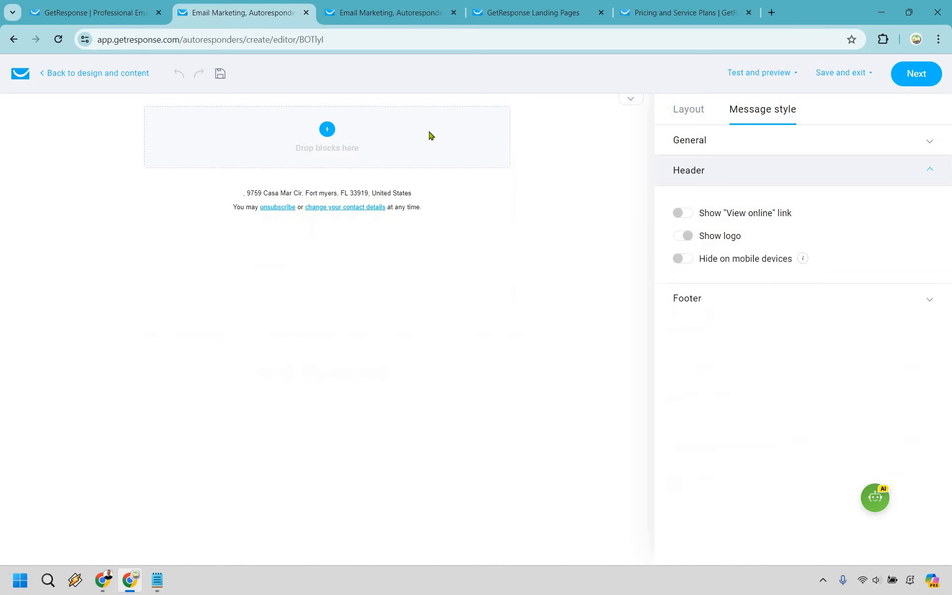
pyautogui.click(326, 137)
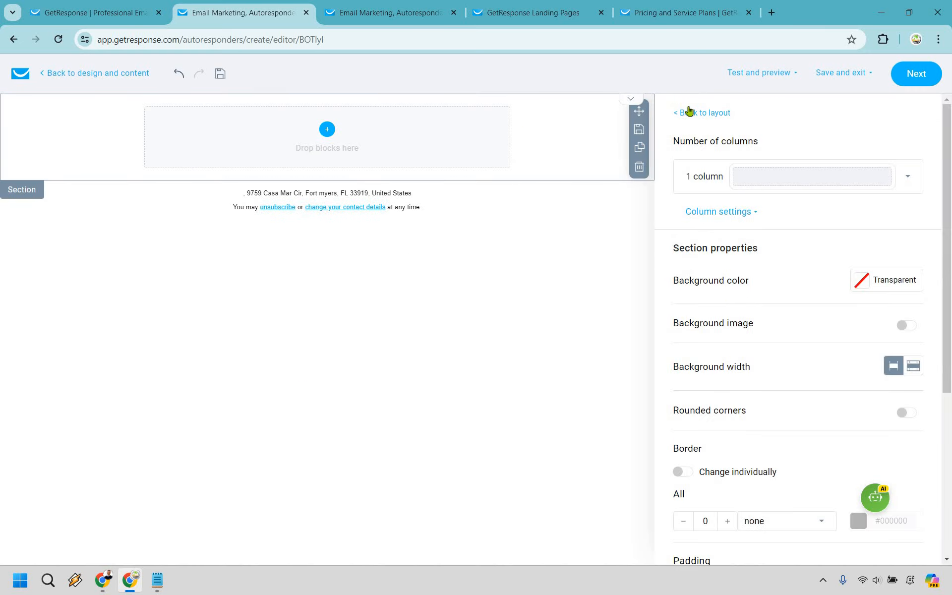
pyautogui.click(702, 112)
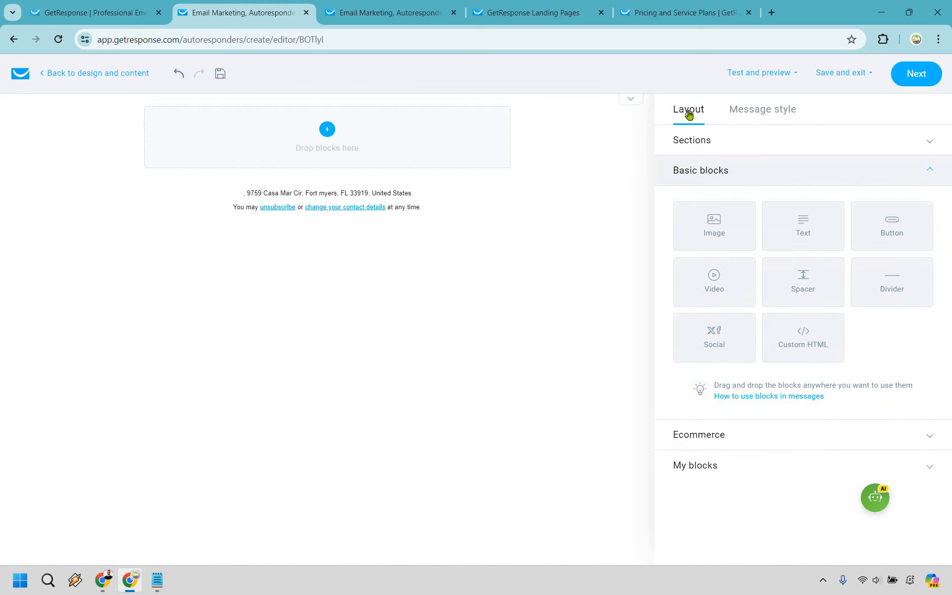
pyautogui.moveTo(156, 588)
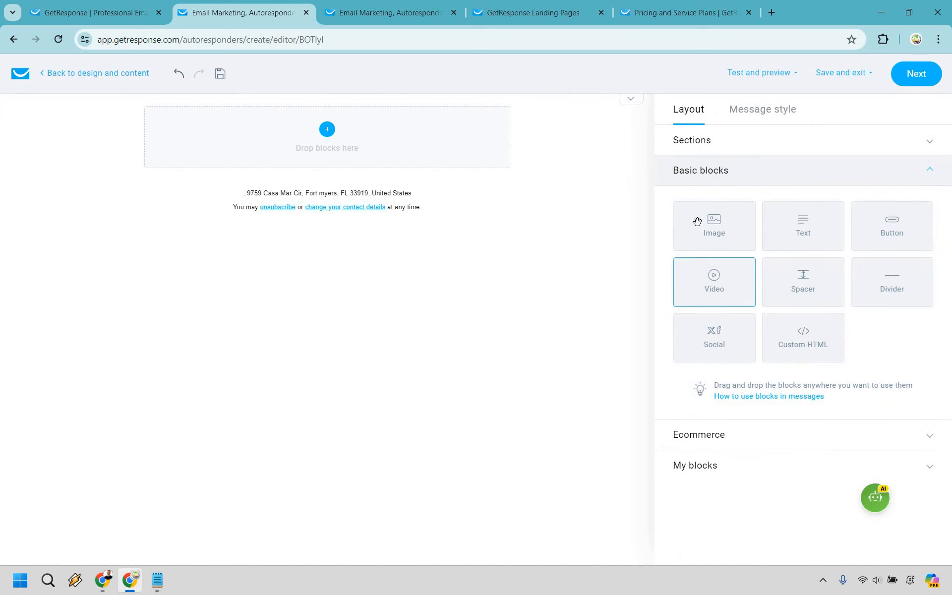
pyautogui.moveTo(782, 278)
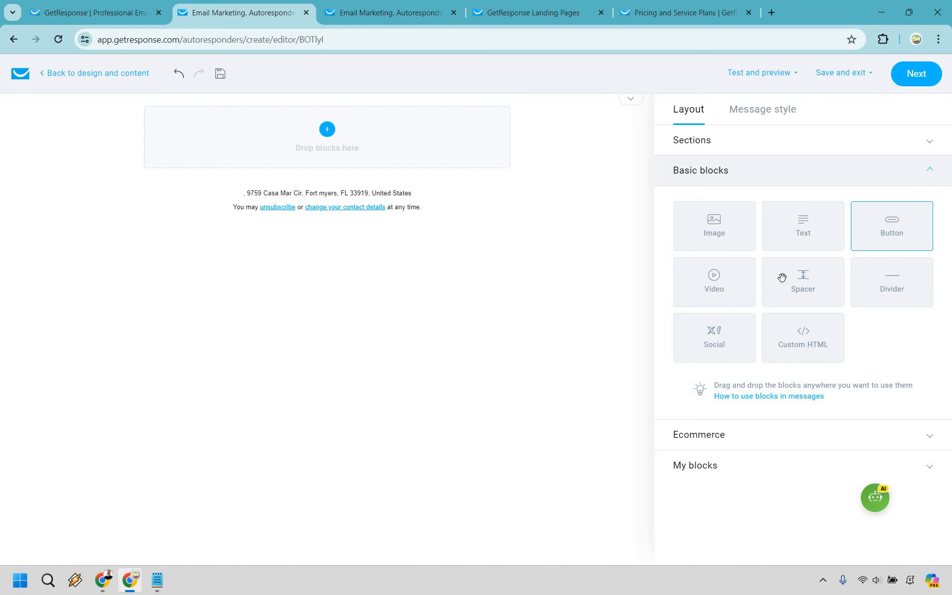
pyautogui.moveTo(512, 186)
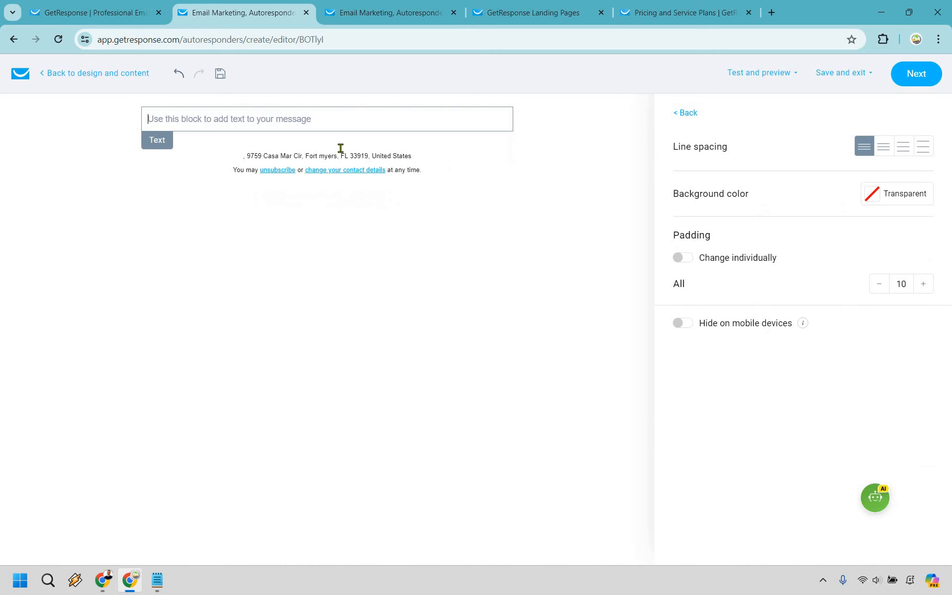
# Fill the empty Text block with the full welcome letter including its access link and bullet list
pyautogui.click(326, 118)
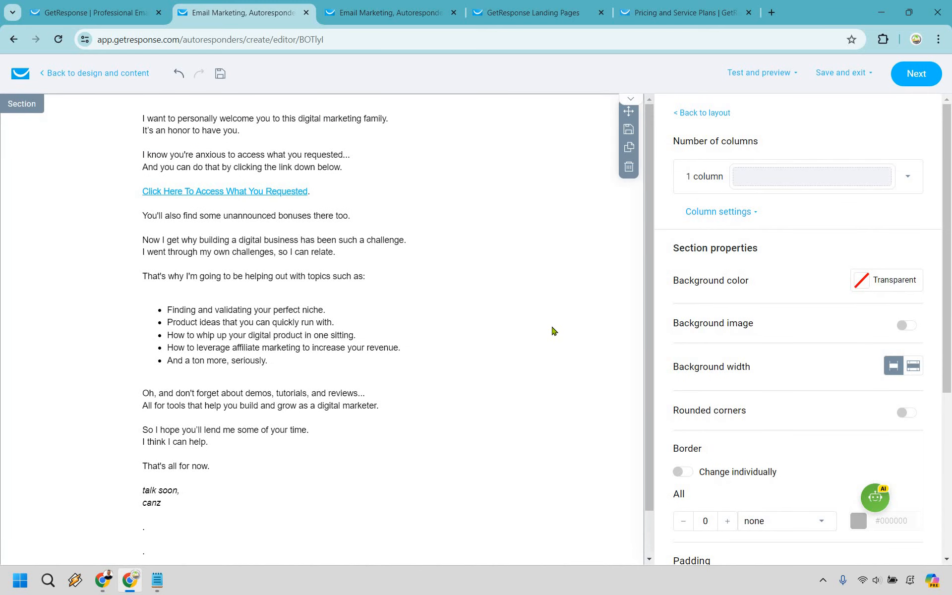
pyautogui.moveTo(548, 322)
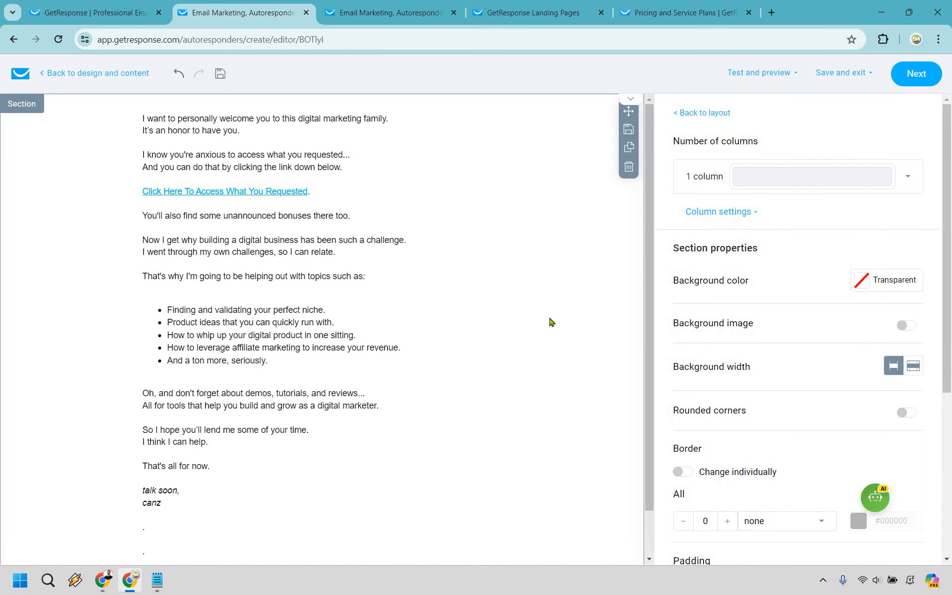
pyautogui.click(337, 188)
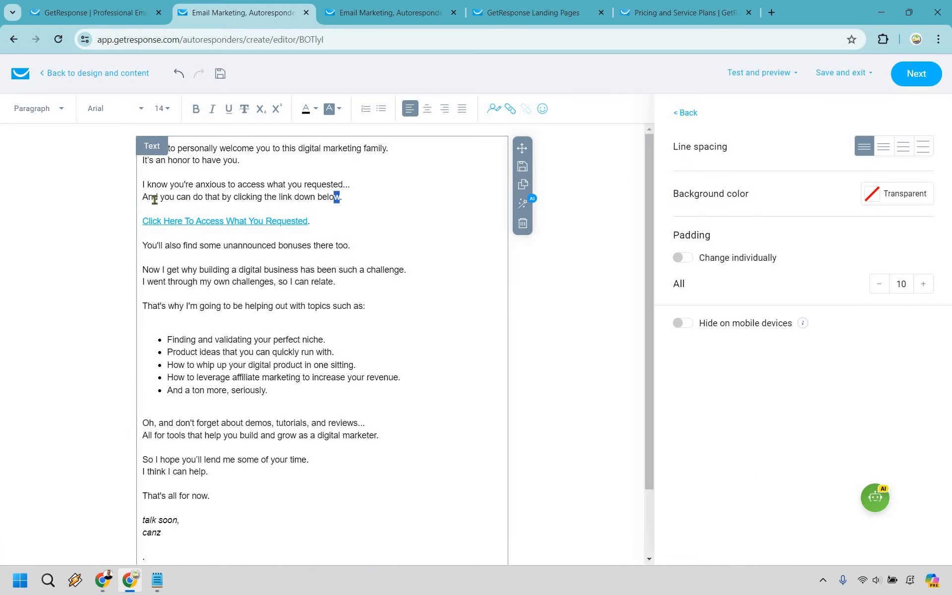
pyautogui.tripleClick(240, 197)
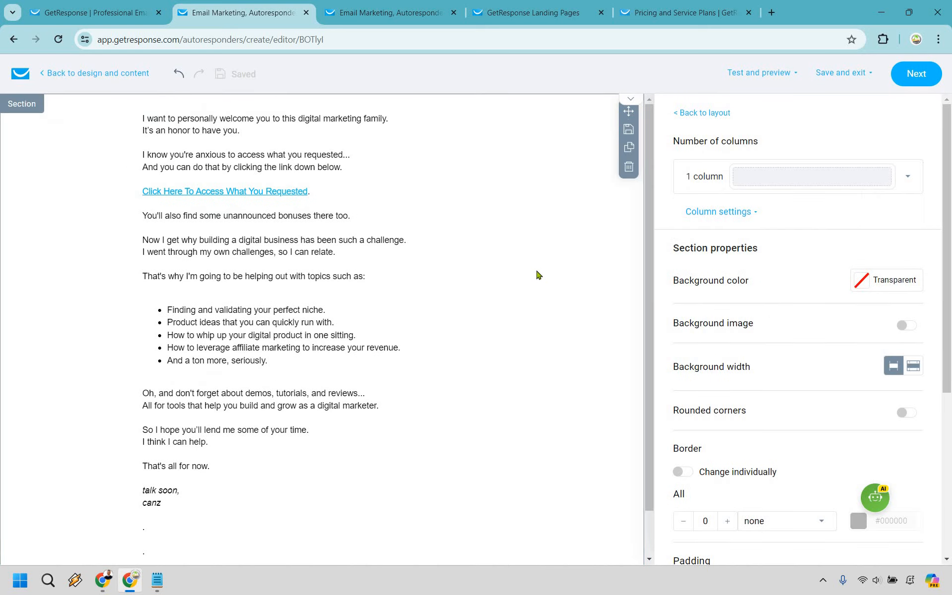
pyautogui.moveTo(578, 257)
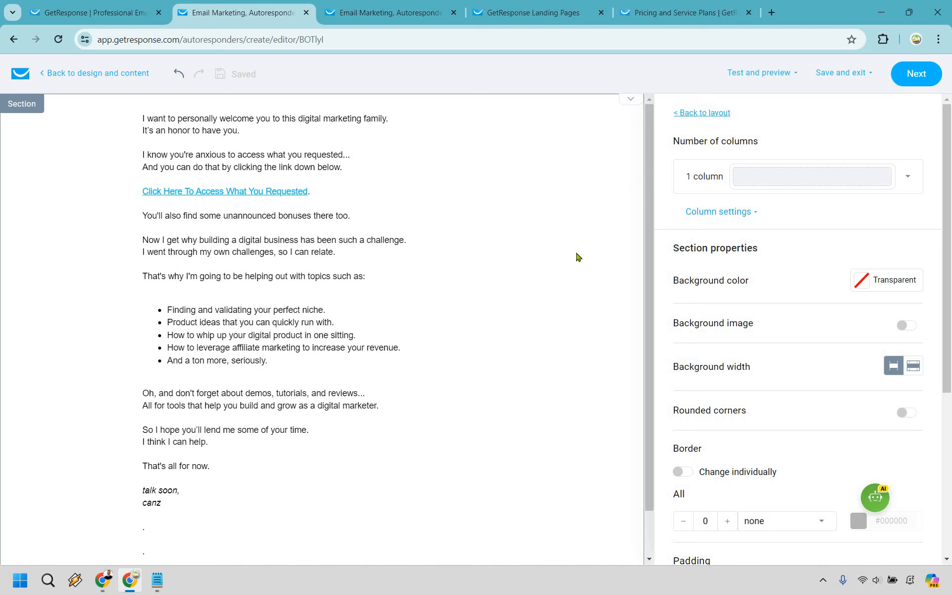
# Widen the message width from 600 to 990 px in Message style
pyautogui.click(700, 113)
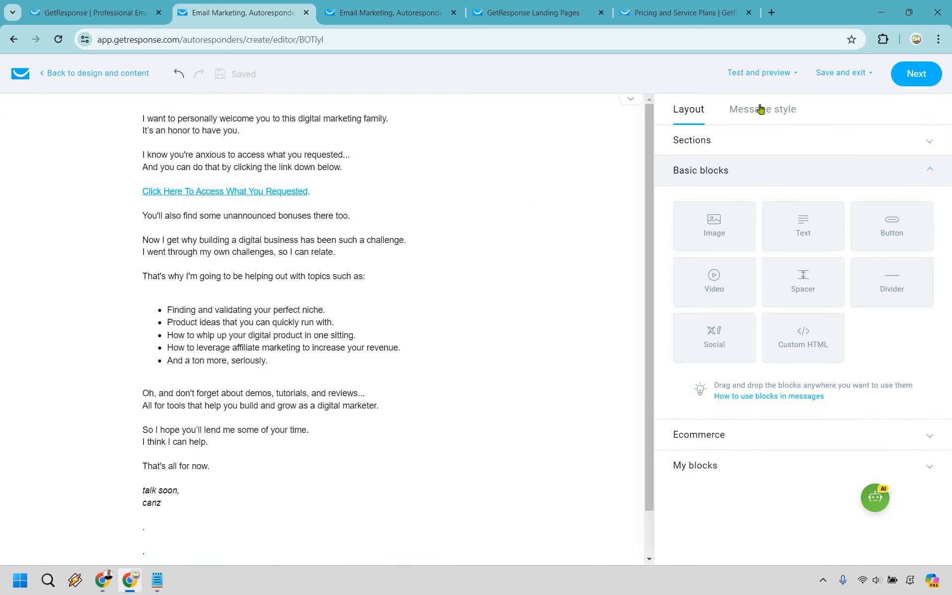
pyautogui.click(761, 109)
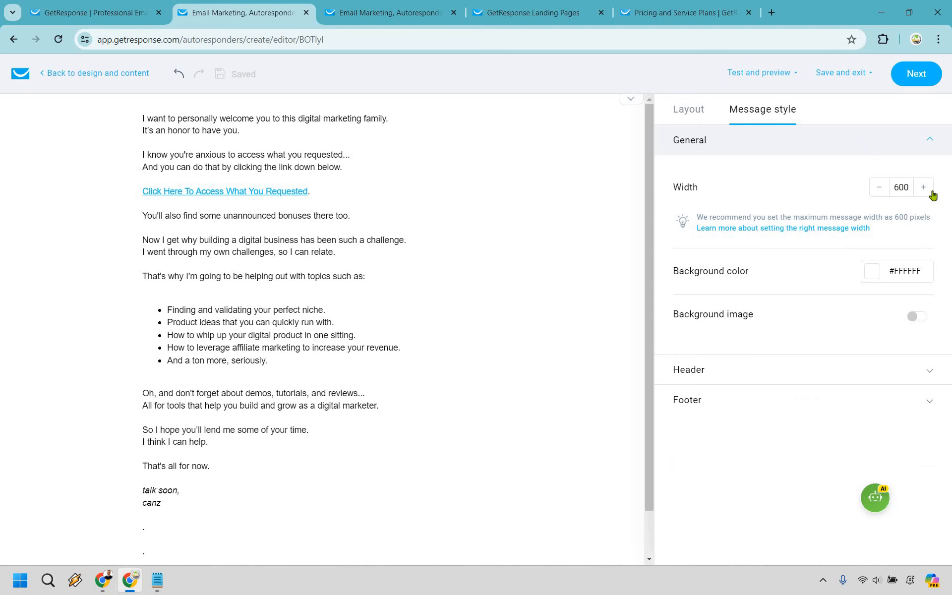
pyautogui.click(923, 188)
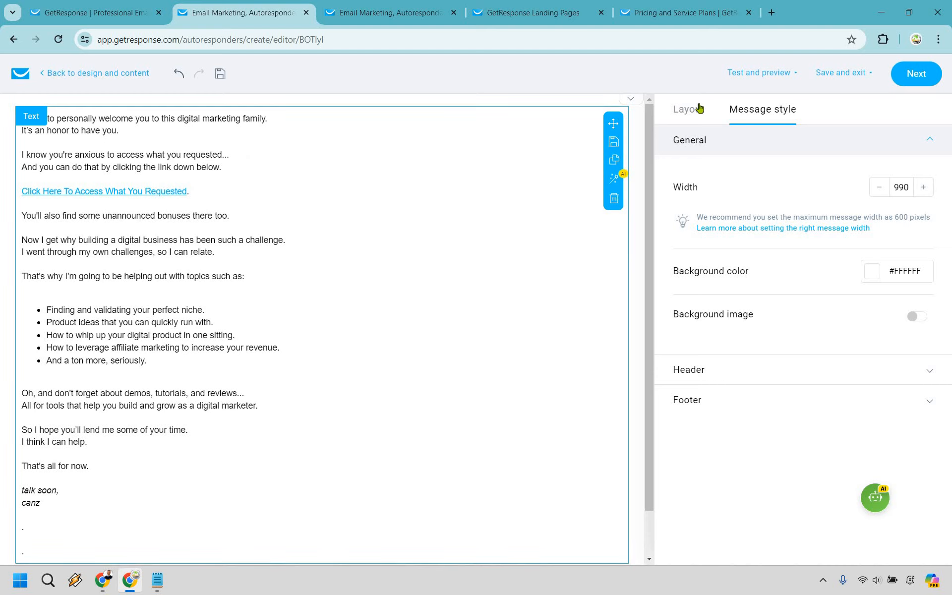
pyautogui.click(687, 109)
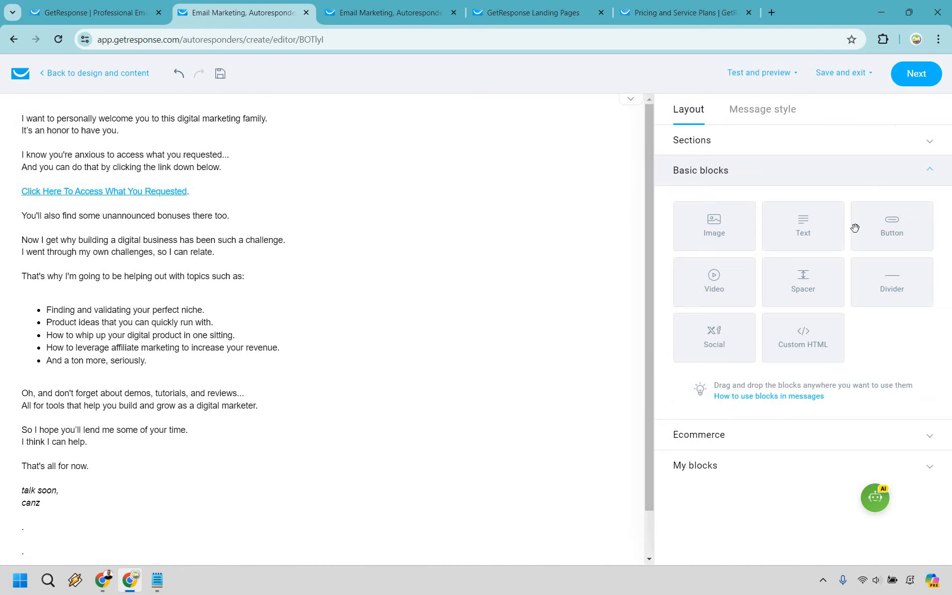
pyautogui.moveTo(881, 350)
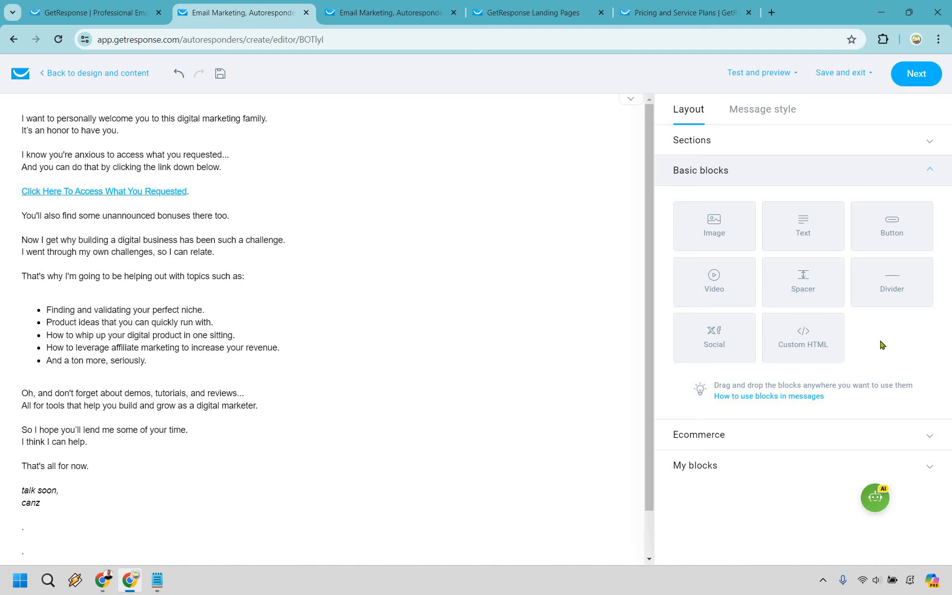
pyautogui.moveTo(915, 73)
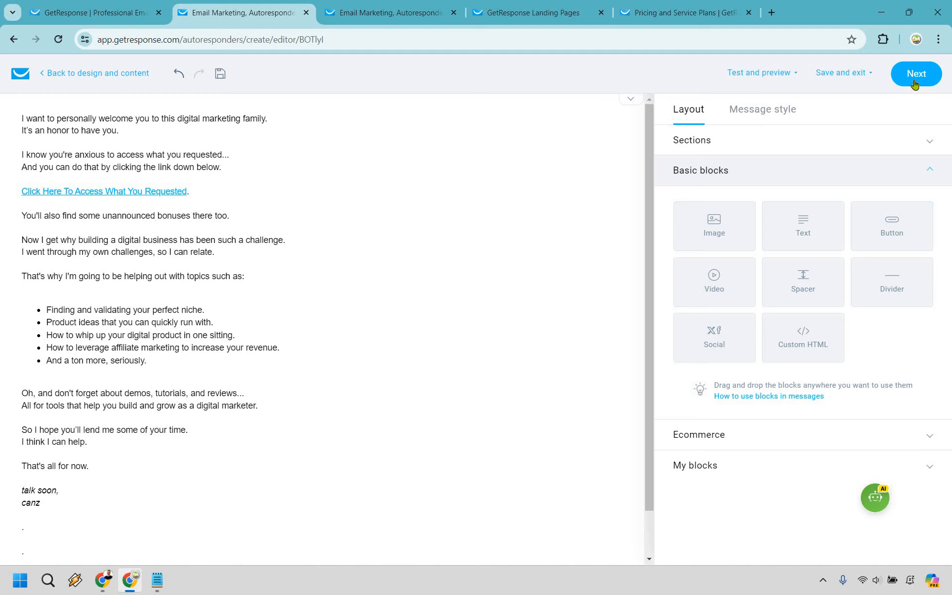
# Proceed with Next to the settings page and review the design preview, spam check and Tracking section
pyautogui.click(914, 73)
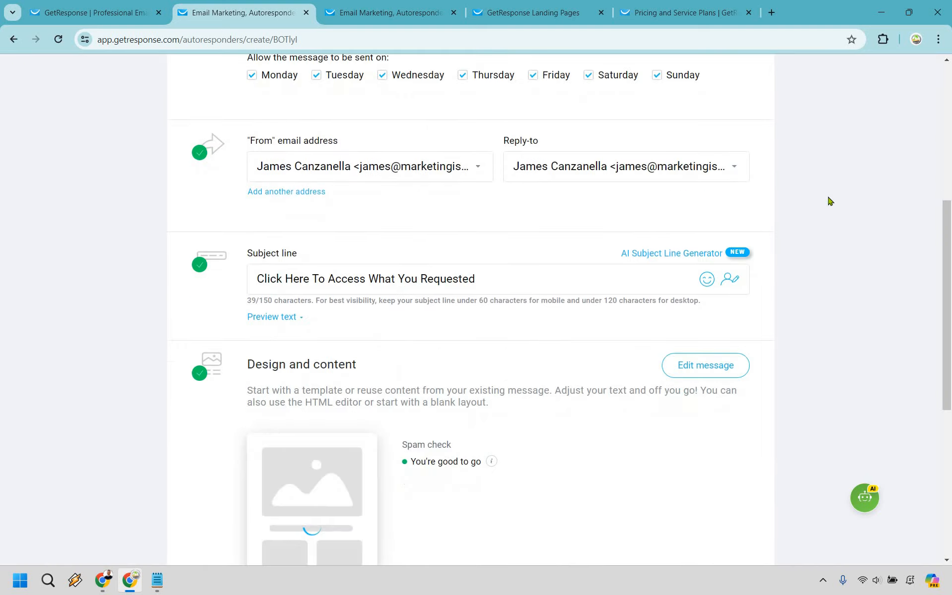
pyautogui.scroll(-3)
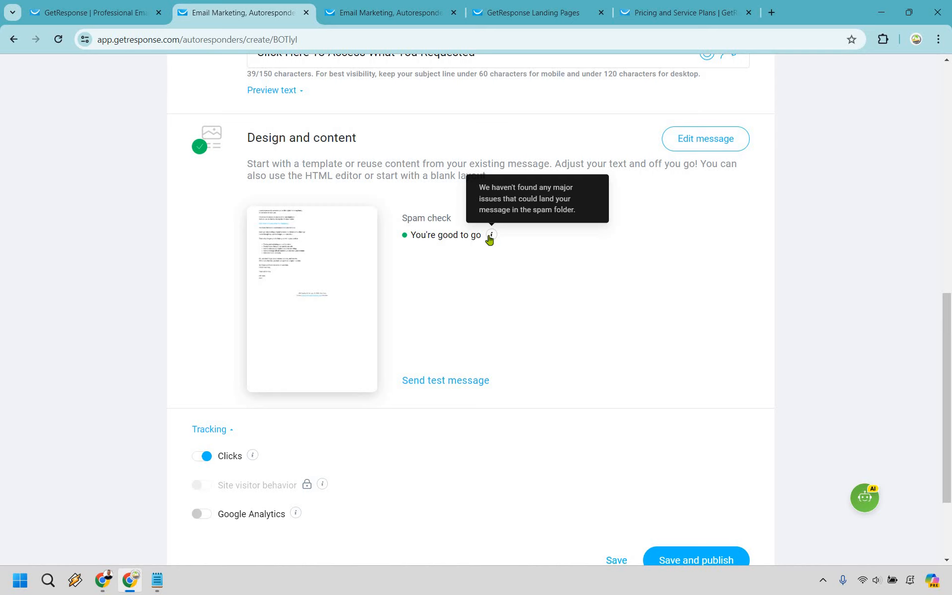
pyautogui.scroll(-3)
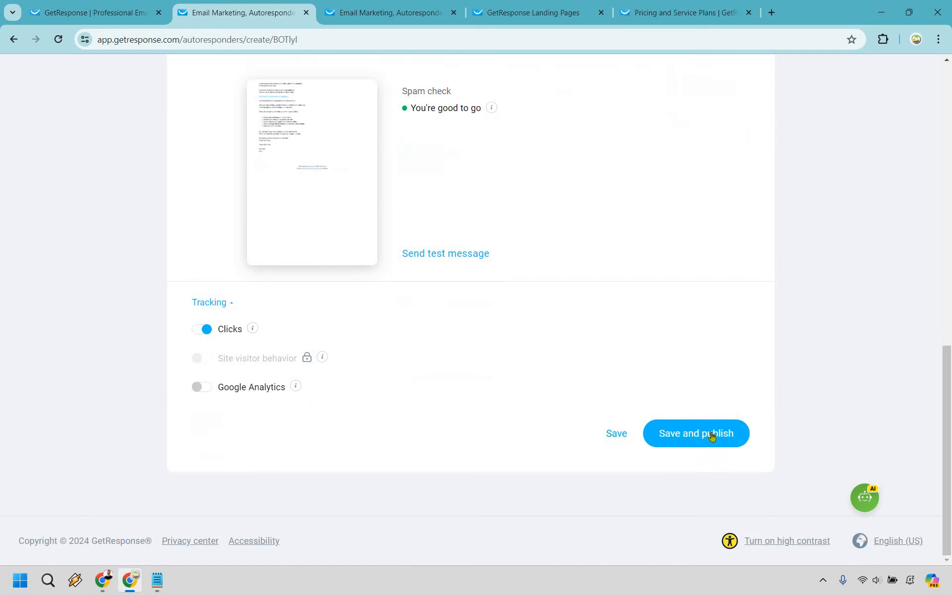
# Save and publish the autoresponder so it is listed as On, sending immediately
pyautogui.click(695, 433)
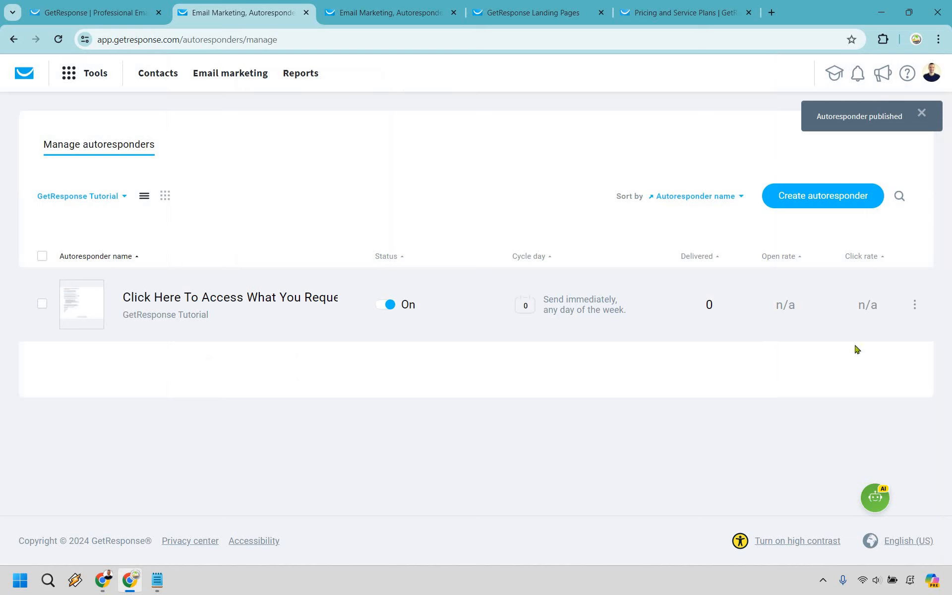
pyautogui.moveTo(842, 393)
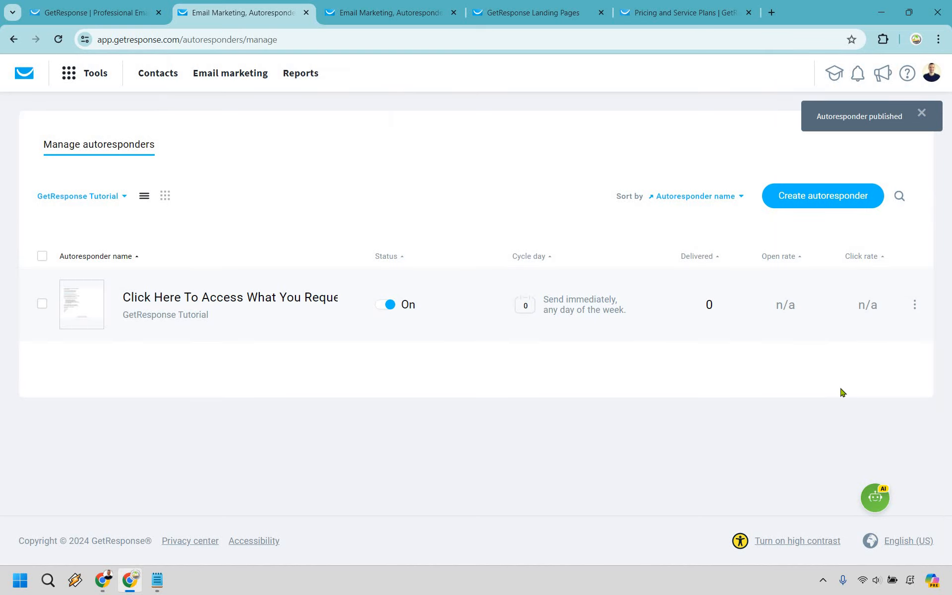
pyautogui.moveTo(694, 367)
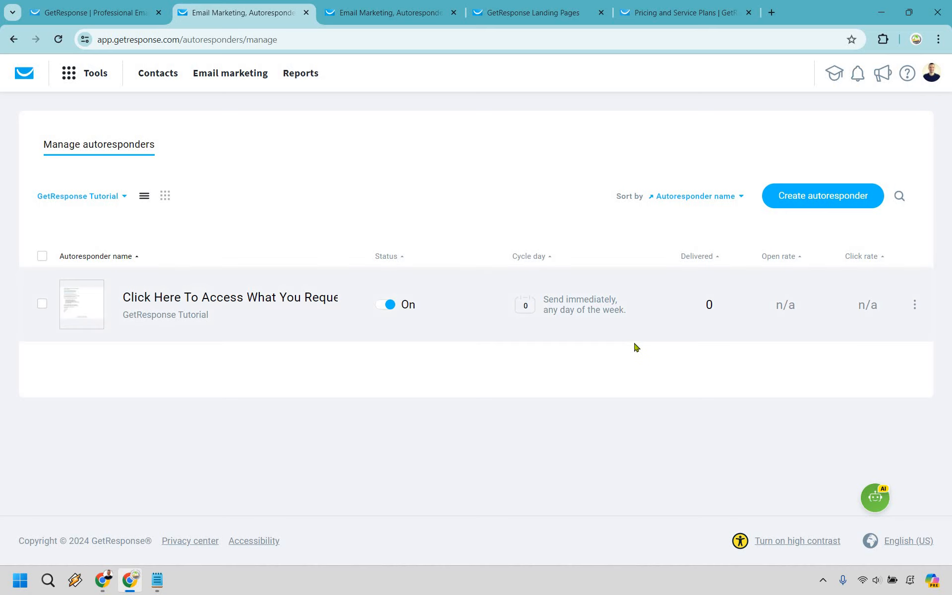
pyautogui.moveTo(729, 239)
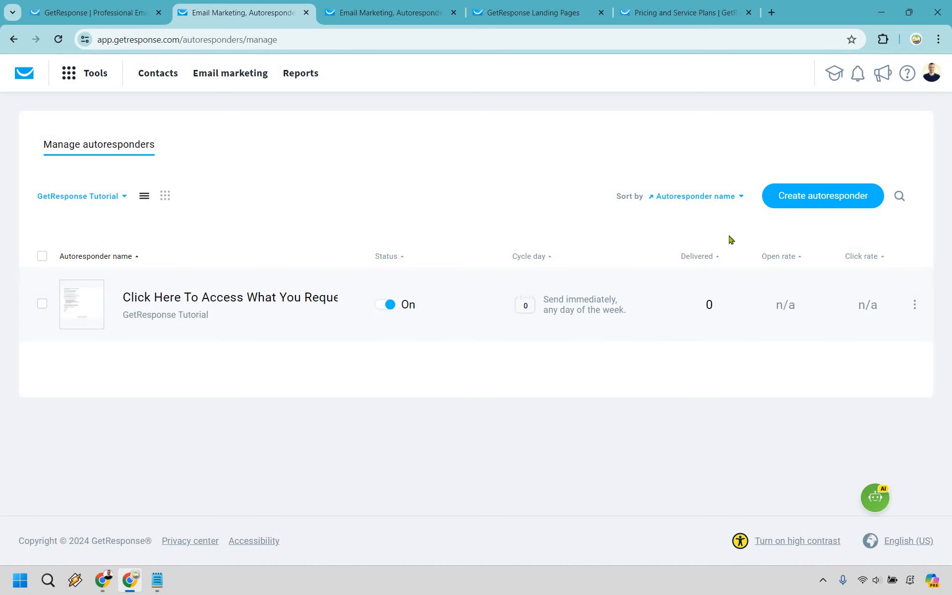
pyautogui.moveTo(561, 206)
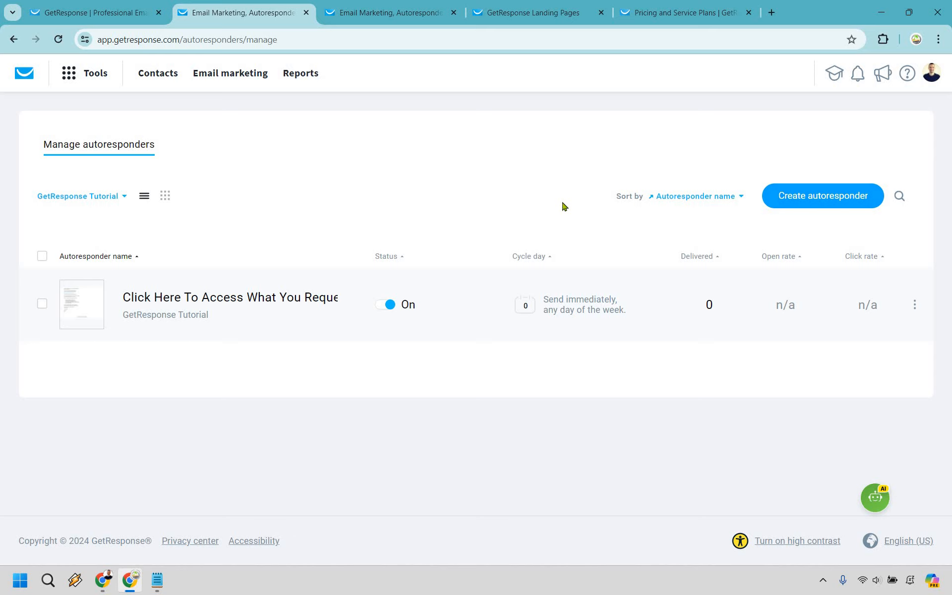
pyautogui.moveTo(535, 367)
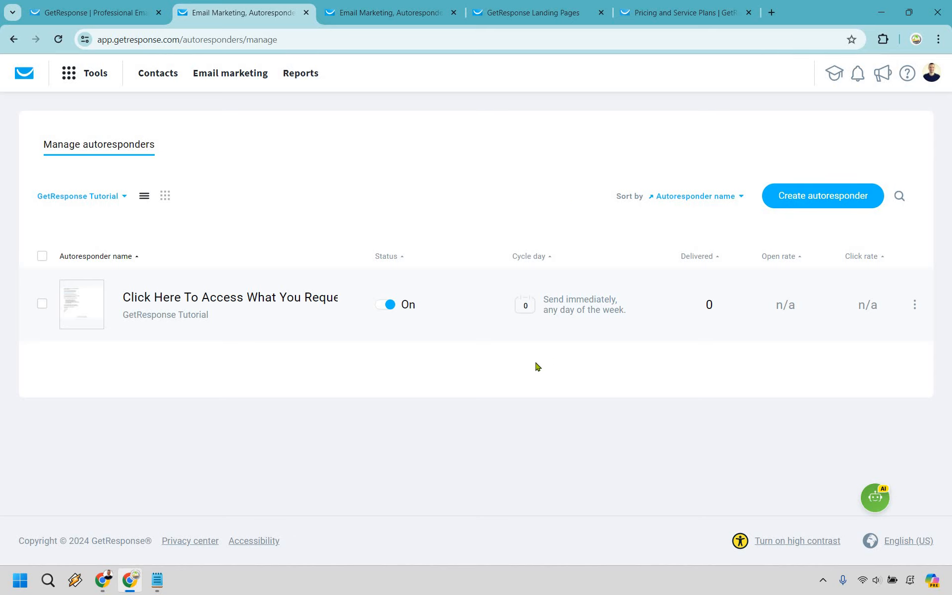
pyautogui.moveTo(525, 465)
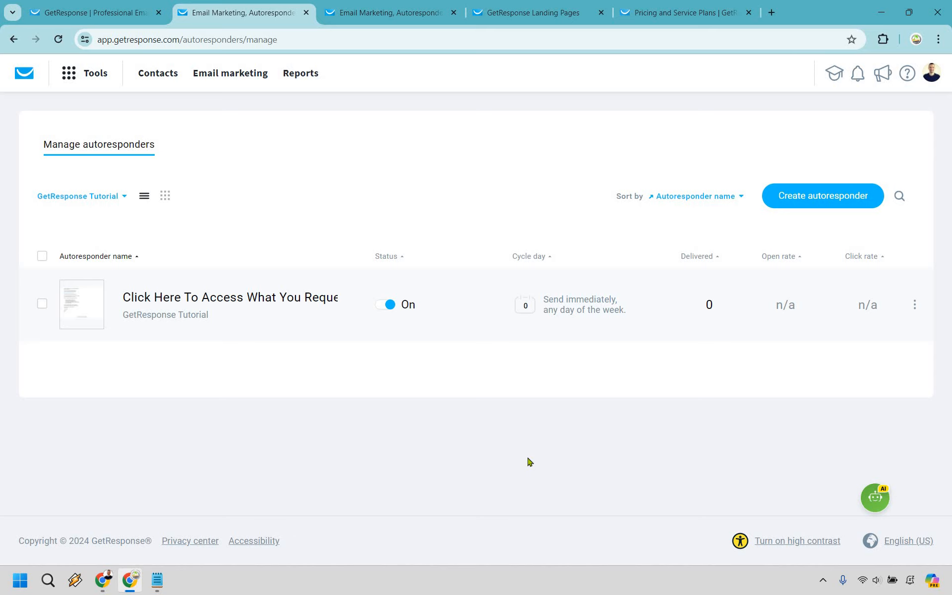
pyautogui.moveTo(528, 450)
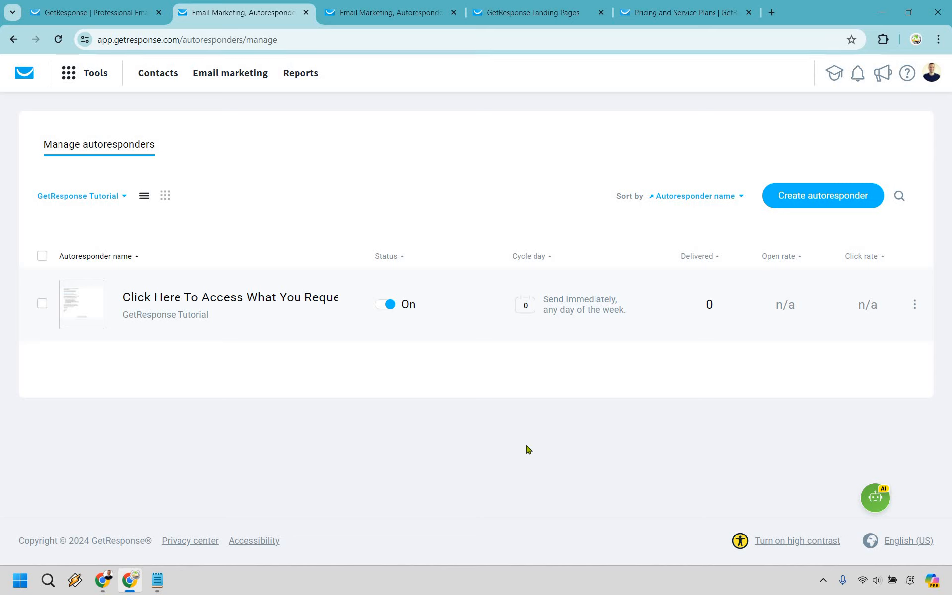
pyautogui.moveTo(525, 436)
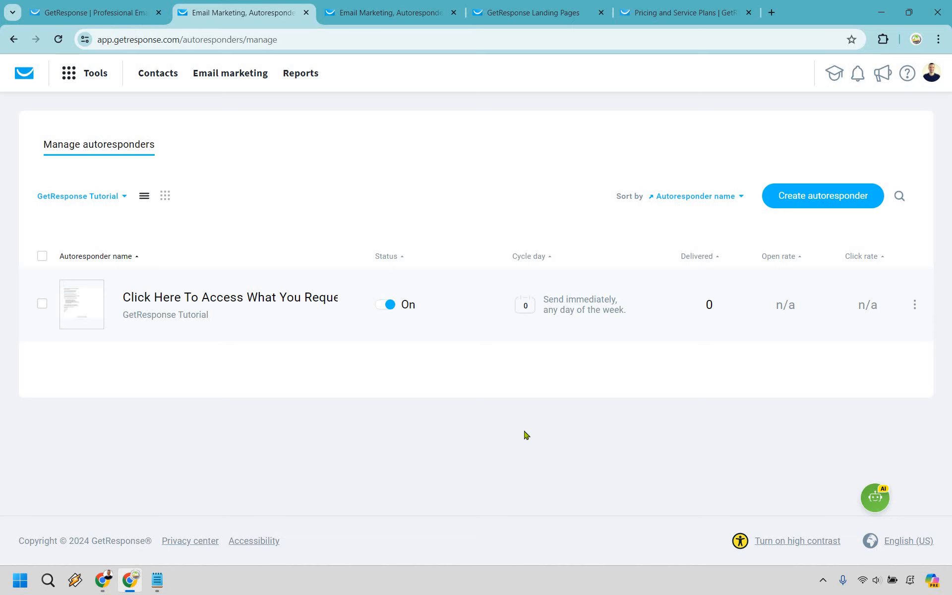
pyautogui.click(388, 13)
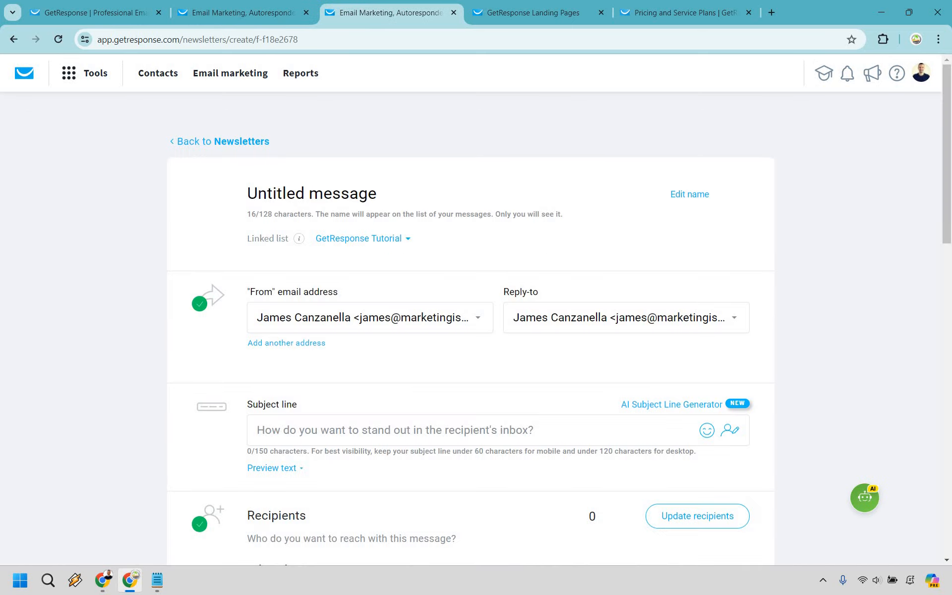
pyautogui.moveTo(891, 287)
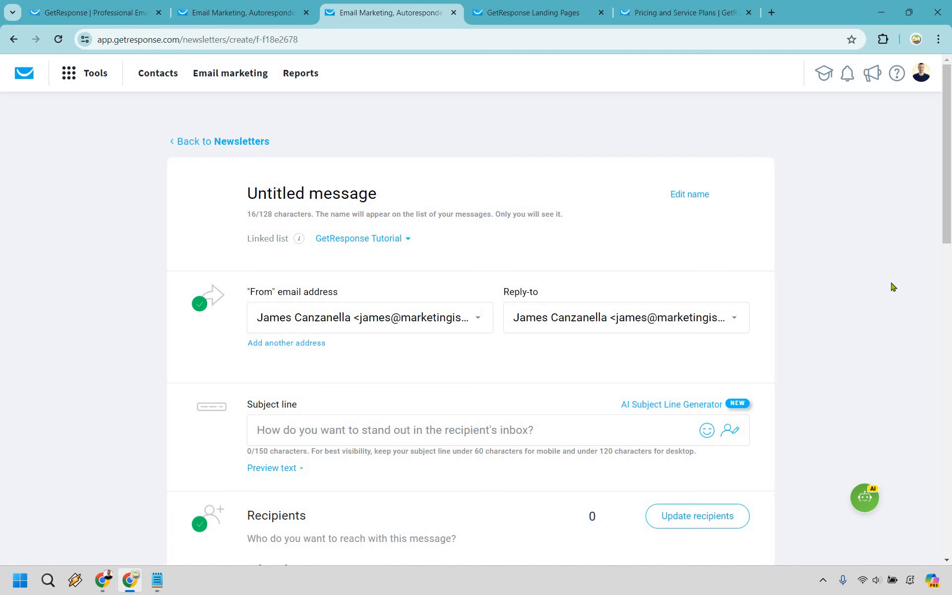
pyautogui.moveTo(65, 81)
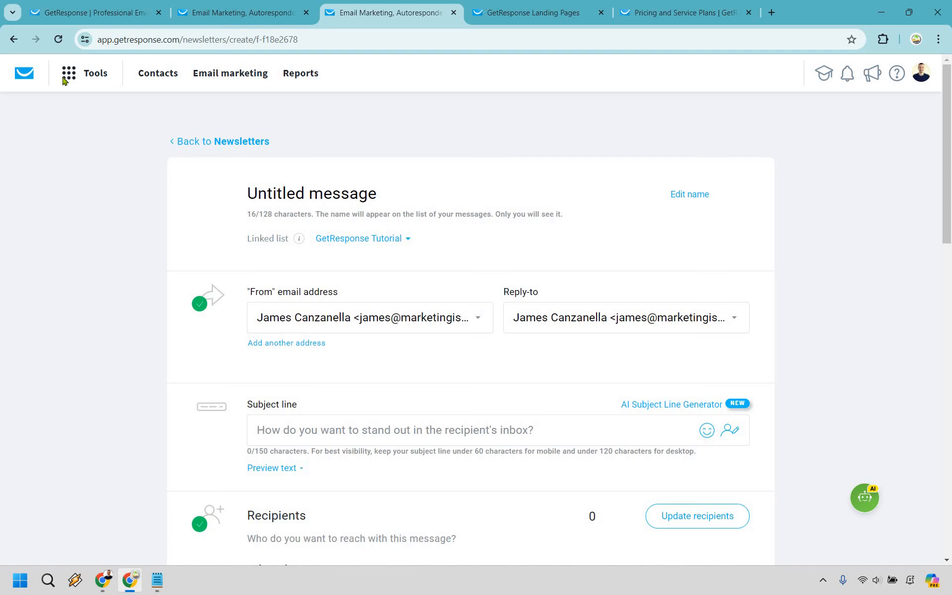
pyautogui.click(68, 73)
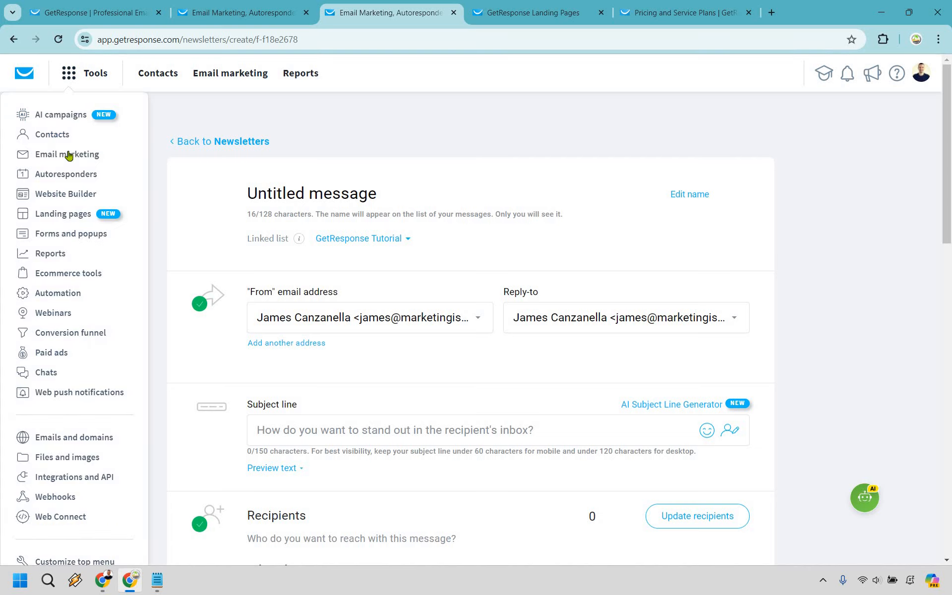
pyautogui.moveTo(431, 119)
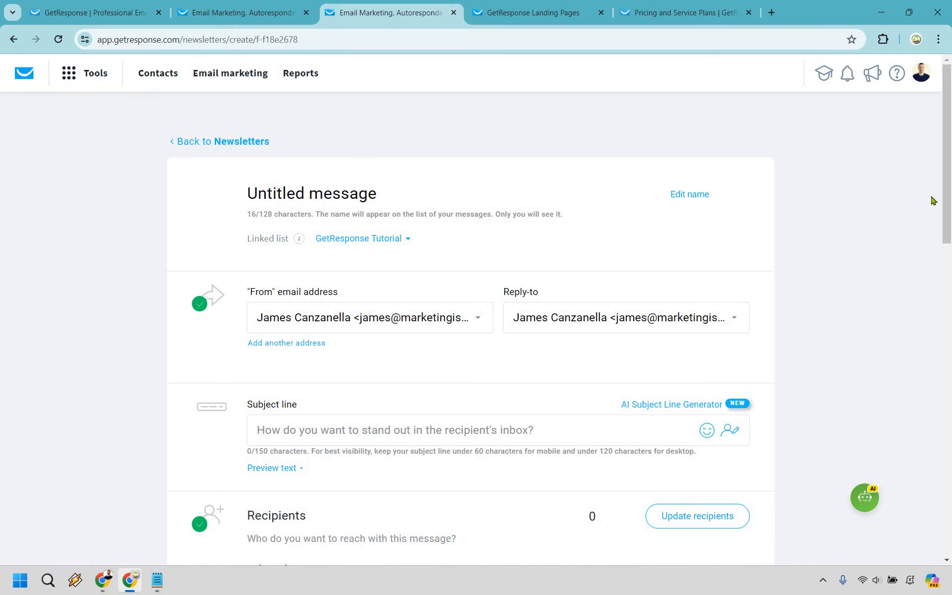
pyautogui.moveTo(332, 188)
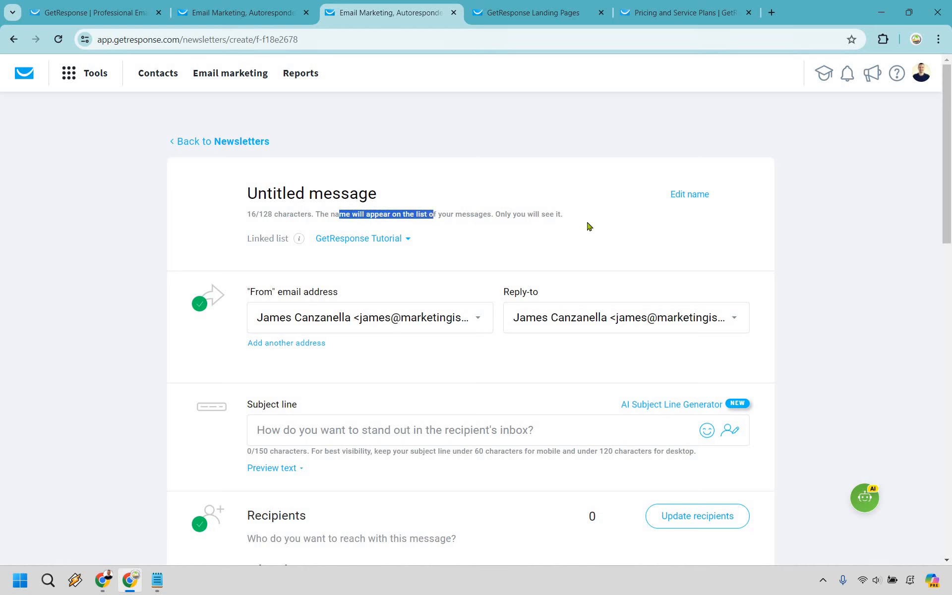
pyautogui.scroll(-3)
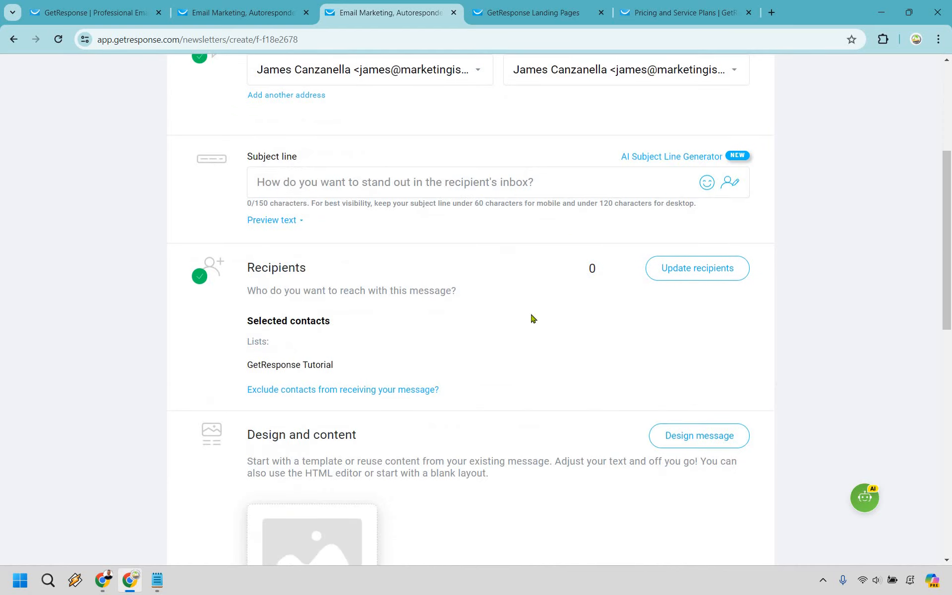
pyautogui.scroll(-3)
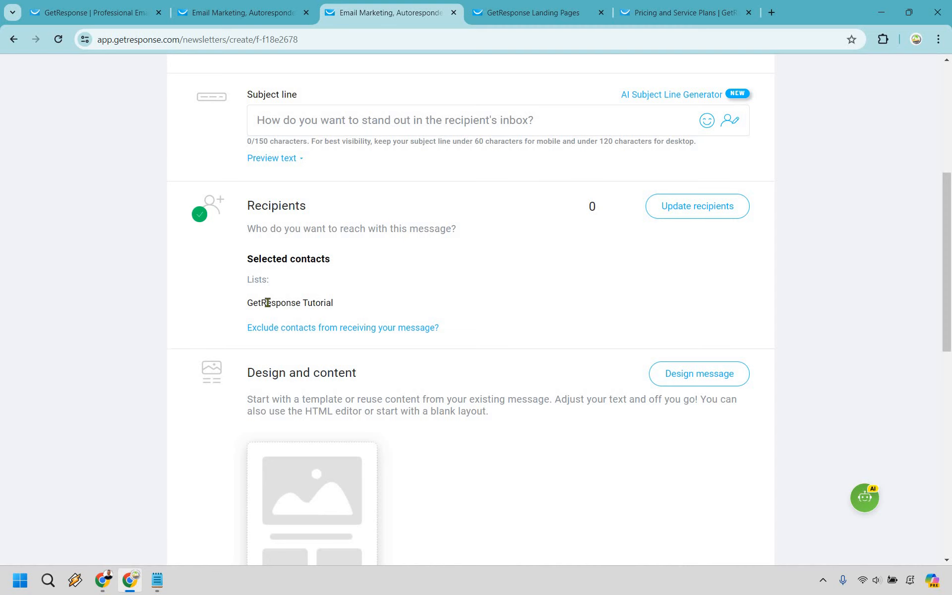
pyautogui.doubleClick(290, 303)
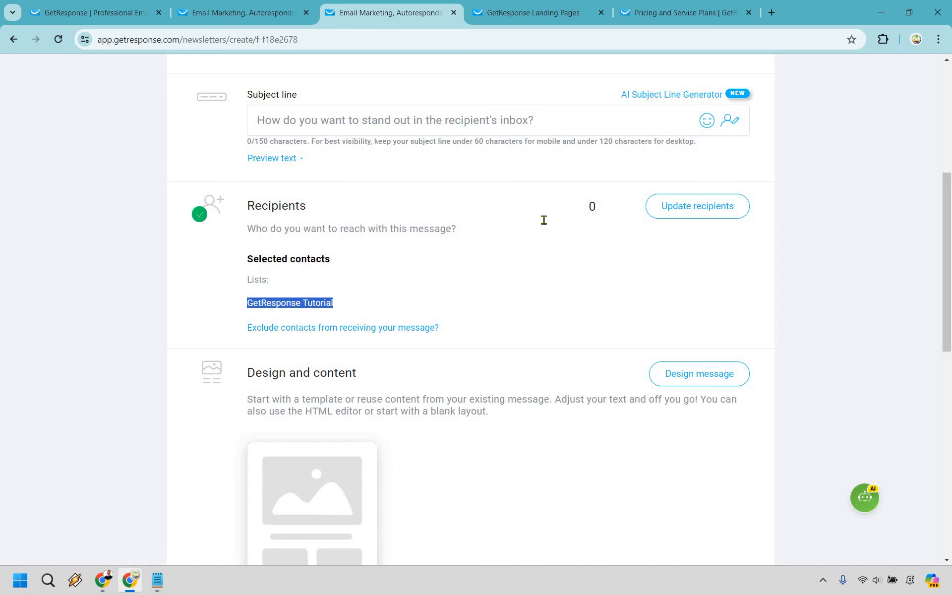
pyautogui.scroll(-3)
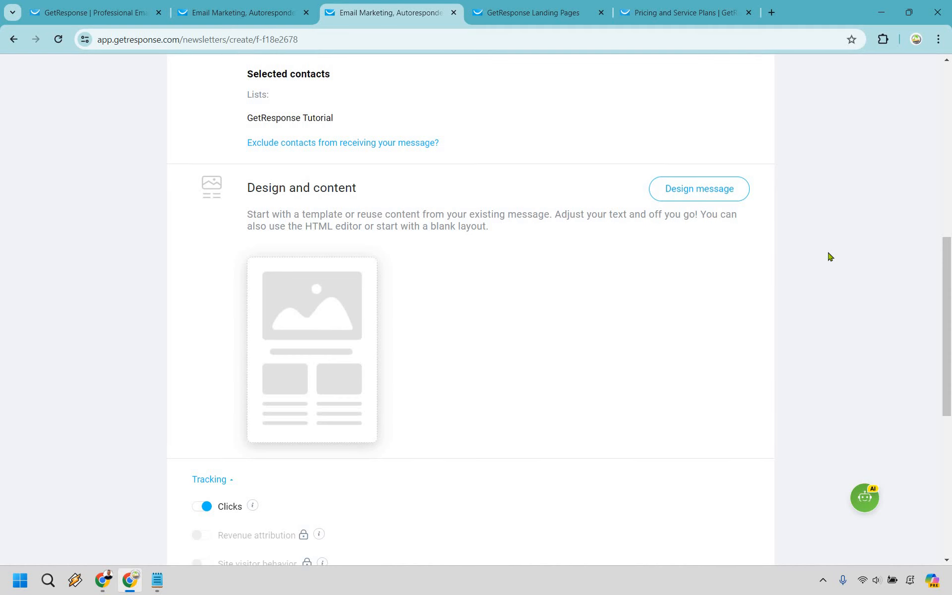
pyautogui.scroll(3)
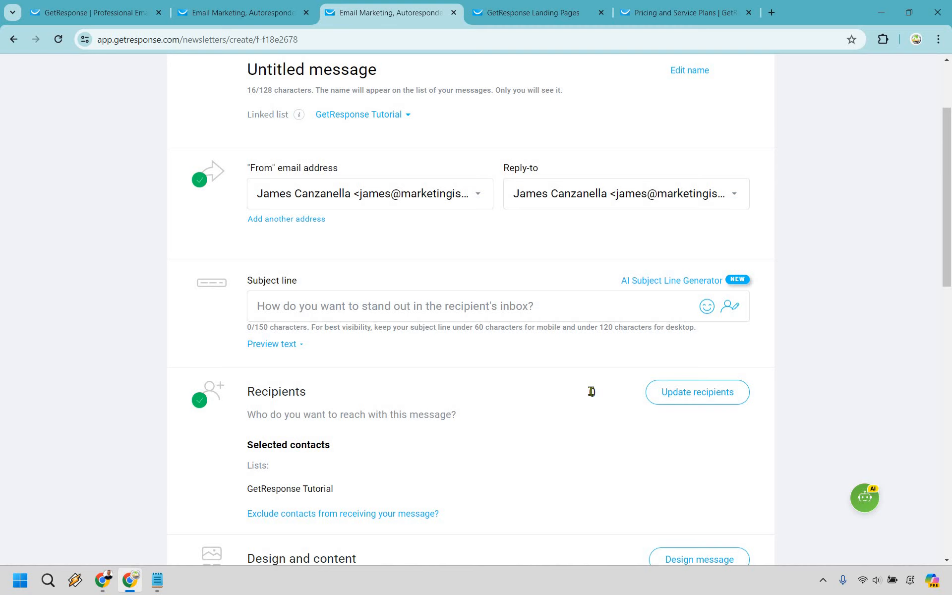
pyautogui.moveTo(873, 254)
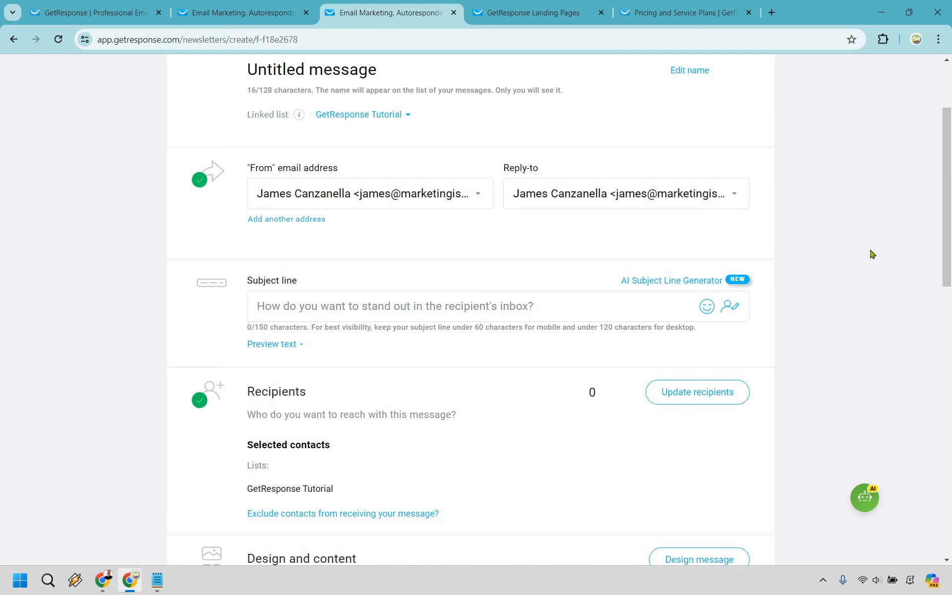
pyautogui.scroll(-3)
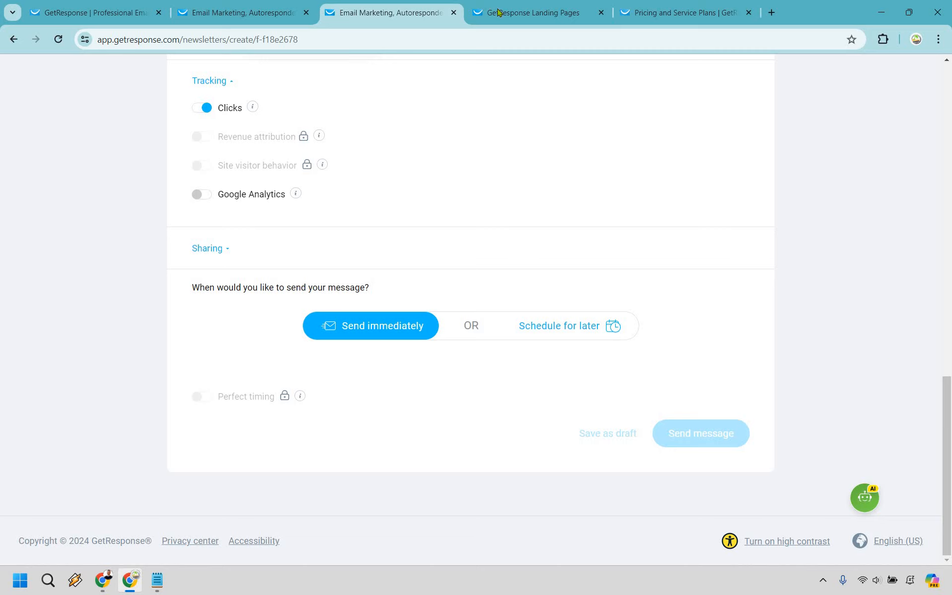
# Switch to the GetResponse Landing Pages browser tab showing no landing pages yet
pyautogui.click(537, 12)
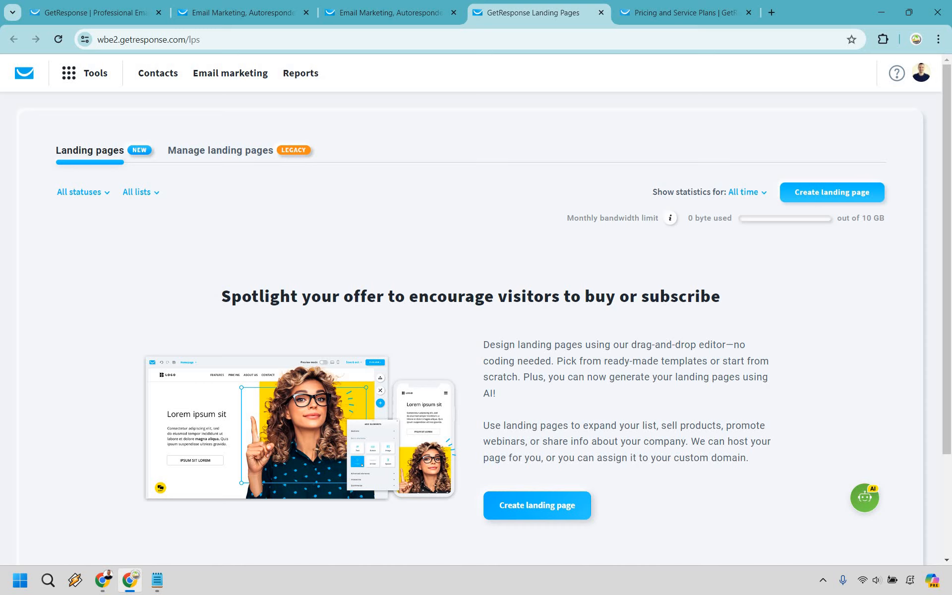
pyautogui.moveTo(839, 346)
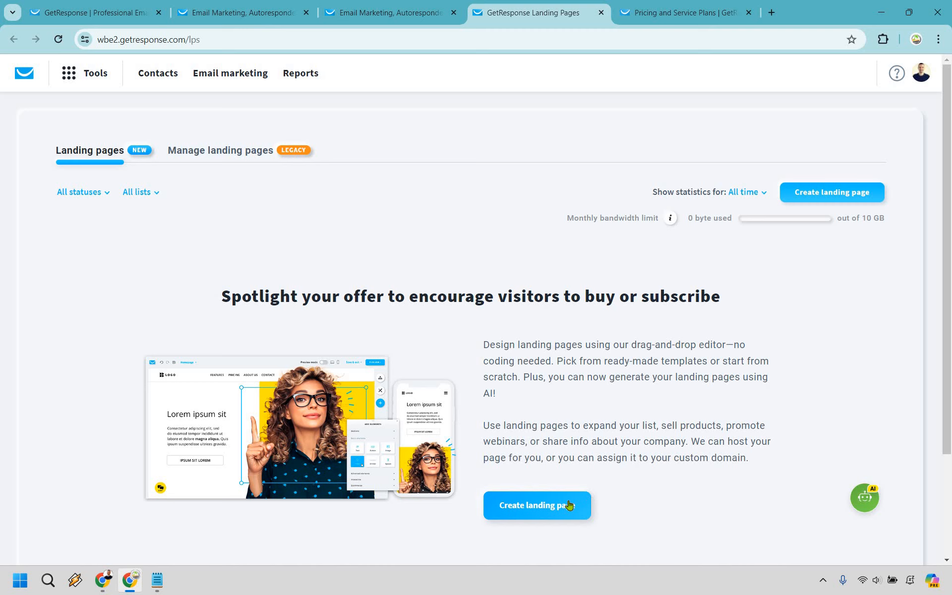
pyautogui.moveTo(97, 73)
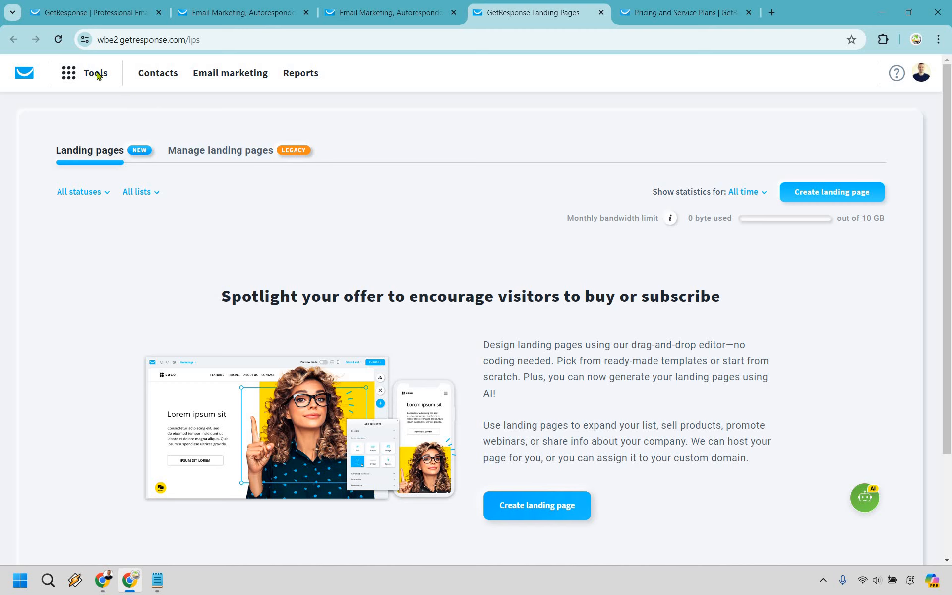
# Start a new landing page from a ready-made template and browse the Business & Industrial templates
pyautogui.click(95, 73)
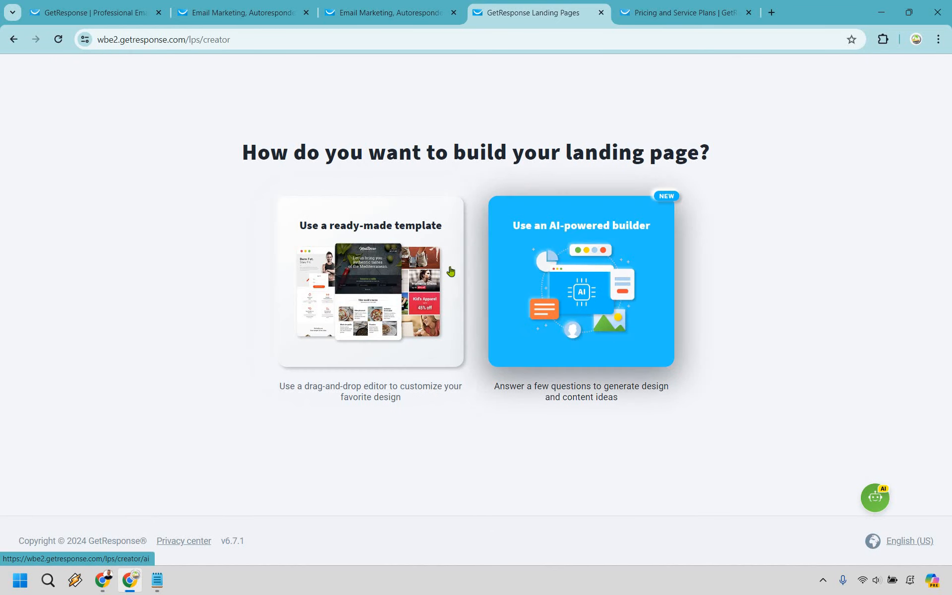
pyautogui.click(369, 282)
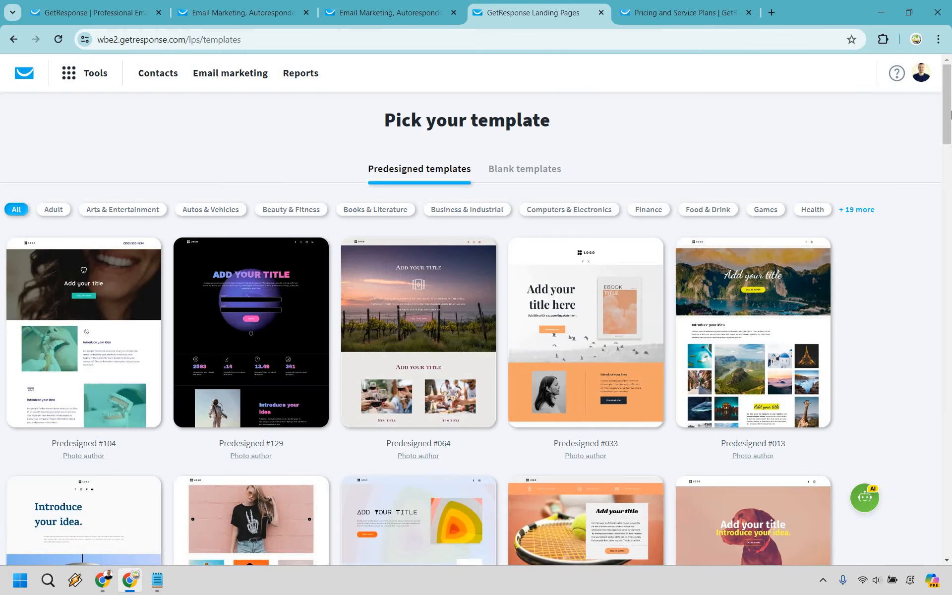
pyautogui.scroll(-3)
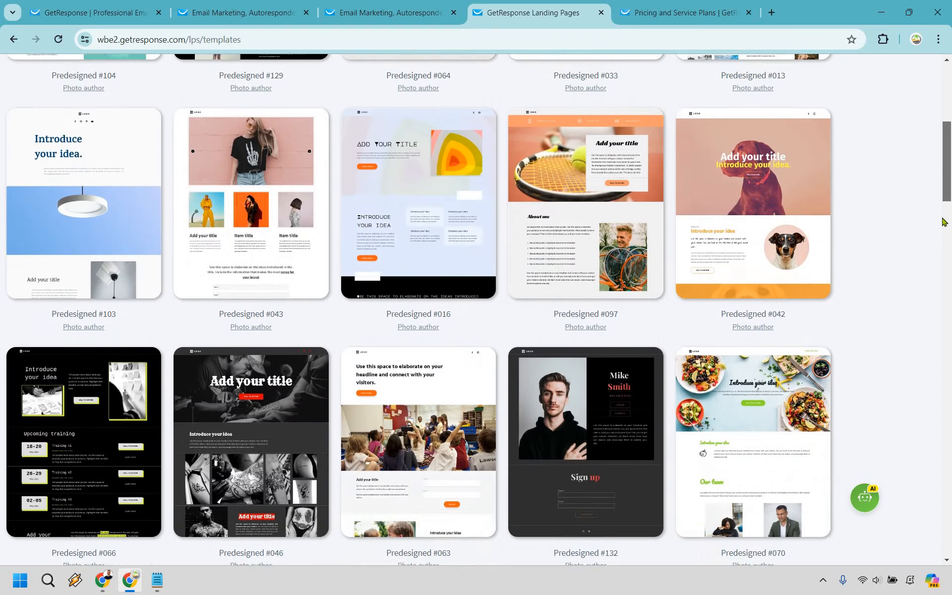
pyautogui.scroll(-3)
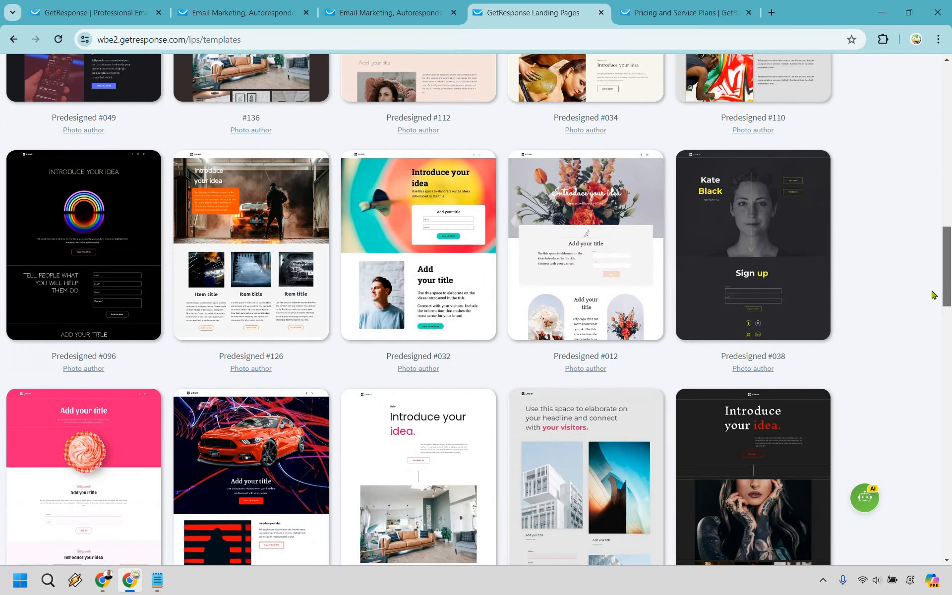
pyautogui.scroll(-3)
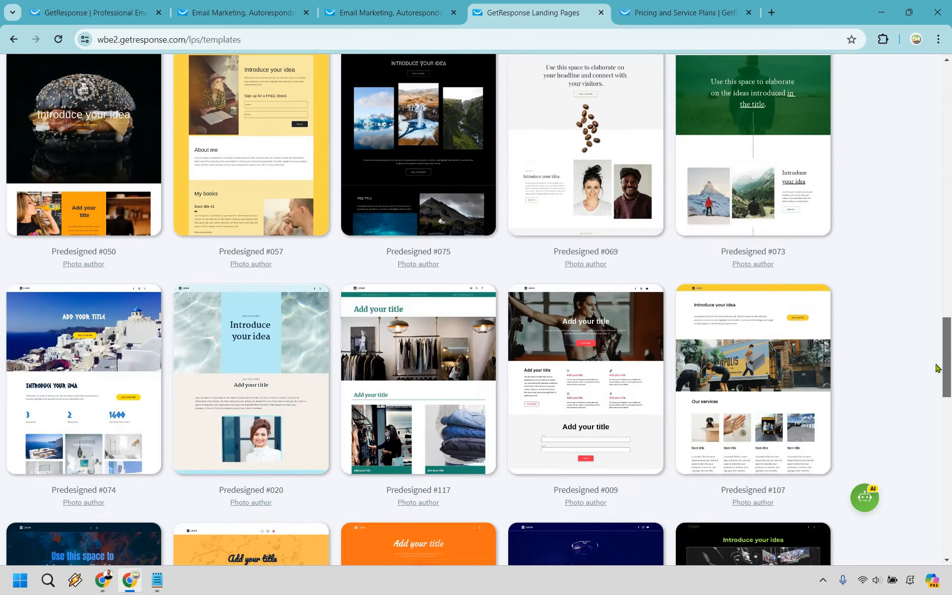
pyautogui.scroll(3)
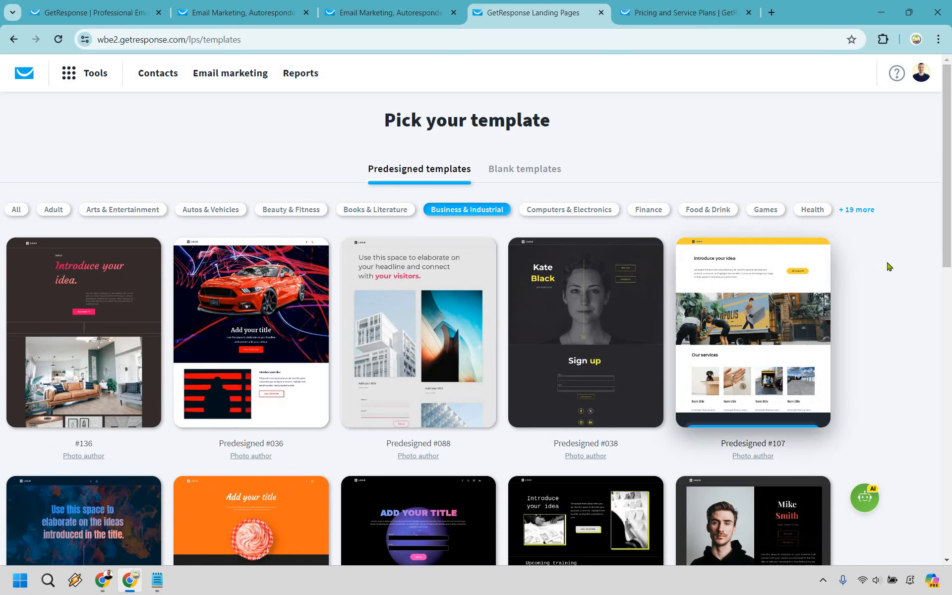
# Choose Predesigned template #080 to open it in the editor
pyautogui.scroll(-3)
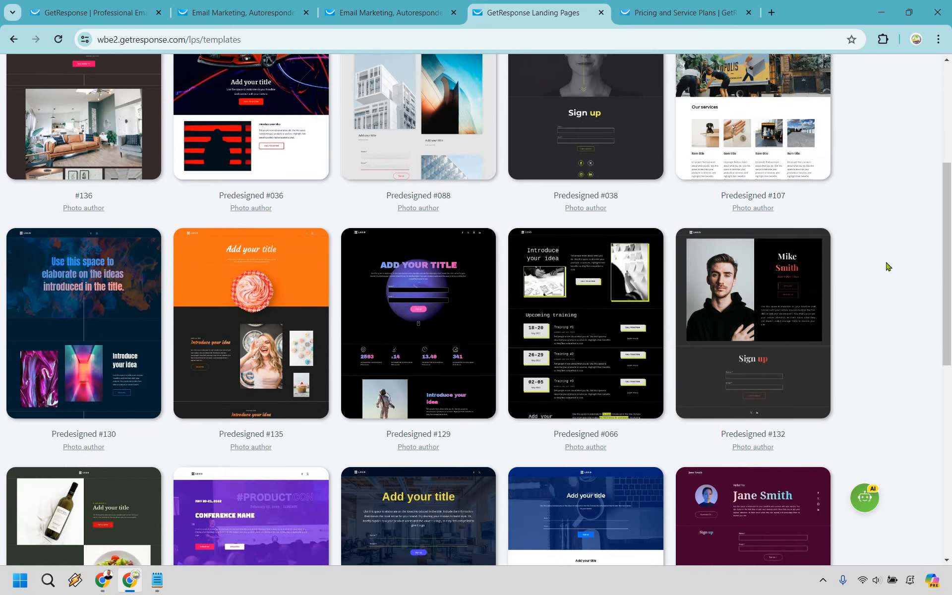
pyautogui.scroll(-3)
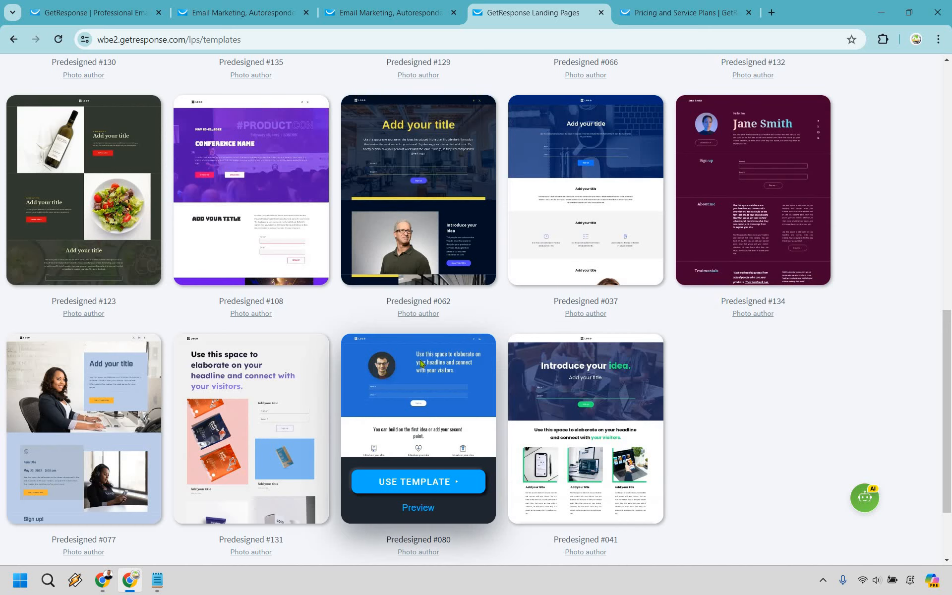
pyautogui.moveTo(411, 376)
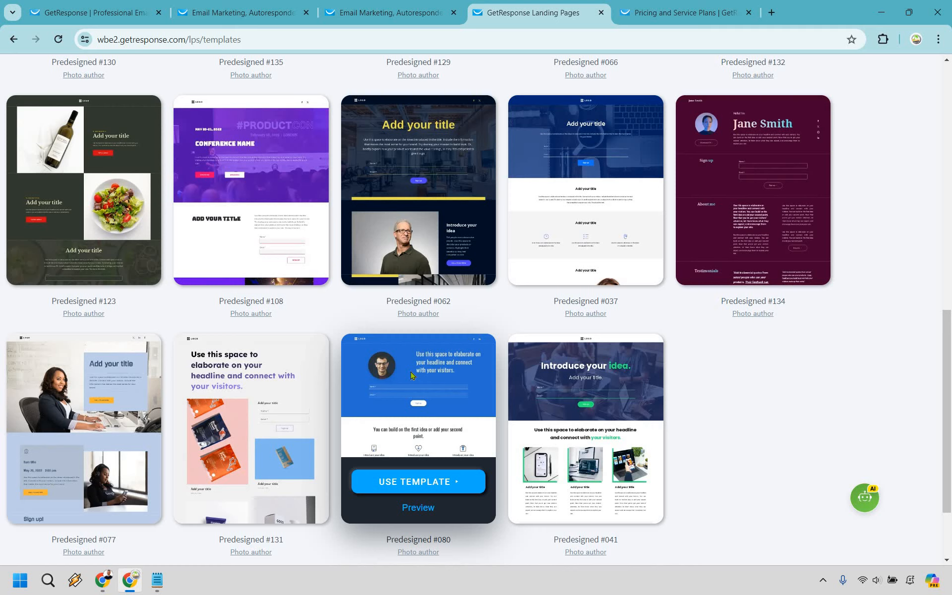
pyautogui.moveTo(442, 381)
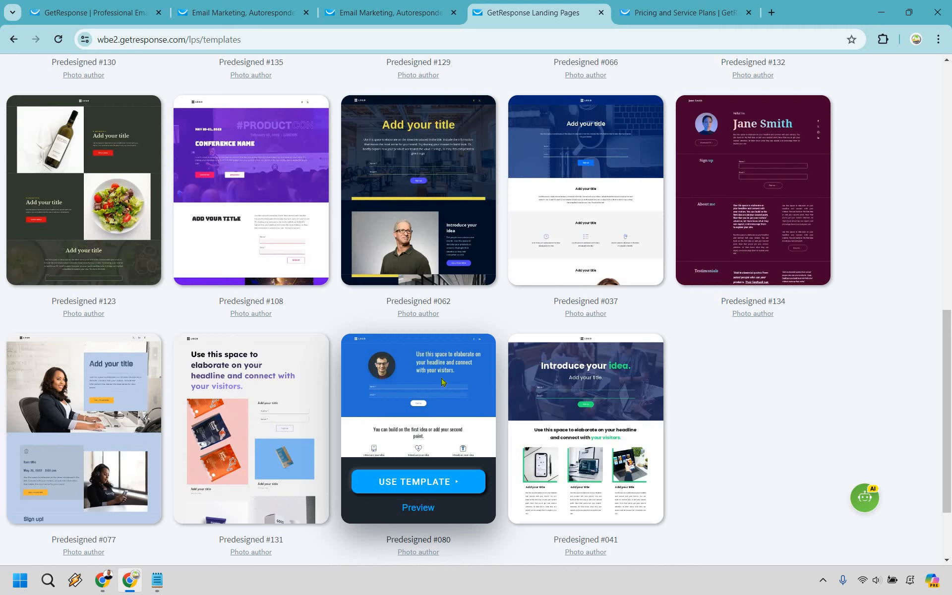
pyautogui.moveTo(452, 401)
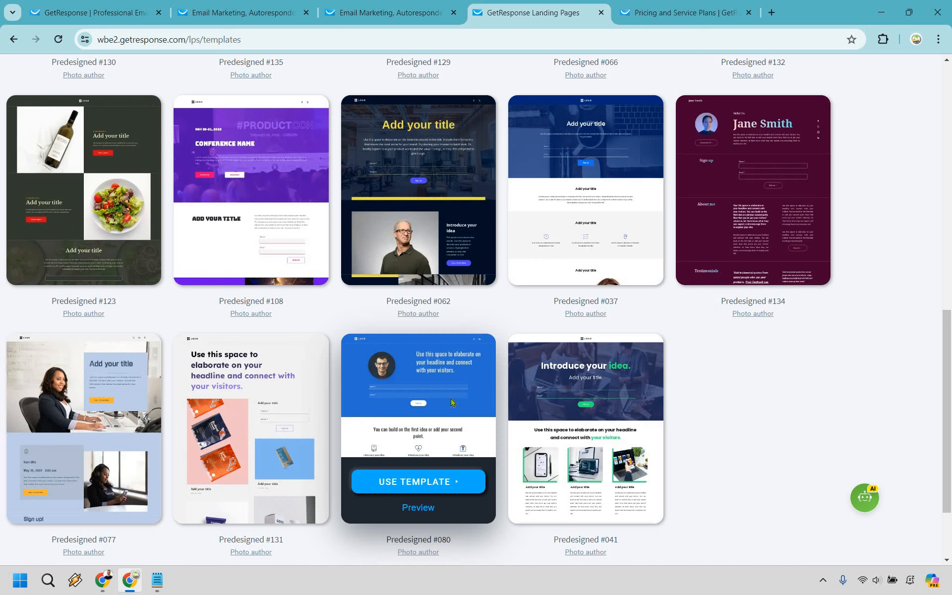
pyautogui.moveTo(431, 484)
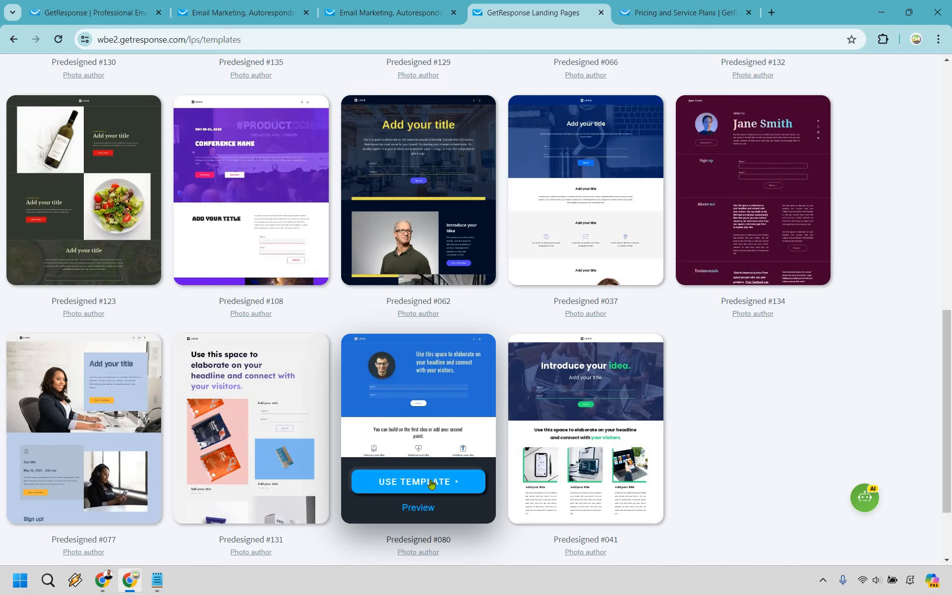
pyautogui.click(417, 481)
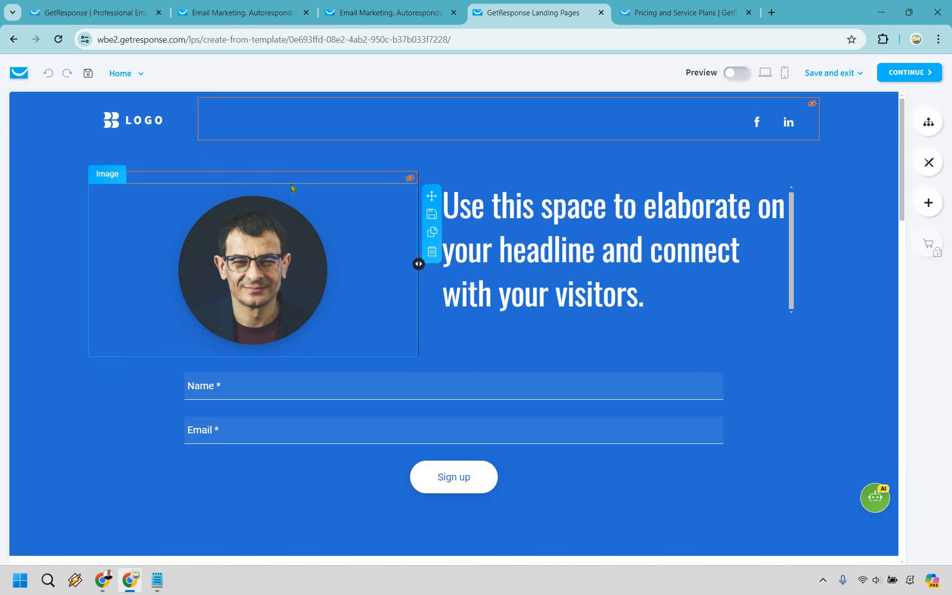
pyautogui.moveTo(124, 123)
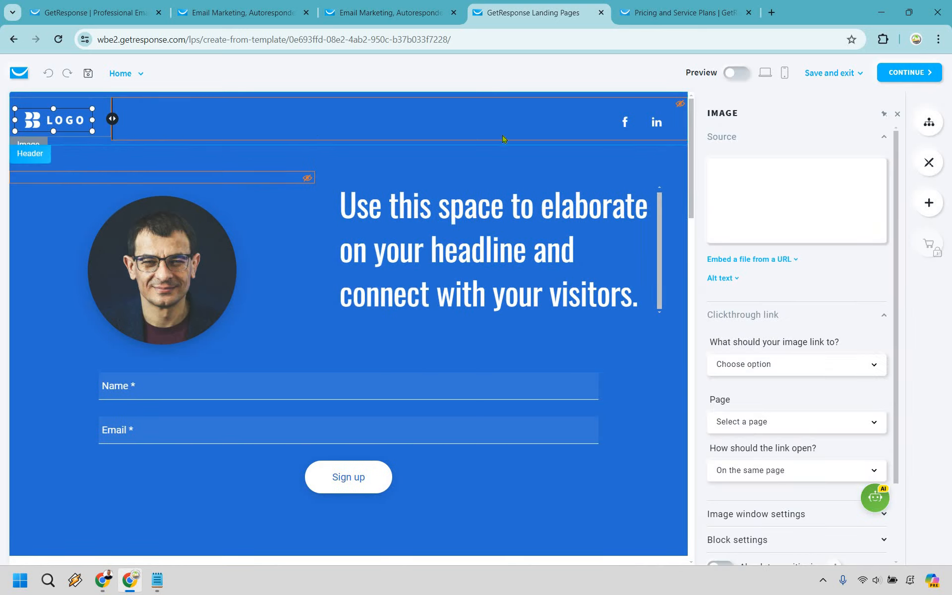
# Replace the header placeholder logo with the 'MI Logo 2' image from My files
pyautogui.click(796, 200)
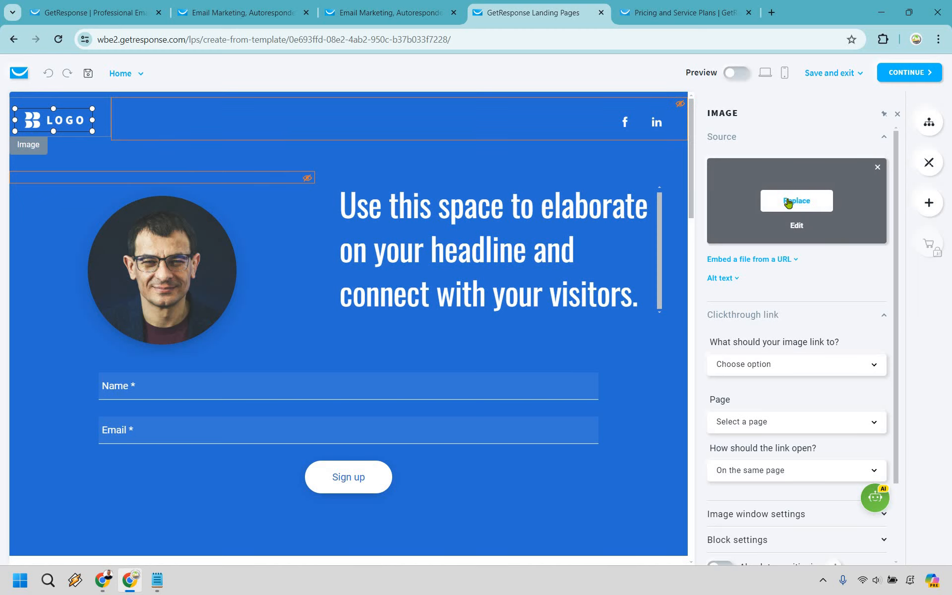
pyautogui.click(795, 201)
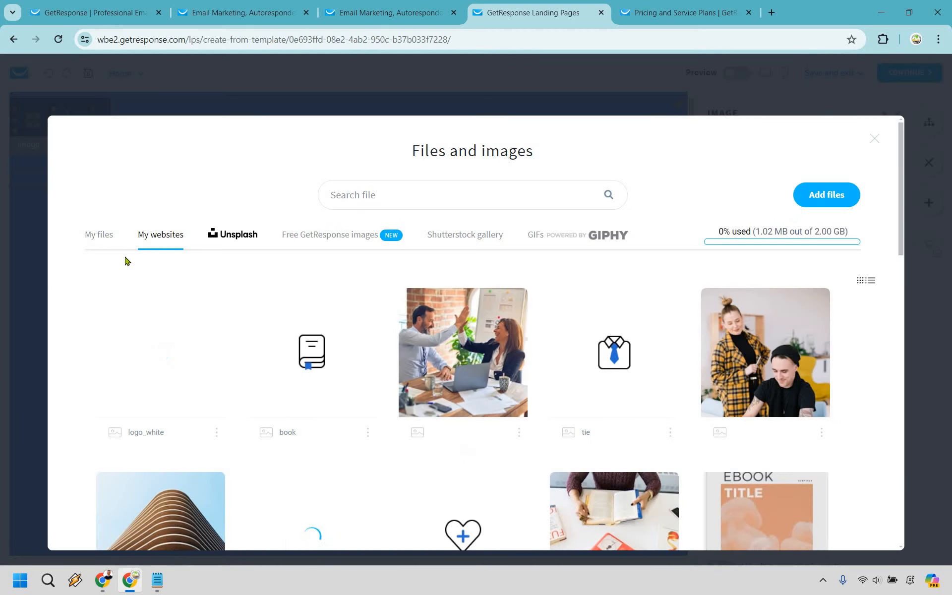
pyautogui.click(98, 235)
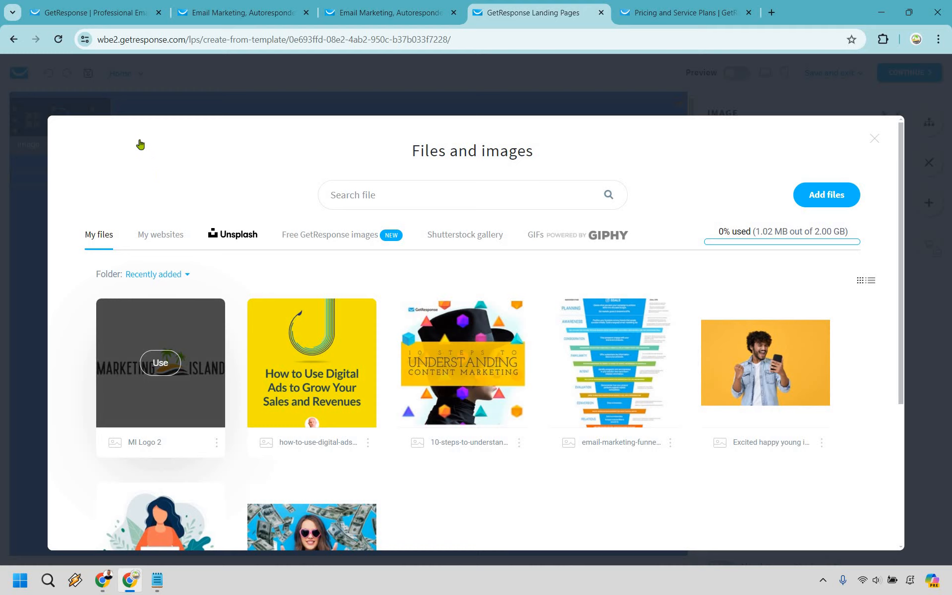
pyautogui.click(160, 363)
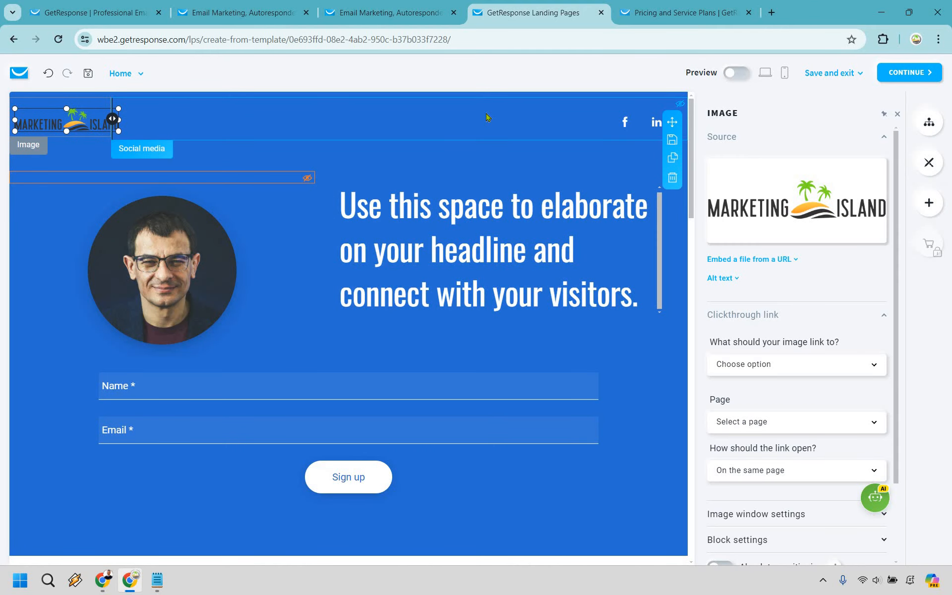
# Remove the social media icons block from the header
pyautogui.click(141, 148)
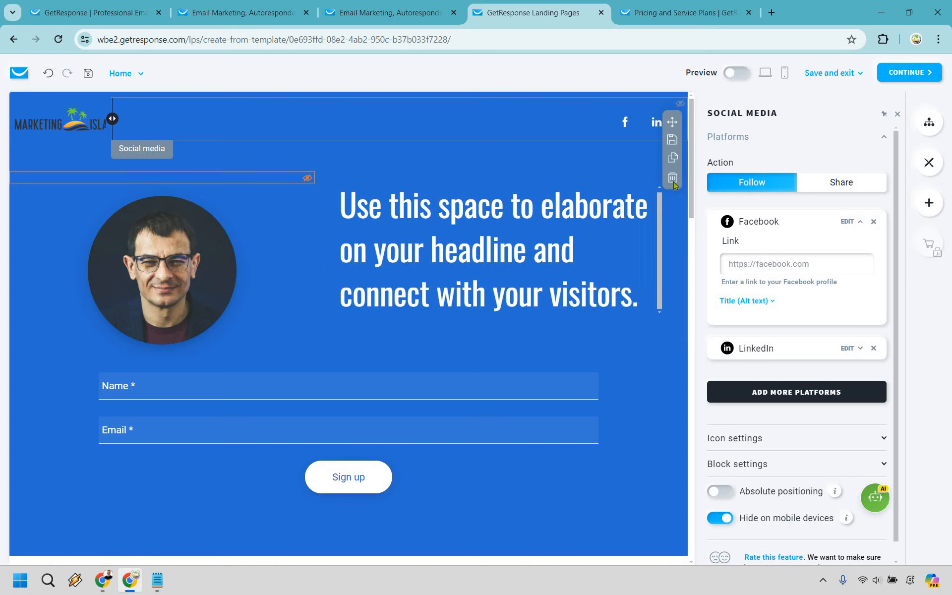
pyautogui.click(897, 114)
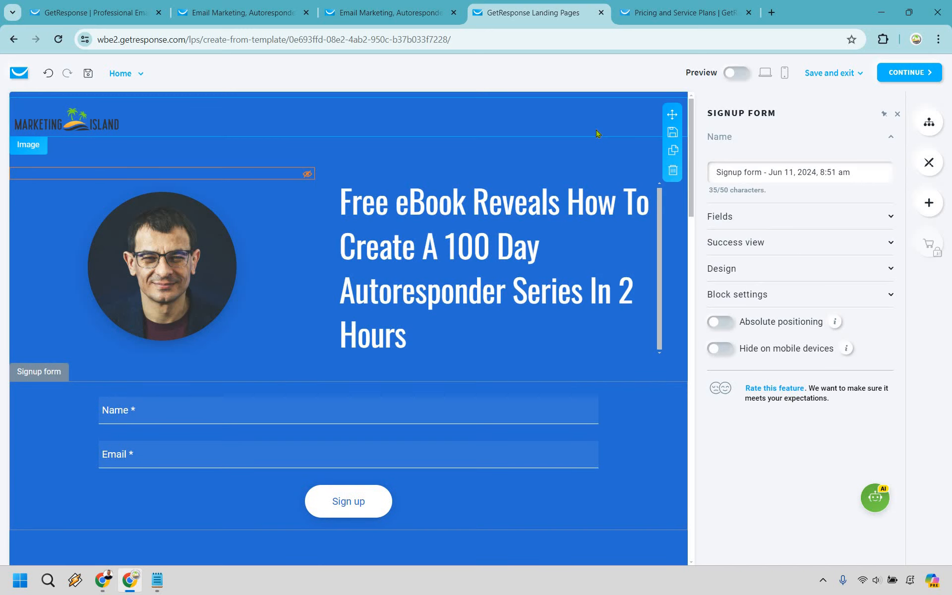
pyautogui.moveTo(546, 274)
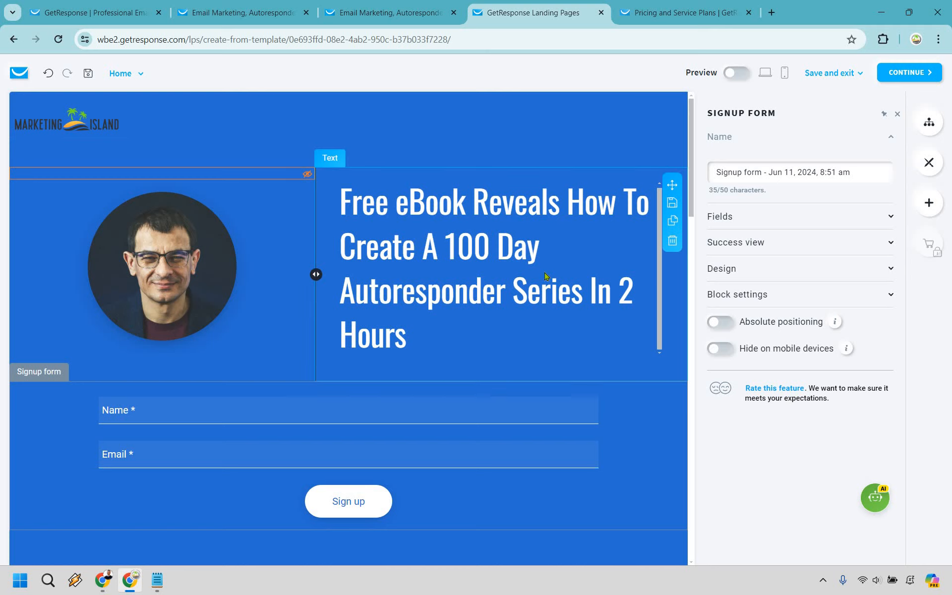
pyautogui.moveTo(560, 243)
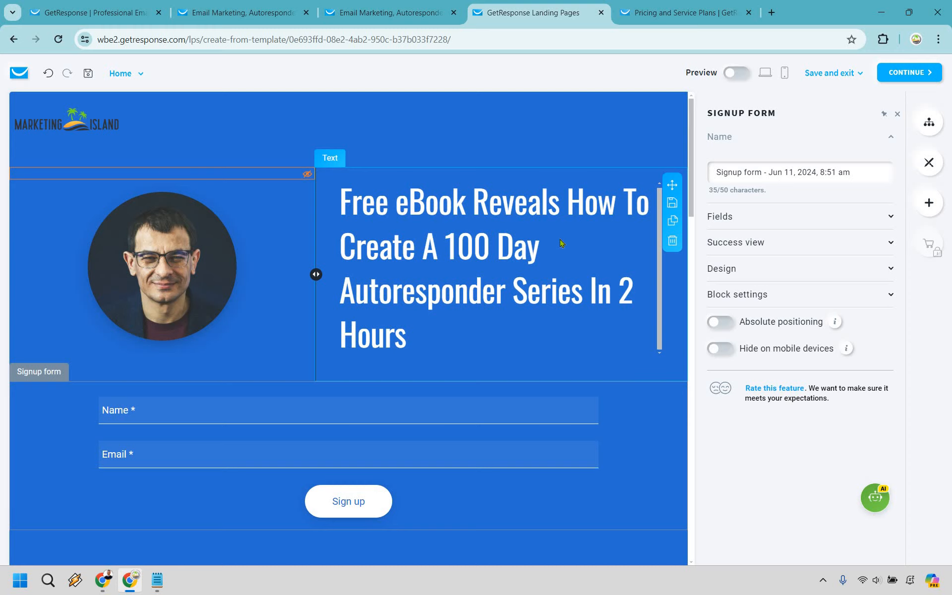
pyautogui.moveTo(689, 106)
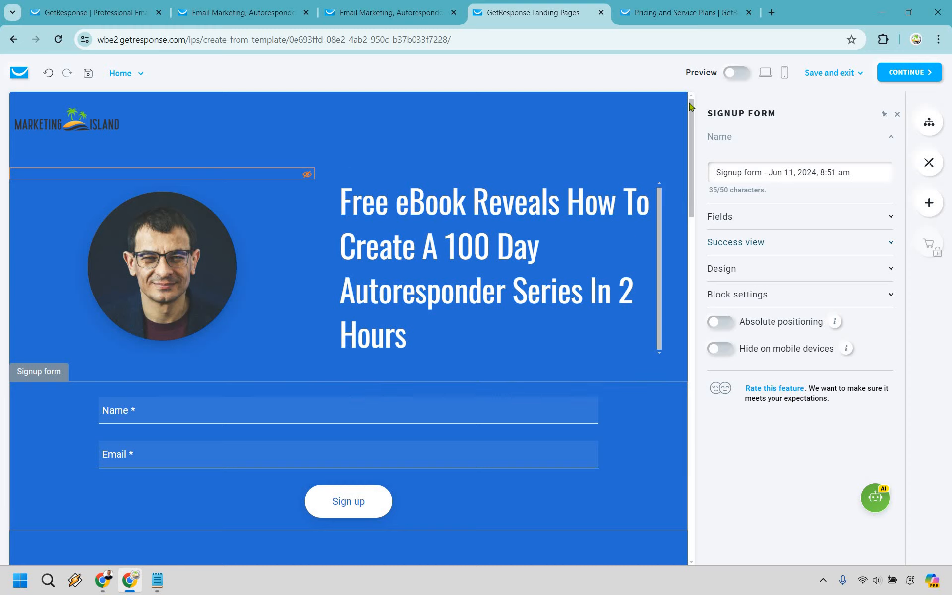
pyautogui.scroll(-3)
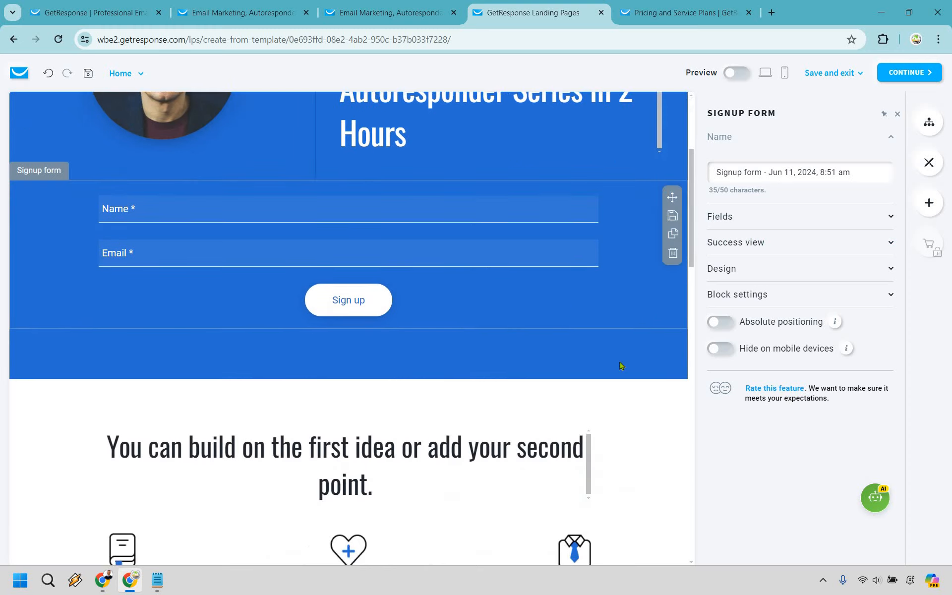
pyautogui.scroll(3)
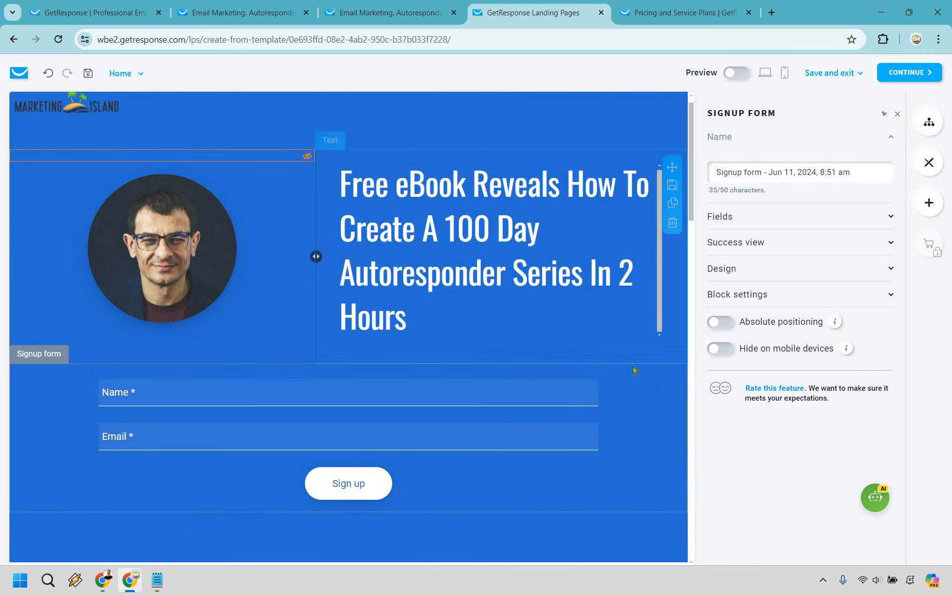
pyautogui.scroll(-3)
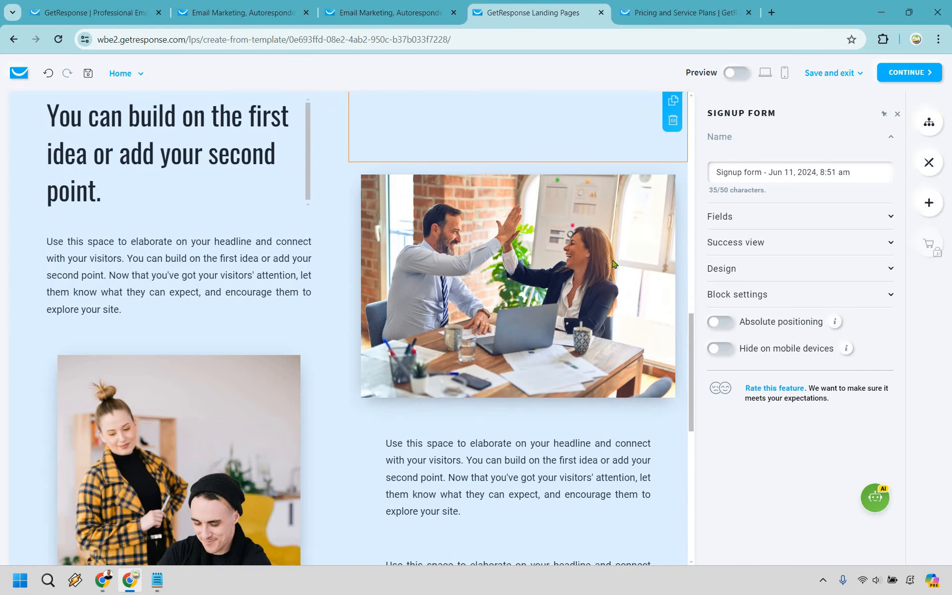
pyautogui.scroll(-3)
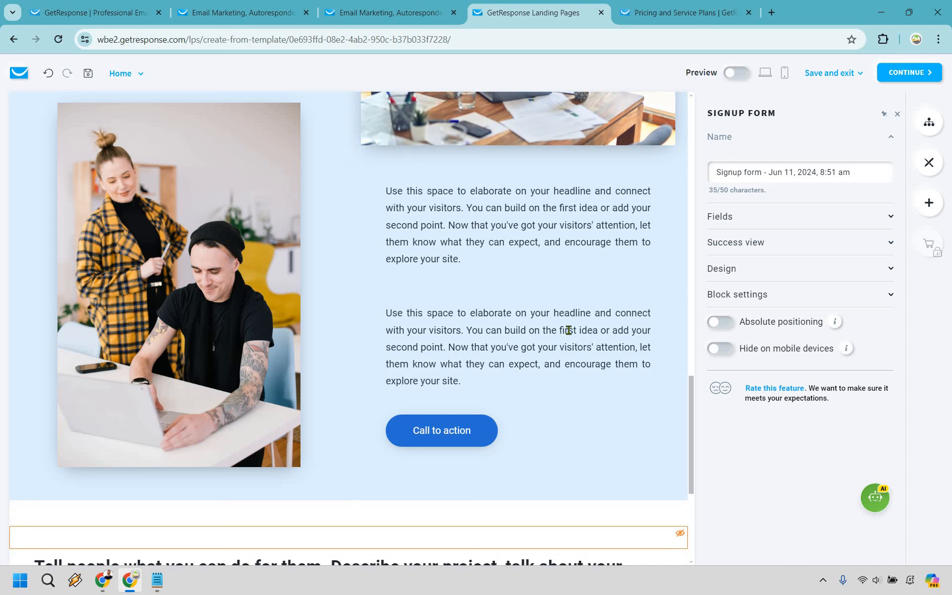
pyautogui.click(516, 347)
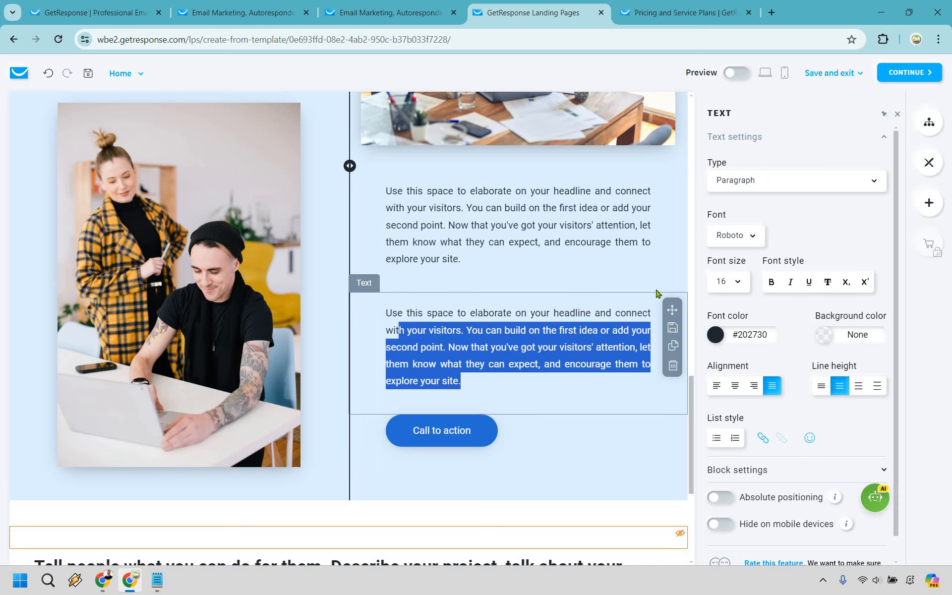
pyautogui.click(726, 281)
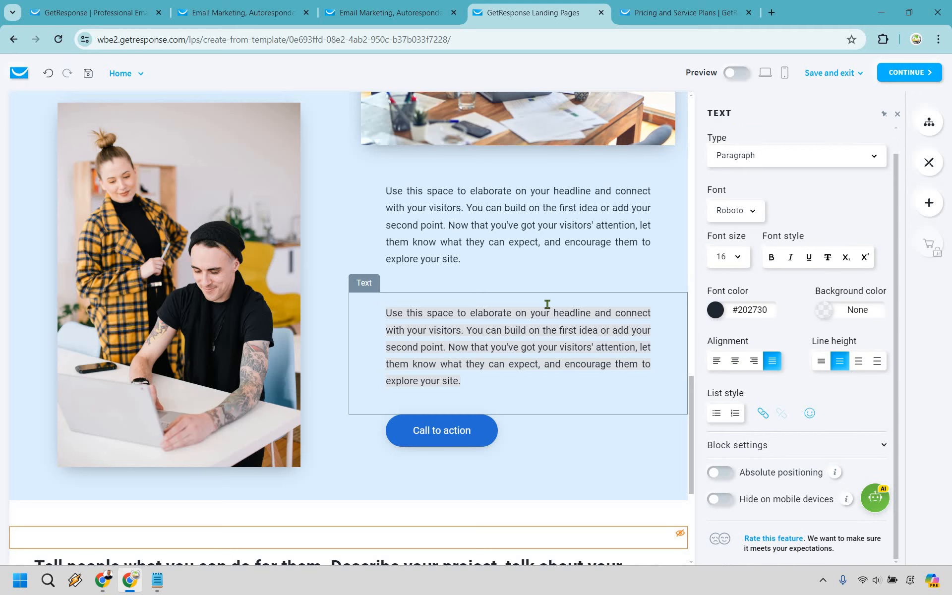
pyautogui.click(442, 431)
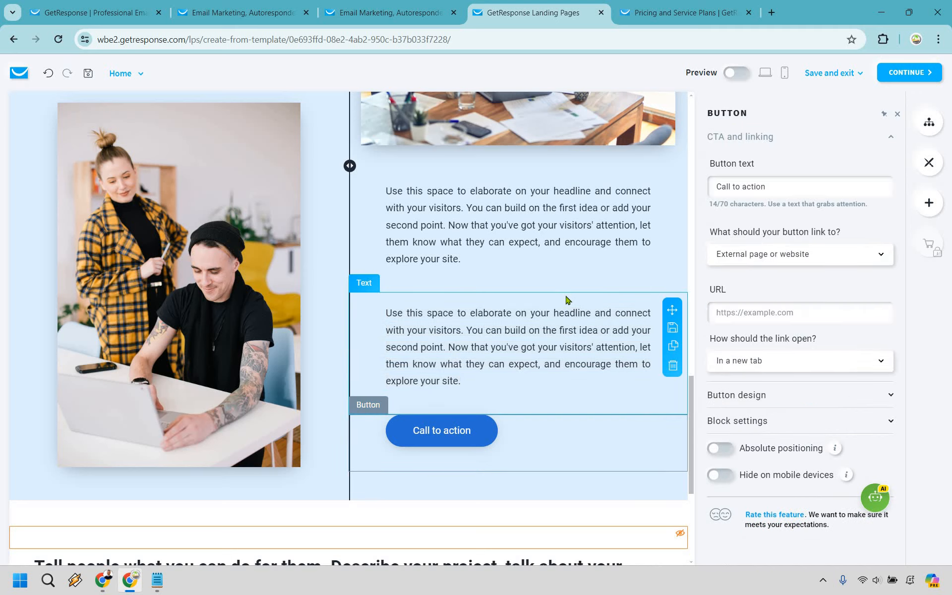
pyautogui.scroll(-3)
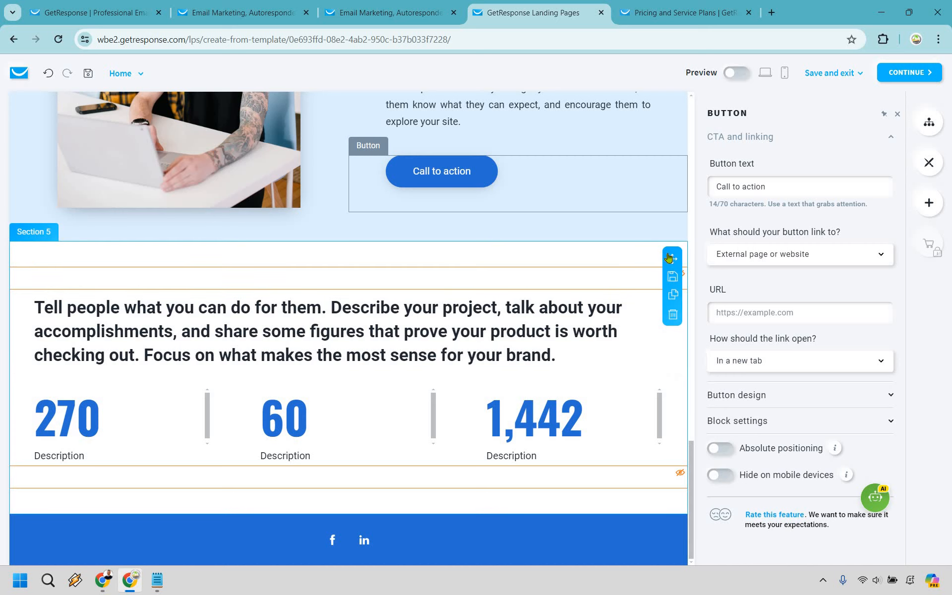
pyautogui.moveTo(585, 355)
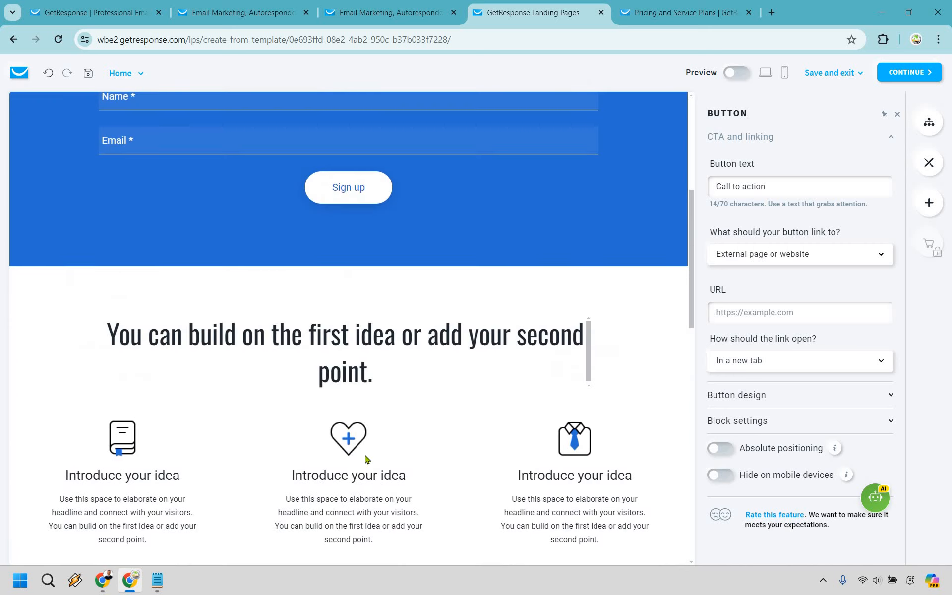
pyautogui.click(348, 438)
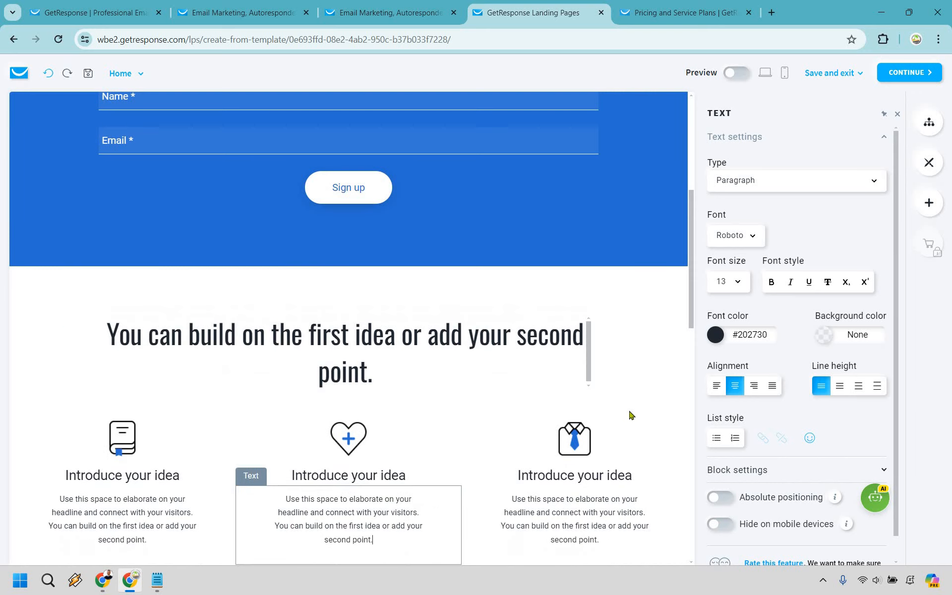
pyautogui.scroll(3)
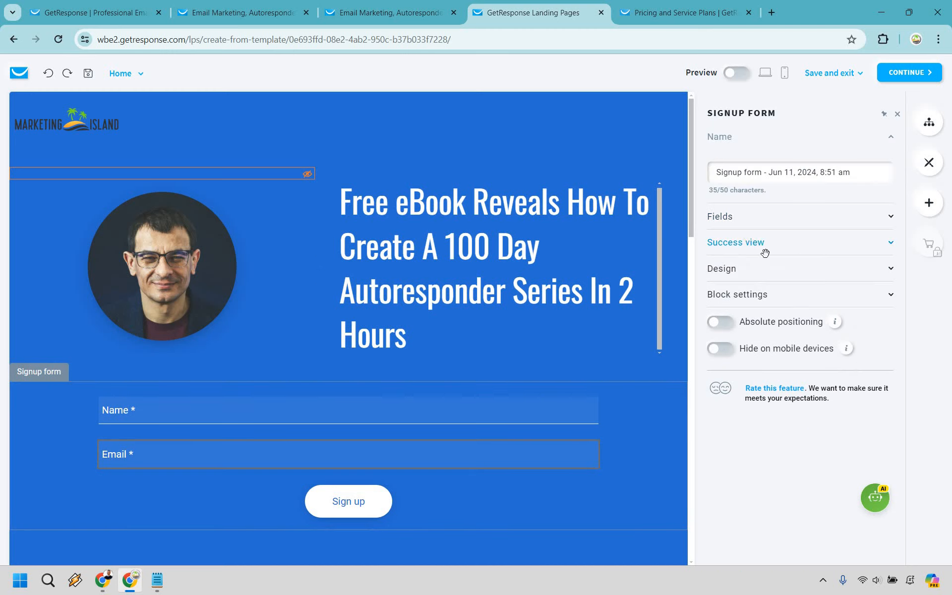
# Keep only the Email field and set the success message to 'Thank you, check your inbox for your gift'
pyautogui.click(720, 216)
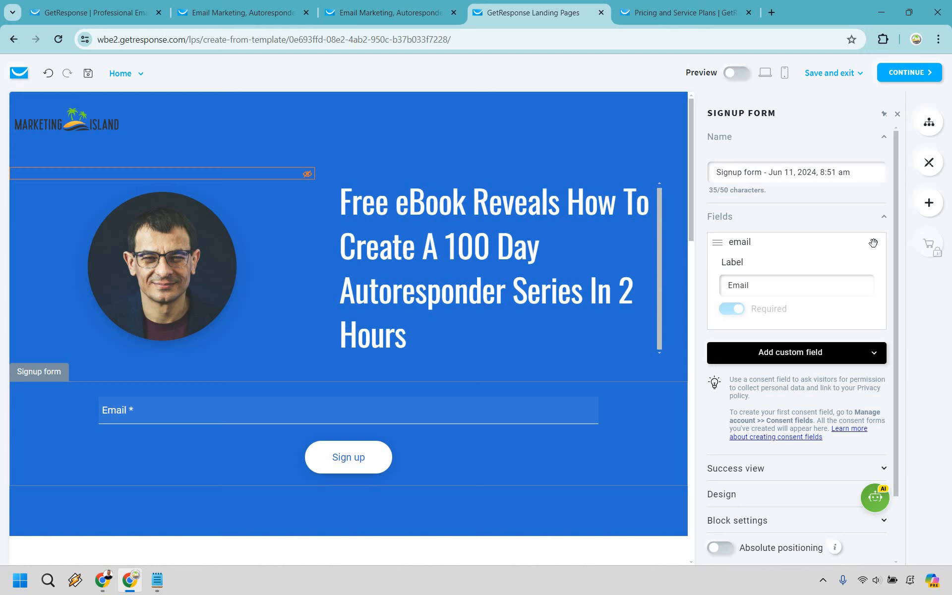
pyautogui.moveTo(802, 240)
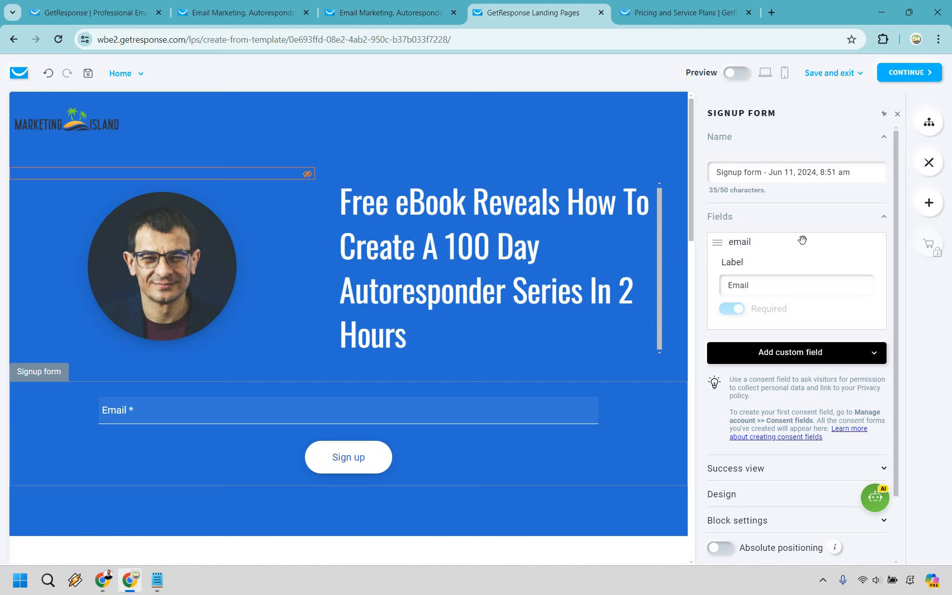
pyautogui.scroll(-3)
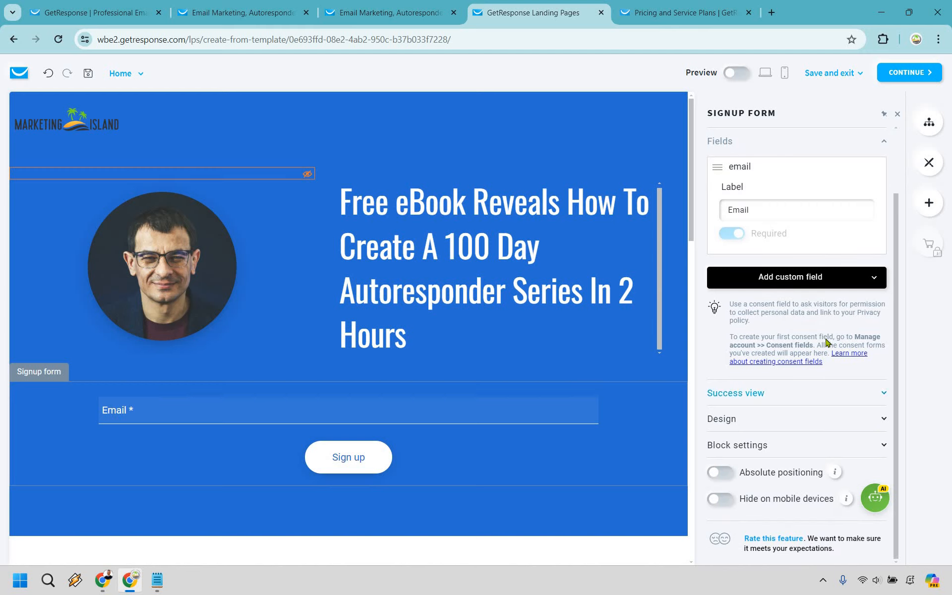
pyautogui.click(734, 393)
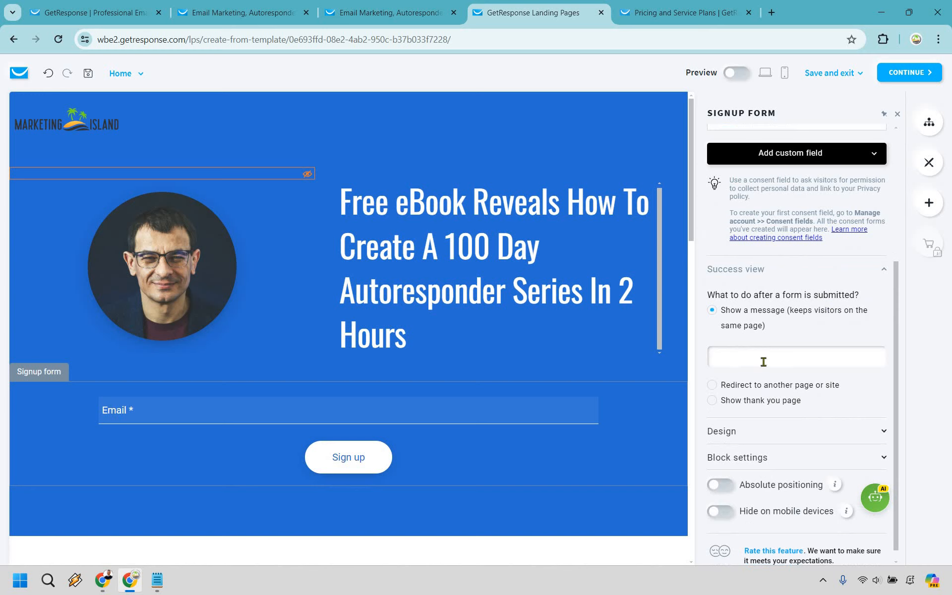
pyautogui.write('Thank you, check your inbox for your gift')
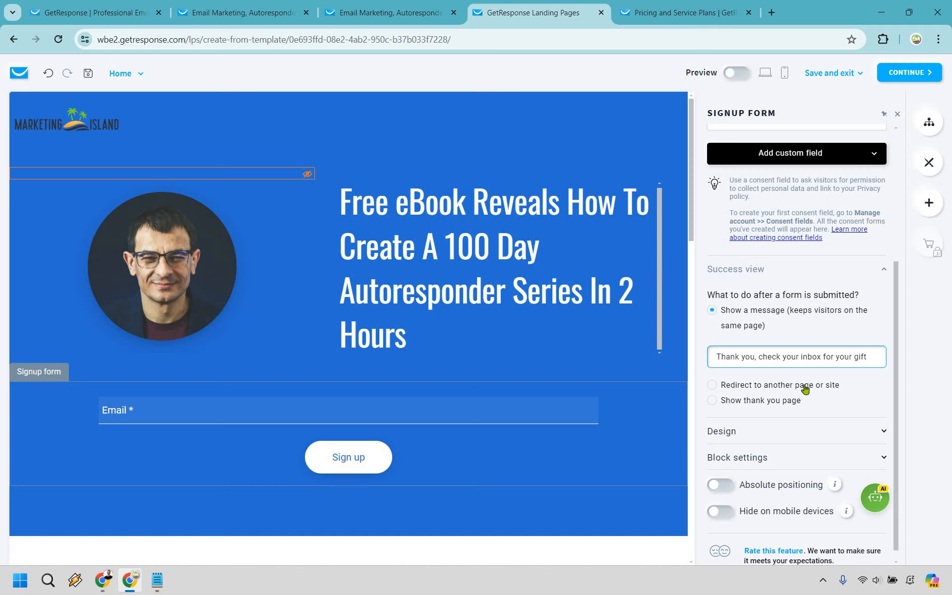
pyautogui.moveTo(938, 381)
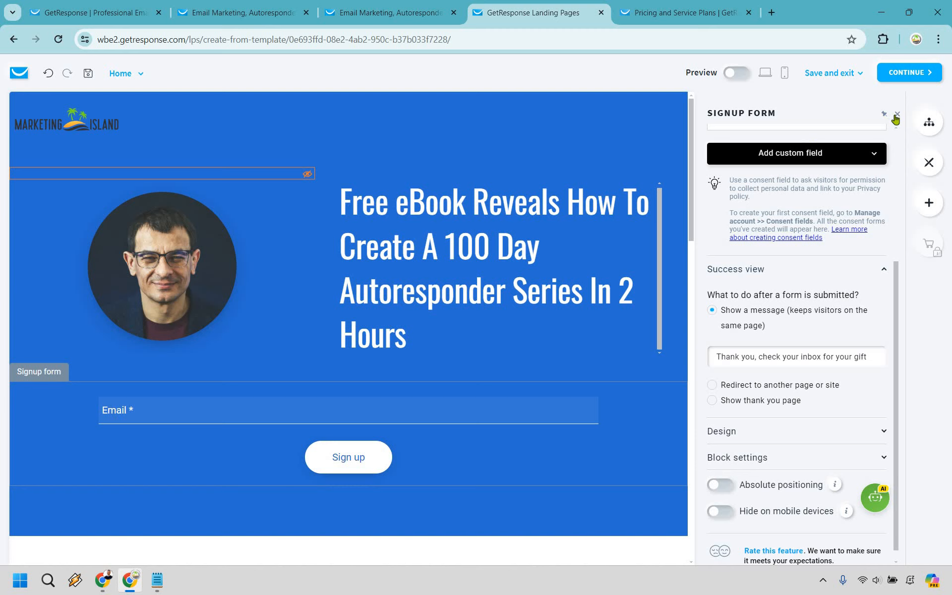
pyautogui.click(66, 120)
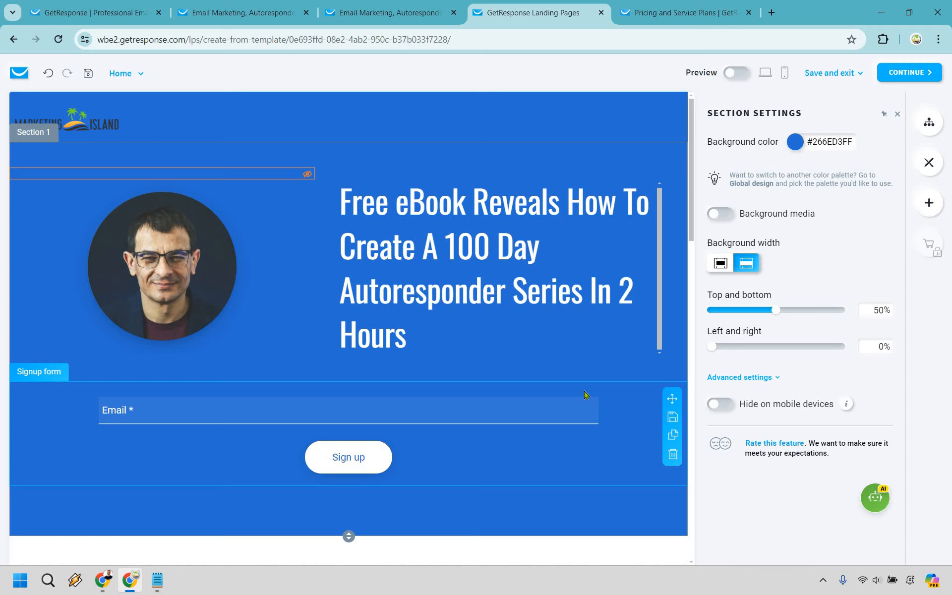
pyautogui.moveTo(881, 108)
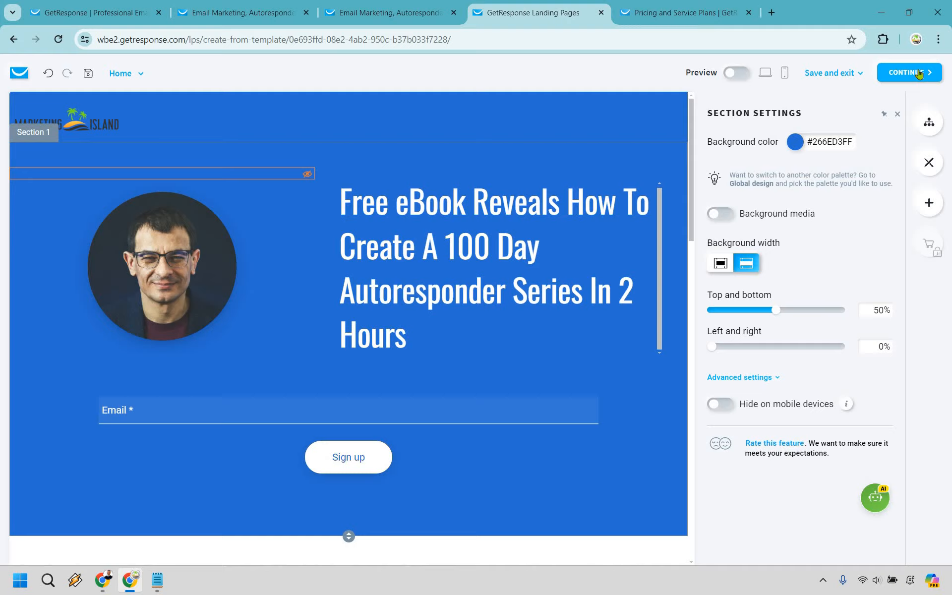
# Leave the editor, review the subscription settings and continue to the name and domain step
pyautogui.click(907, 72)
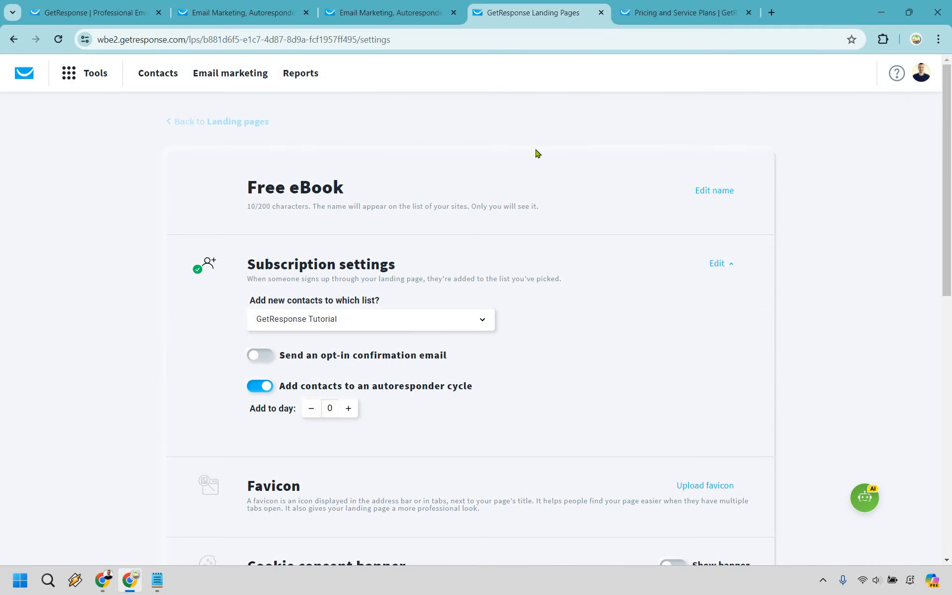
pyautogui.scroll(-3)
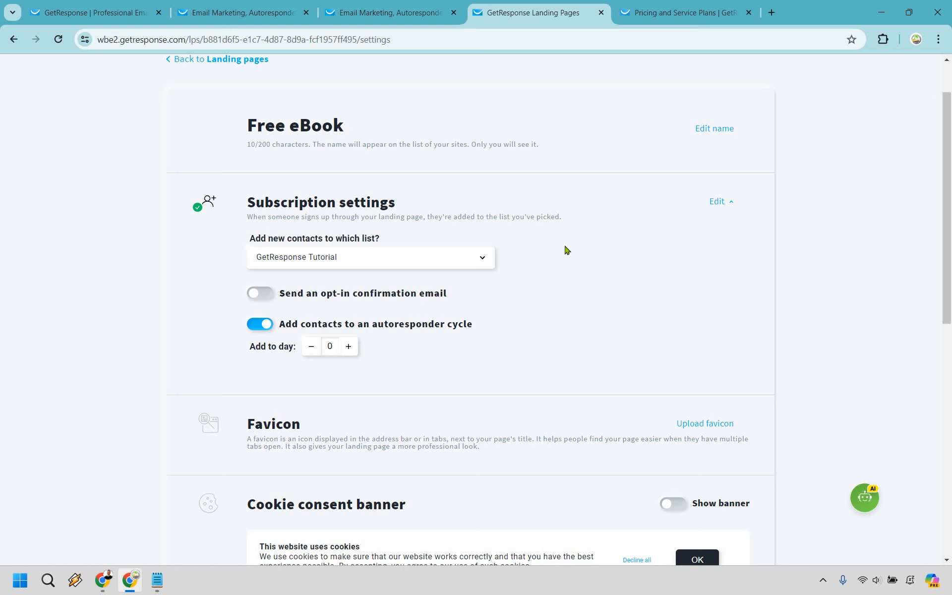
pyautogui.moveTo(276, 336)
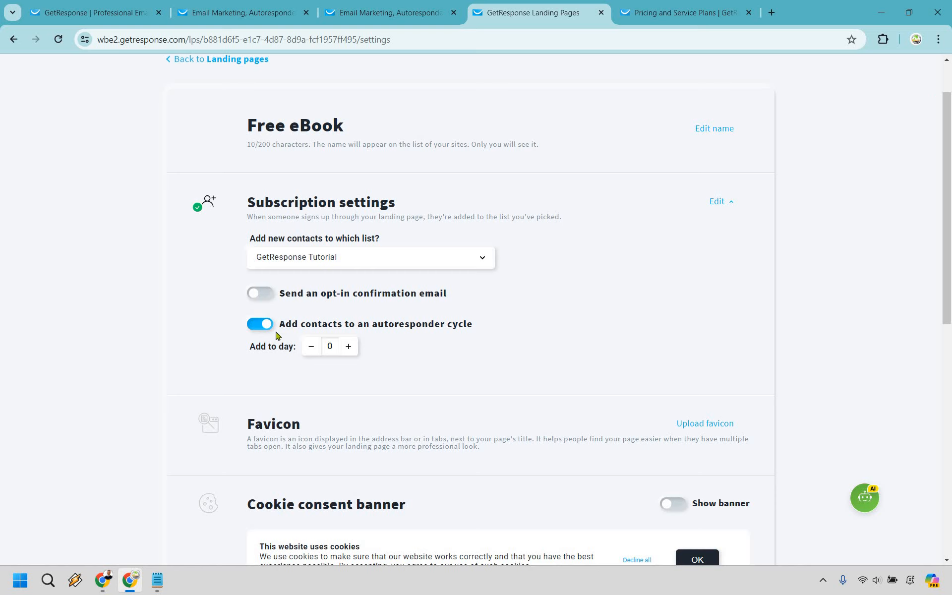
pyautogui.moveTo(532, 339)
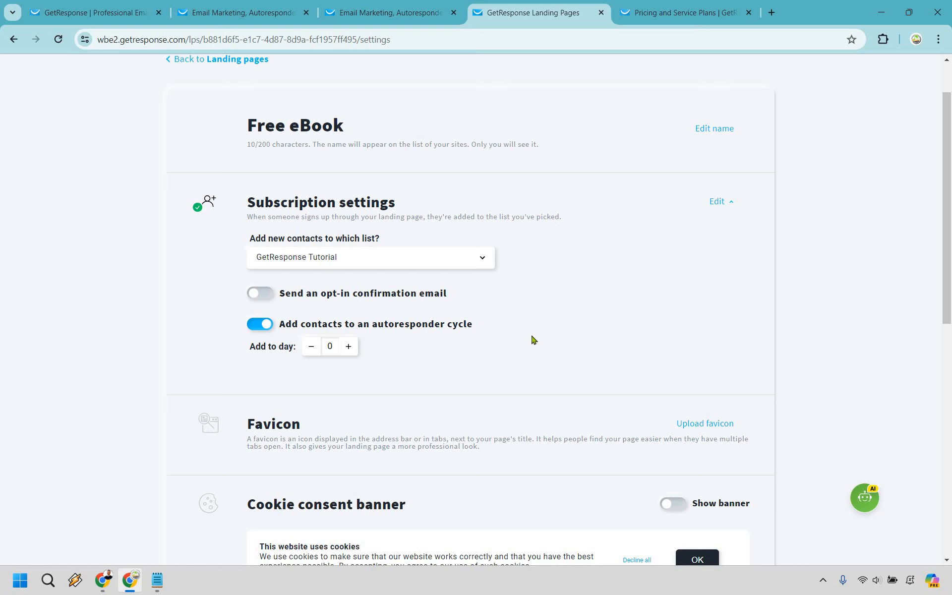
pyautogui.moveTo(393, 299)
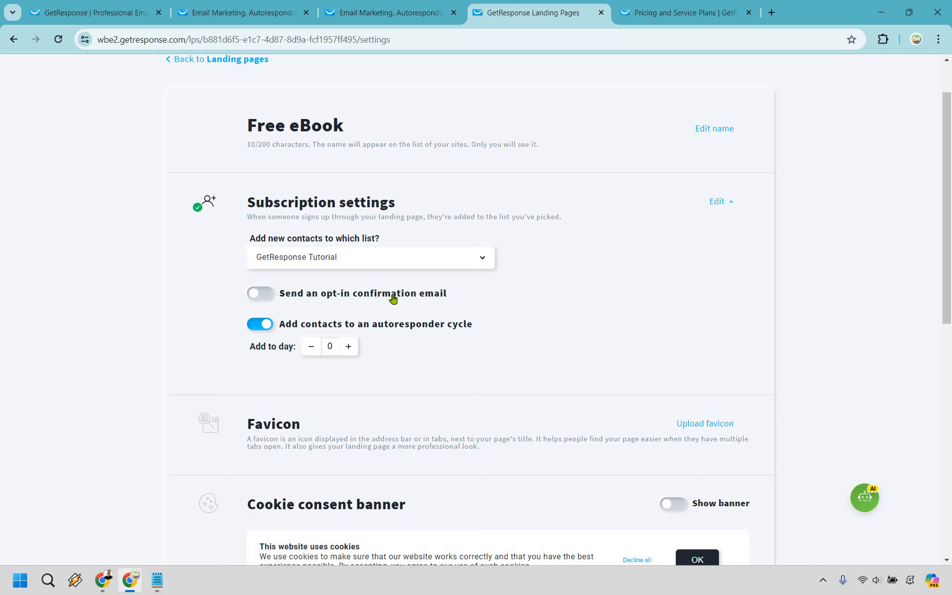
pyautogui.moveTo(506, 351)
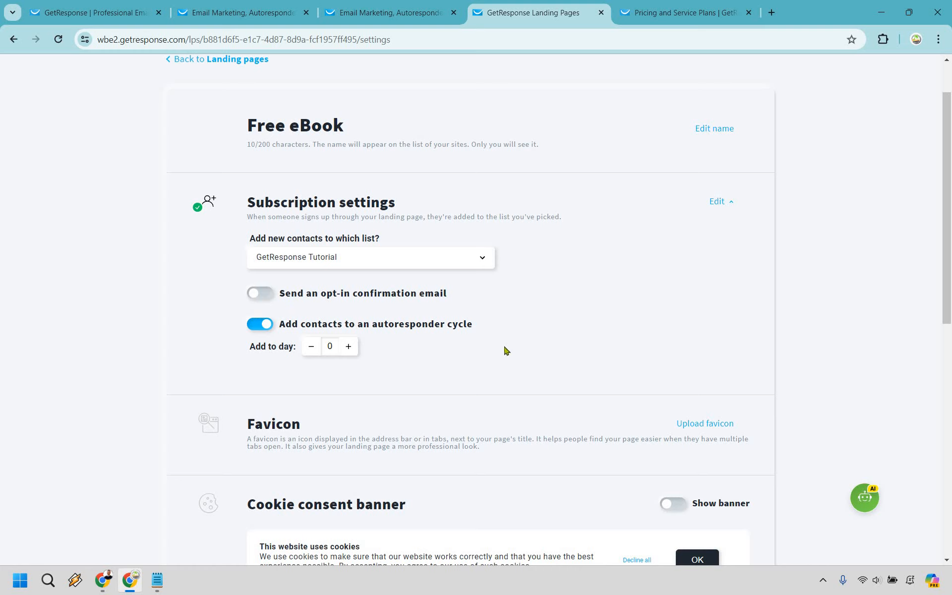
pyautogui.moveTo(617, 226)
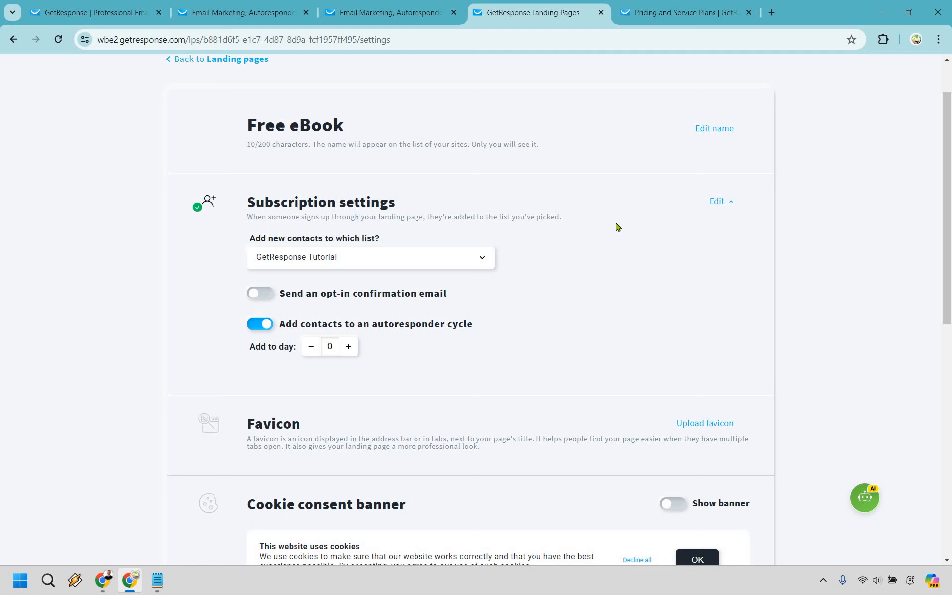
pyautogui.scroll(-3)
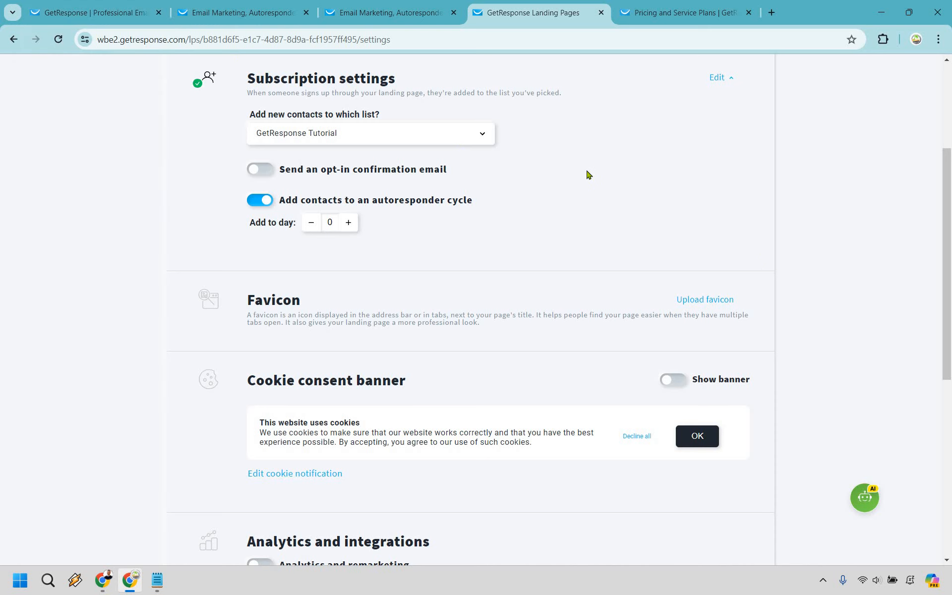
pyautogui.scroll(-3)
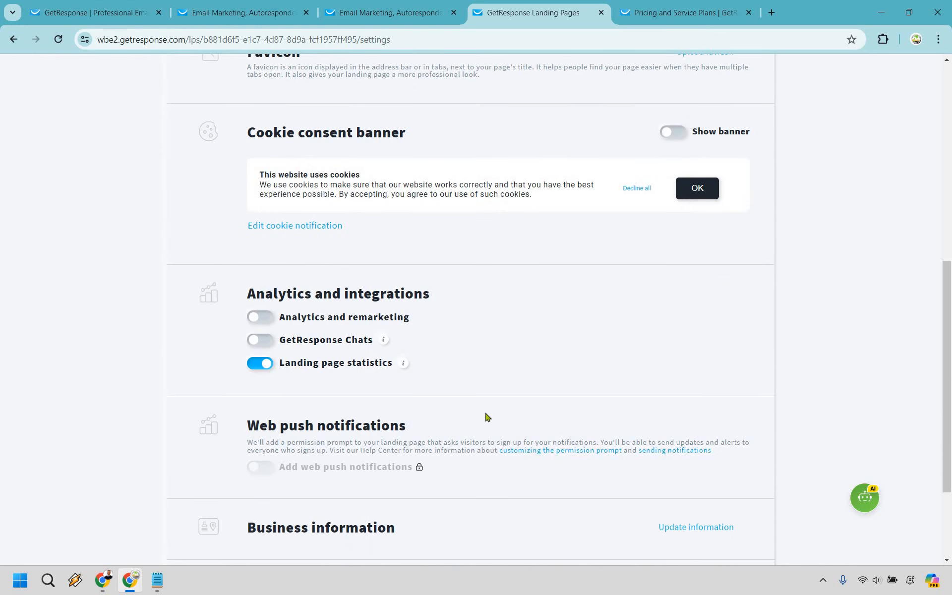
pyautogui.scroll(-3)
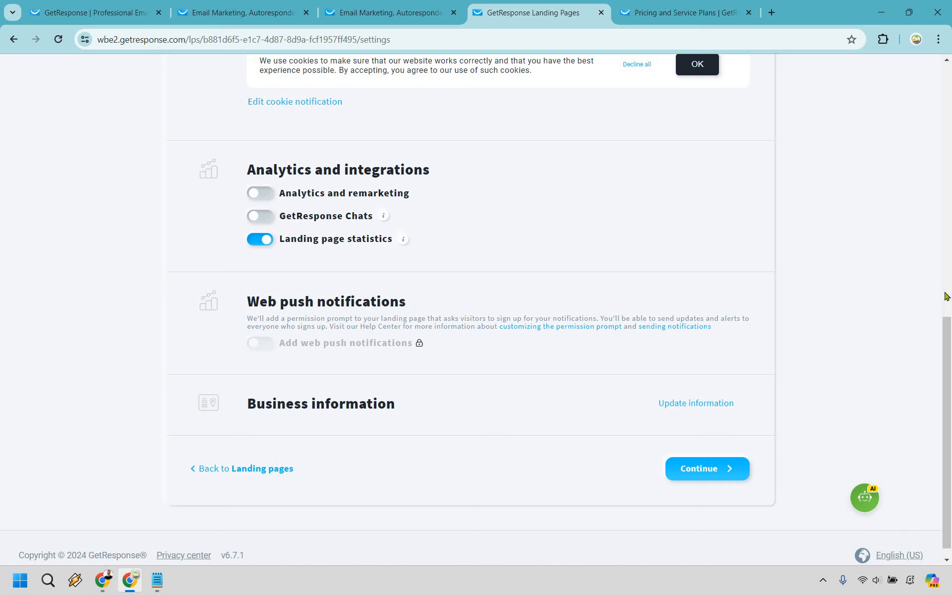
pyautogui.moveTo(850, 467)
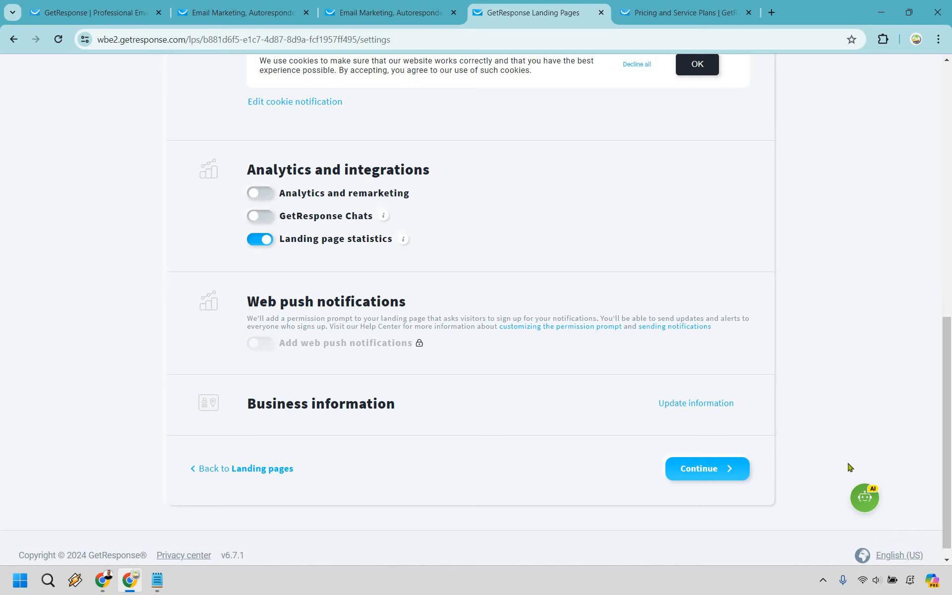
pyautogui.moveTo(918, 329)
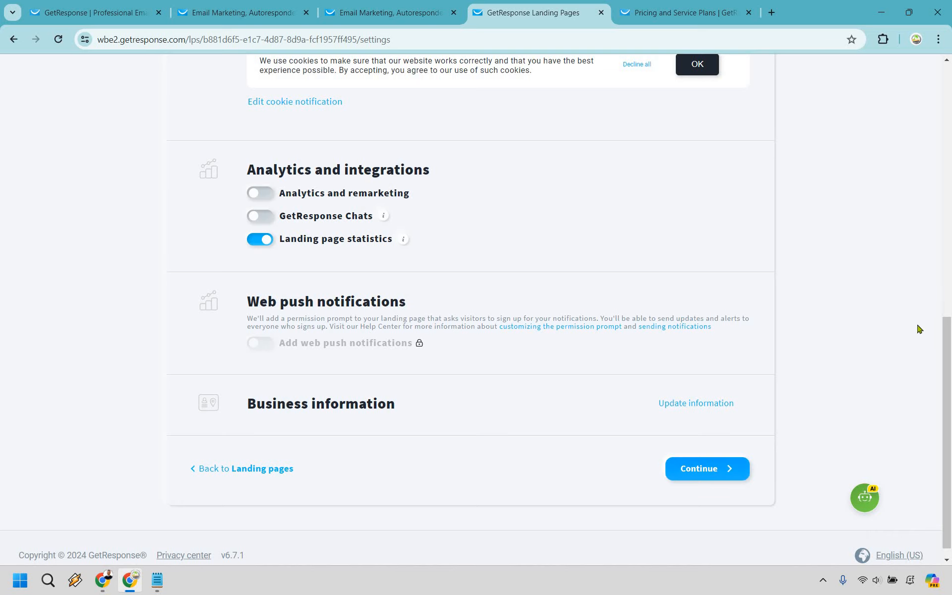
pyautogui.click(706, 469)
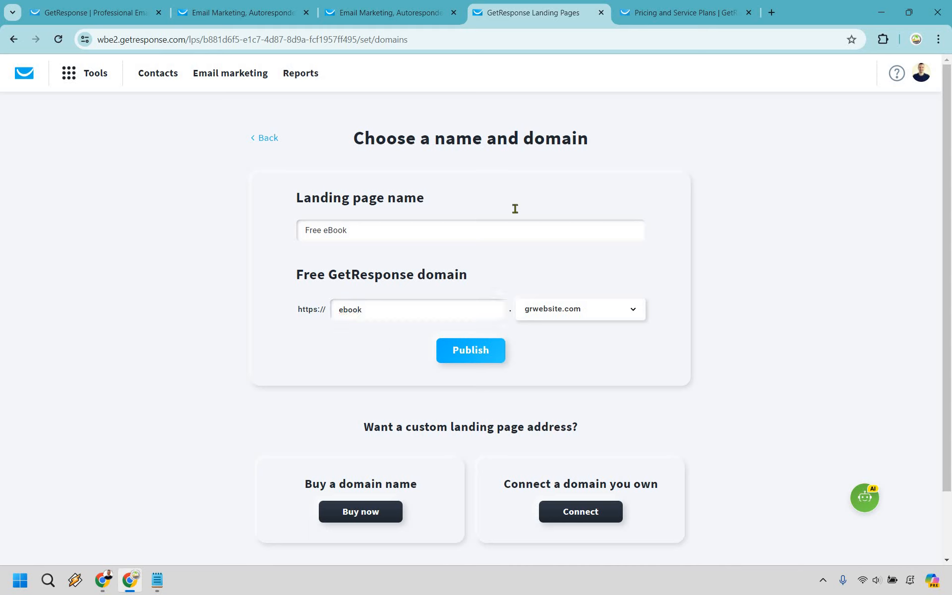
pyautogui.moveTo(889, 364)
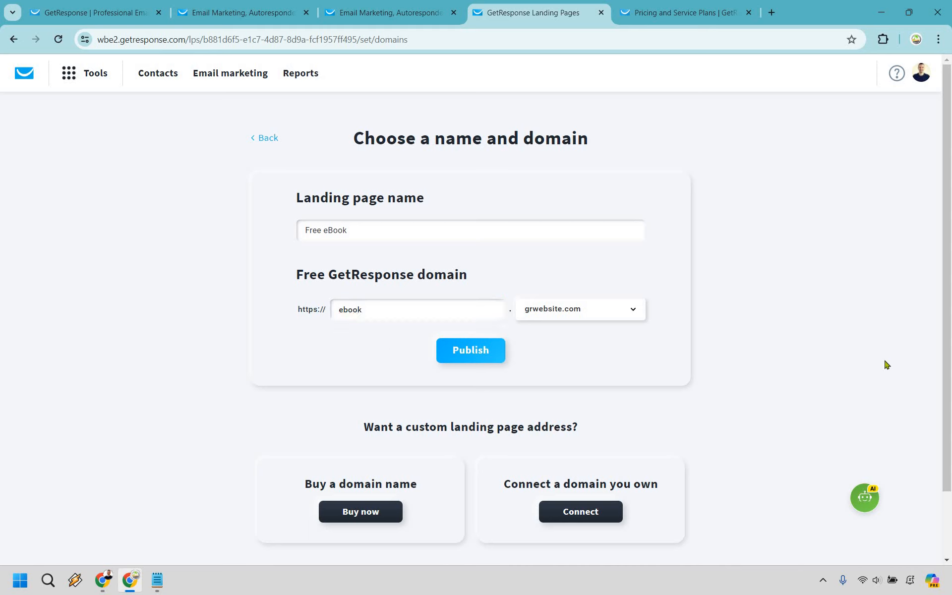
pyautogui.moveTo(848, 324)
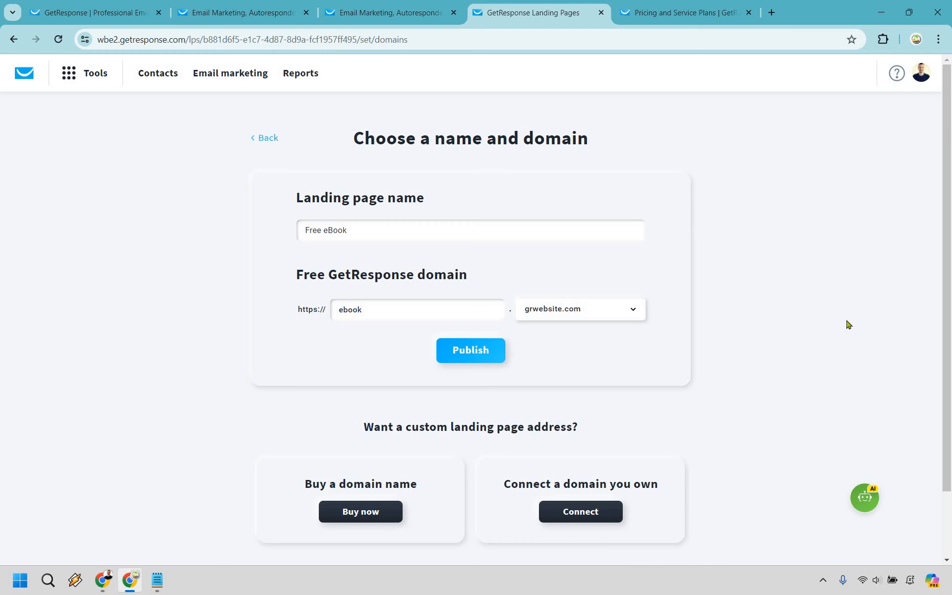
# Publish the Free eBook page at the 'ebook' subdomain on grwebsite.com
pyautogui.click(470, 350)
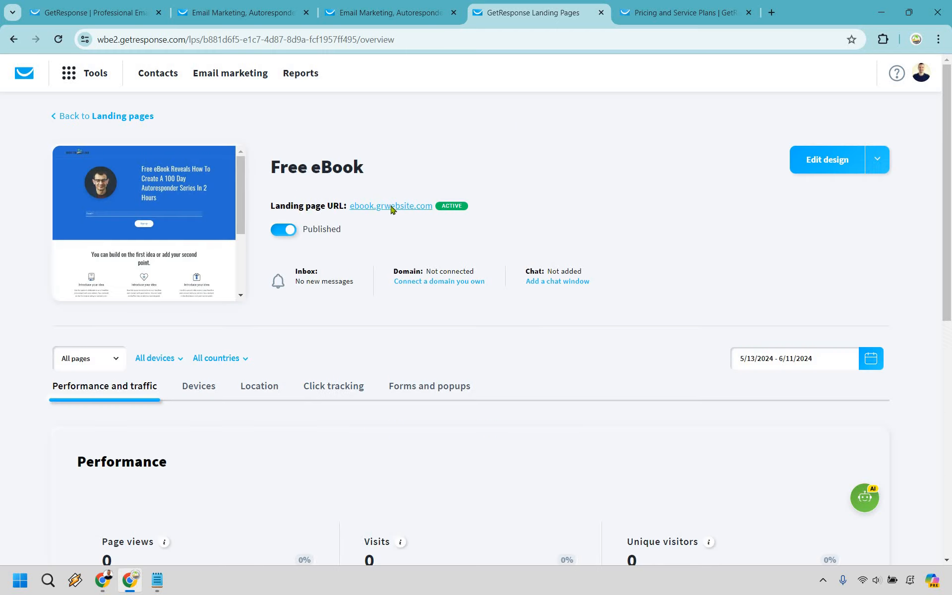
pyautogui.click(390, 205)
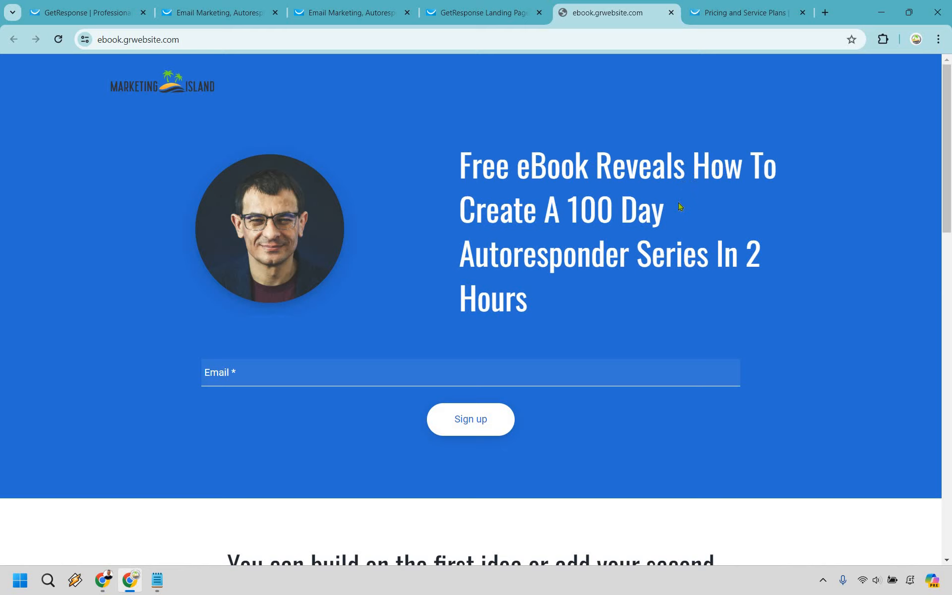
pyautogui.scroll(-3)
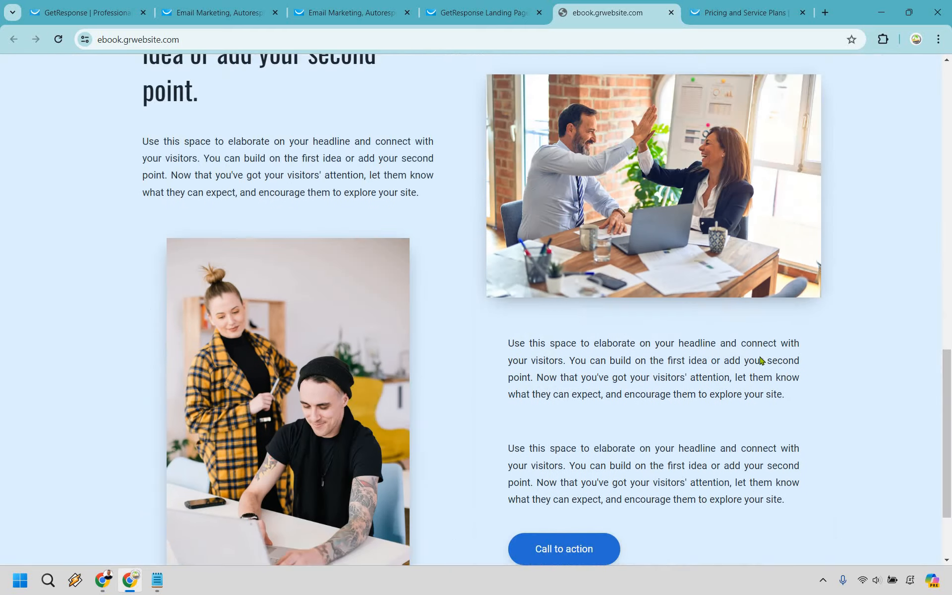
pyautogui.scroll(3)
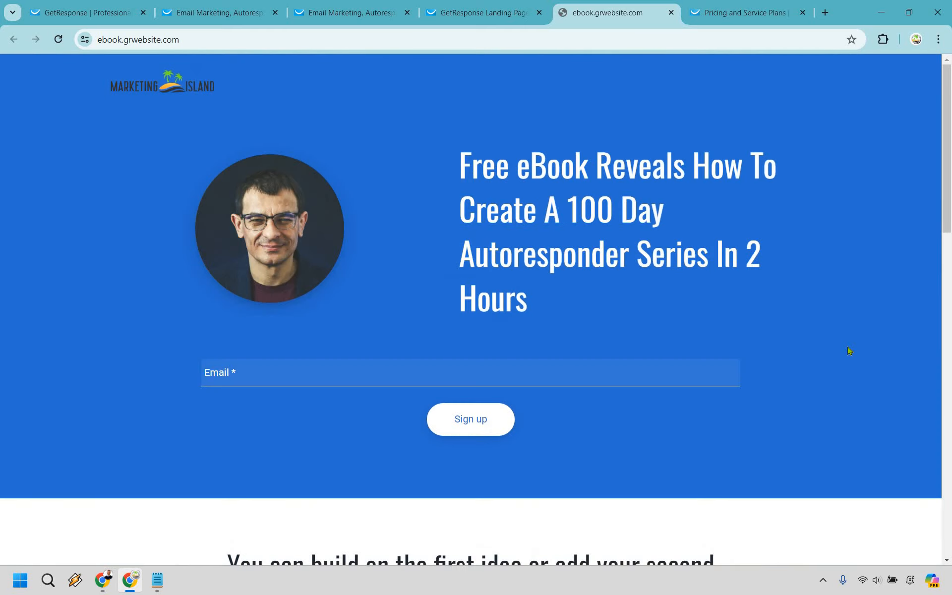
pyautogui.moveTo(871, 318)
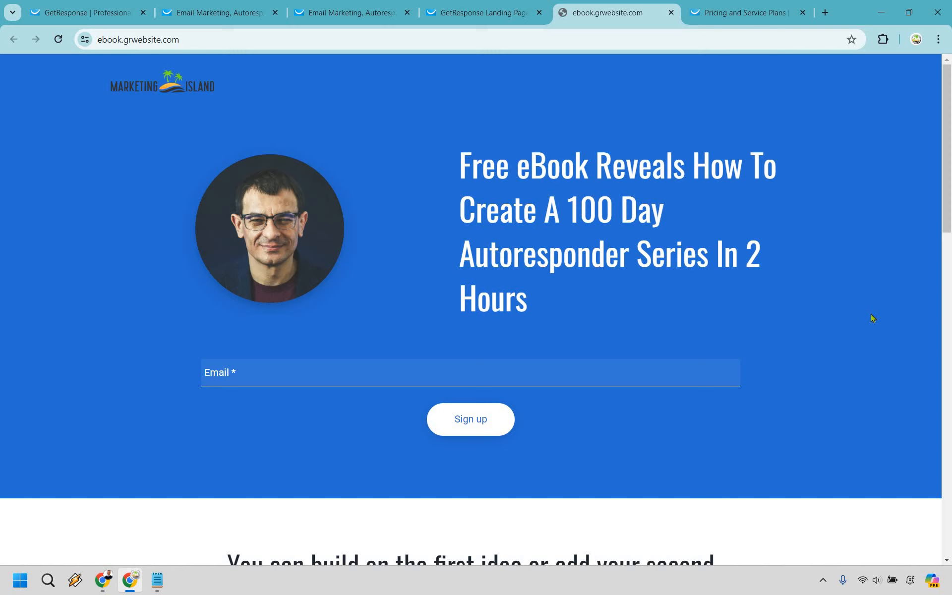
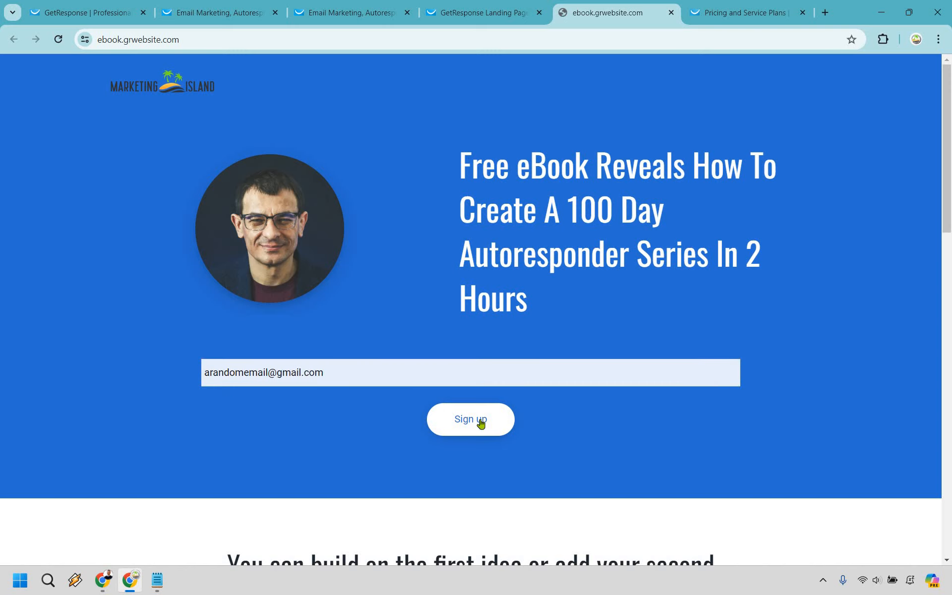
pyautogui.click(470, 419)
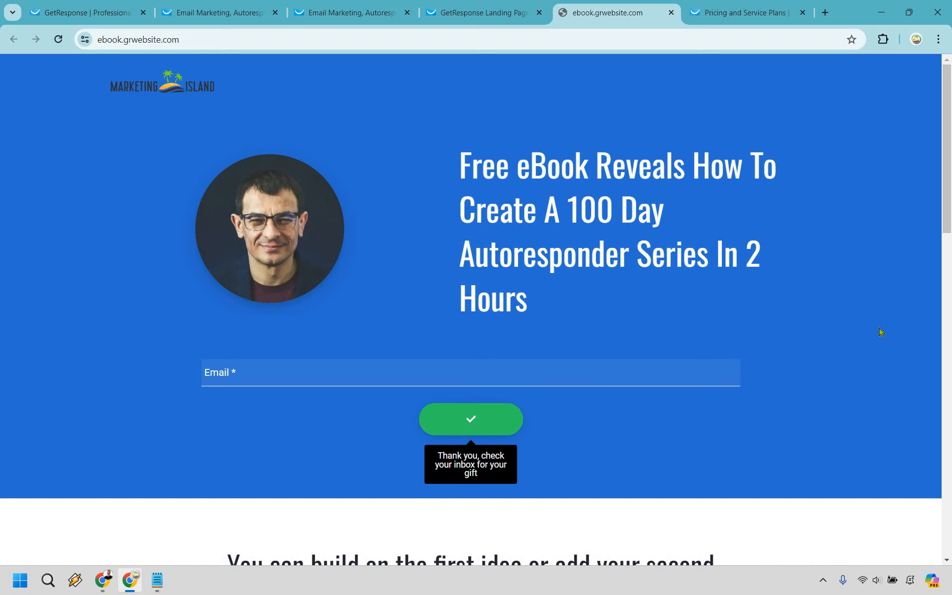
pyautogui.moveTo(871, 312)
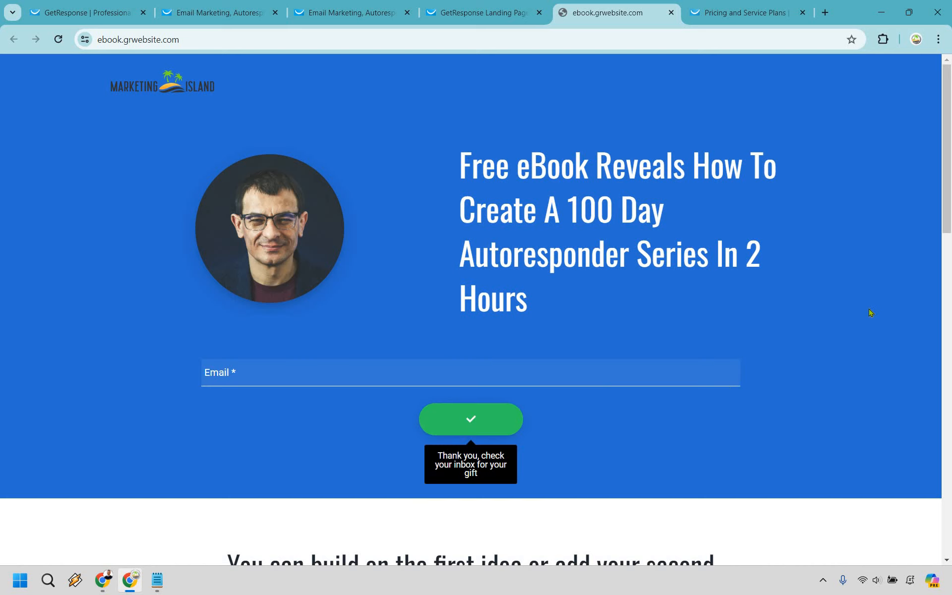
pyautogui.moveTo(864, 311)
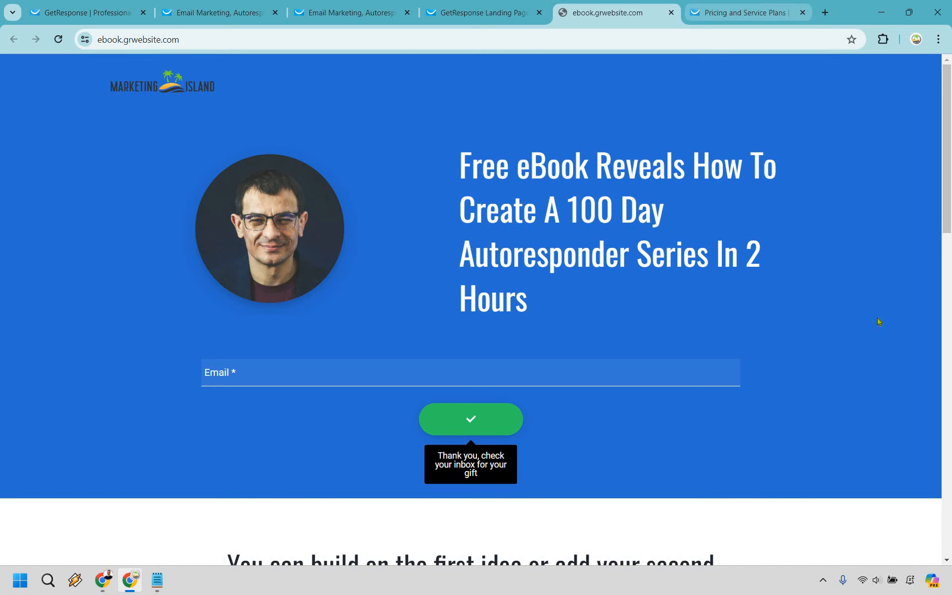
# Switch to the GetResponse pricing plans page
pyautogui.click(748, 12)
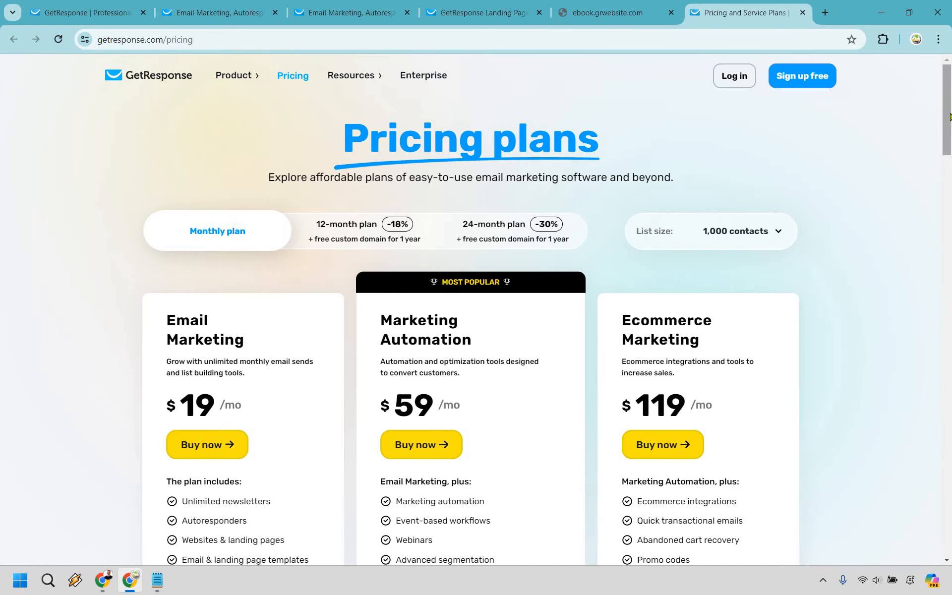
pyautogui.scroll(-3)
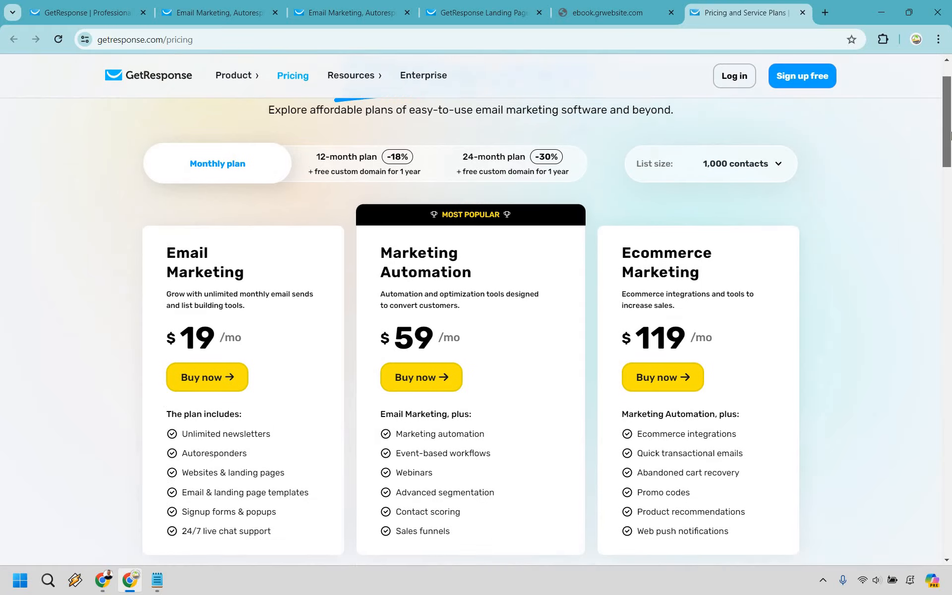
pyautogui.scroll(-3)
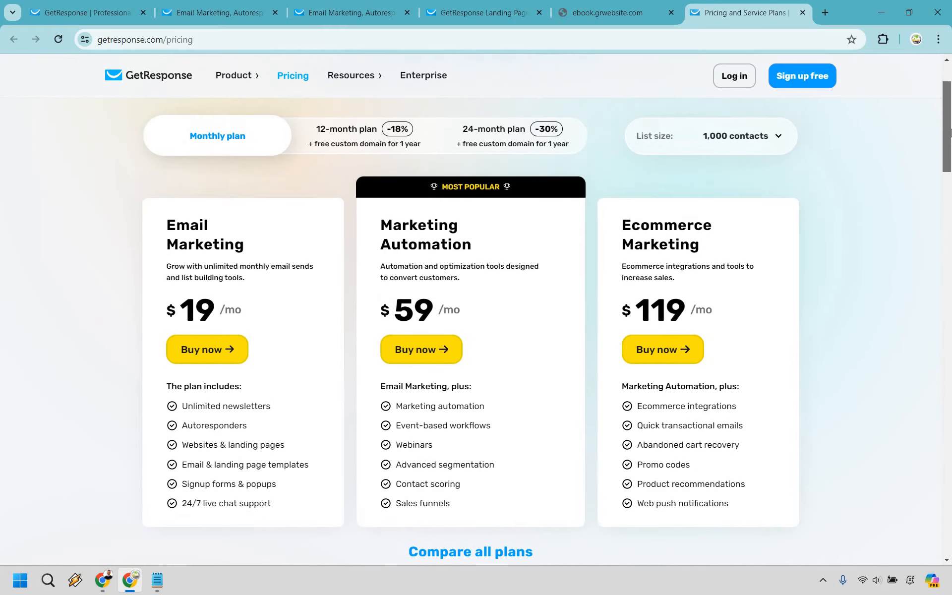
pyautogui.moveTo(910, 225)
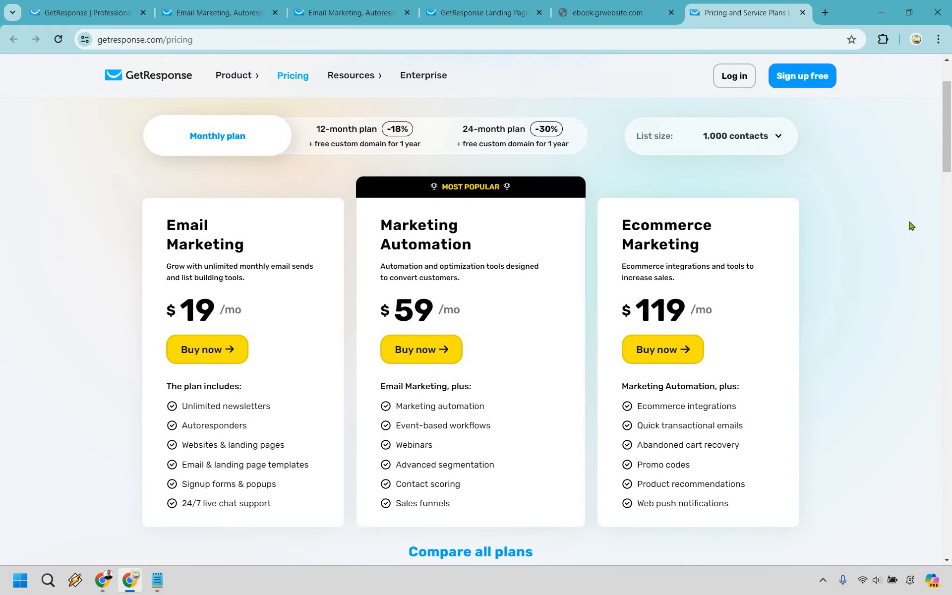
pyautogui.moveTo(142, 275)
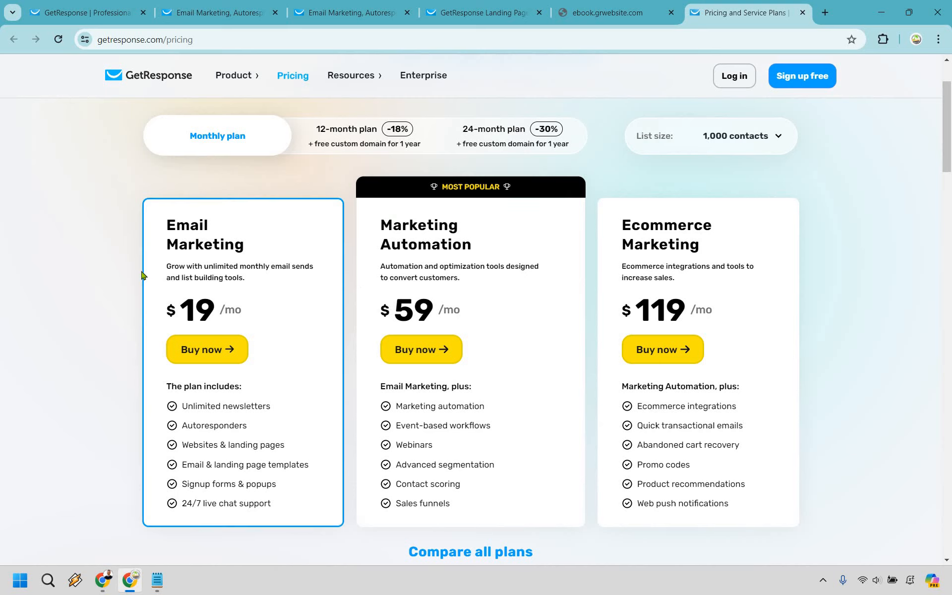
pyautogui.moveTo(763, 136)
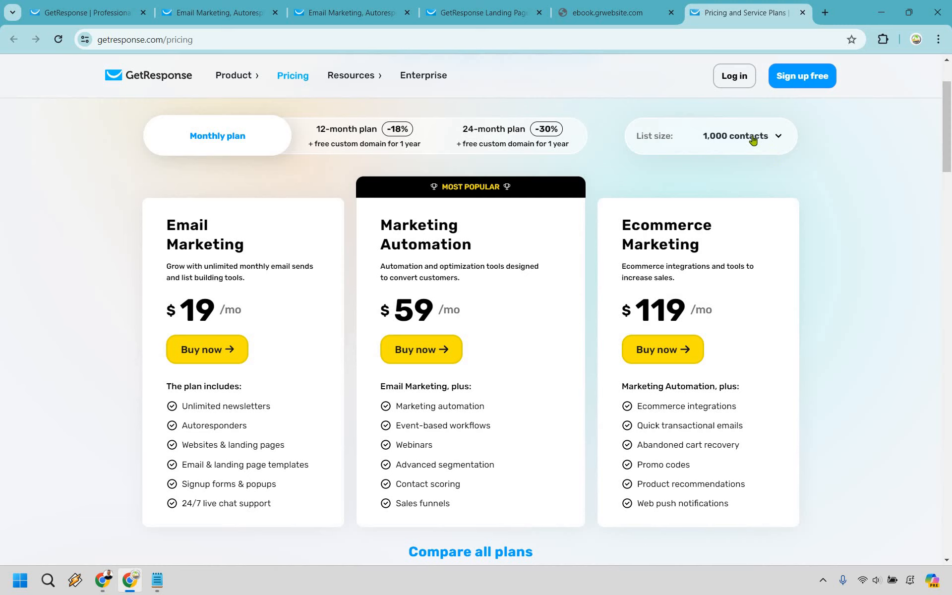
pyautogui.click(734, 136)
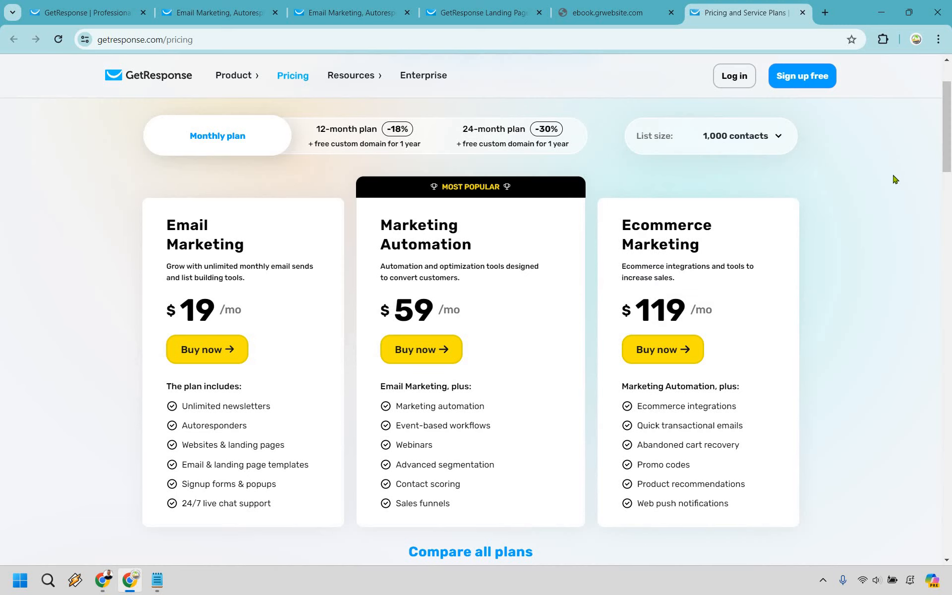
pyautogui.click(727, 136)
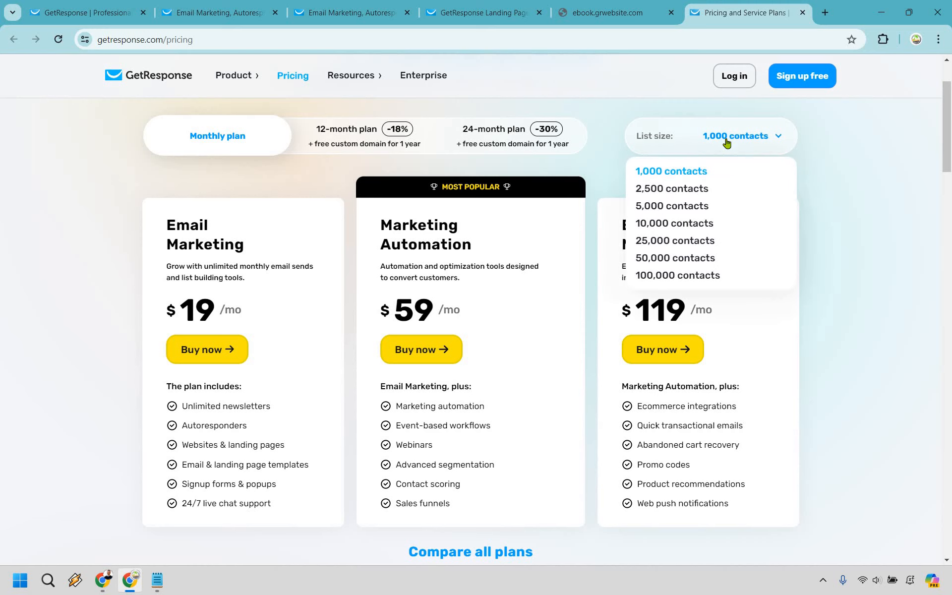
pyautogui.moveTo(909, 222)
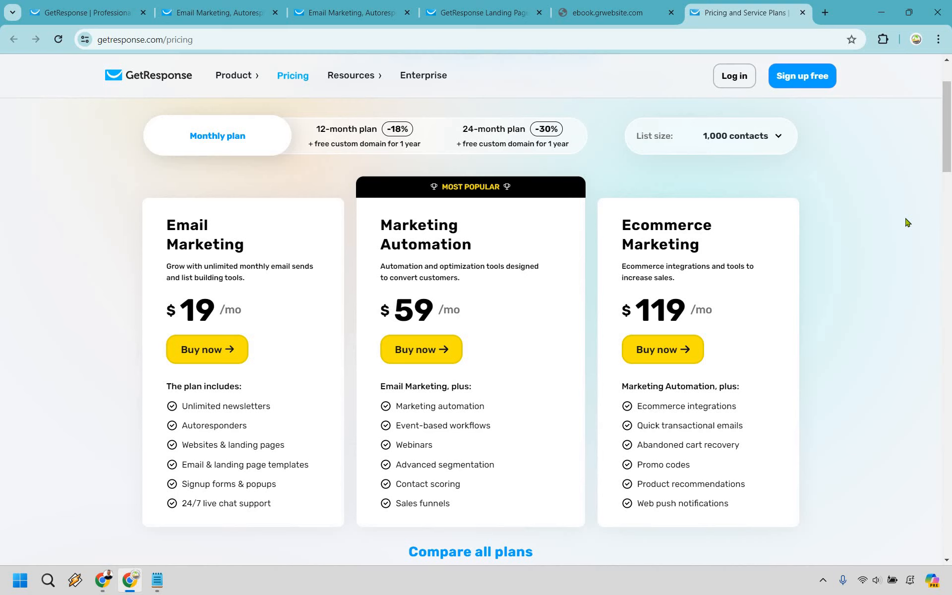
pyautogui.moveTo(626, 198)
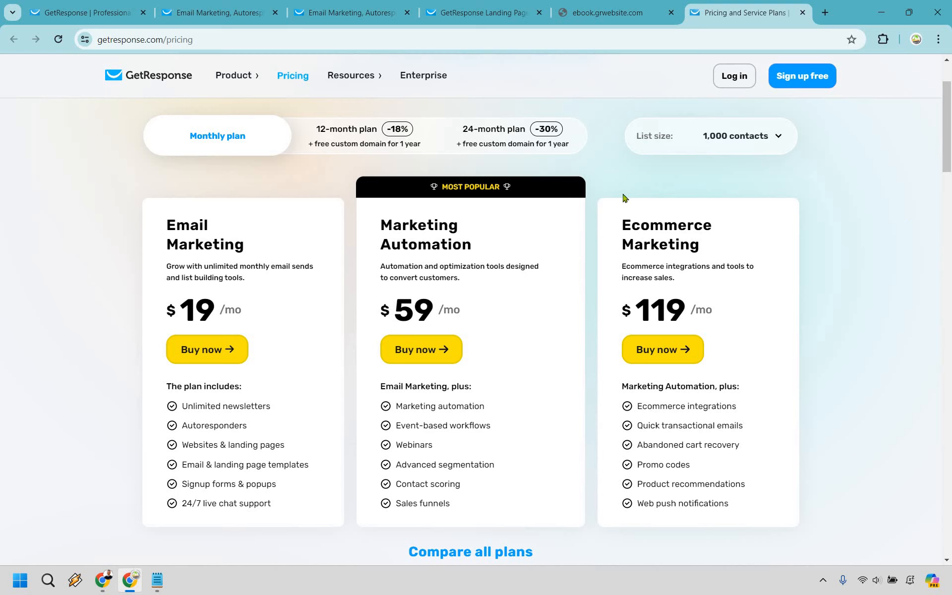
pyautogui.moveTo(272, 406)
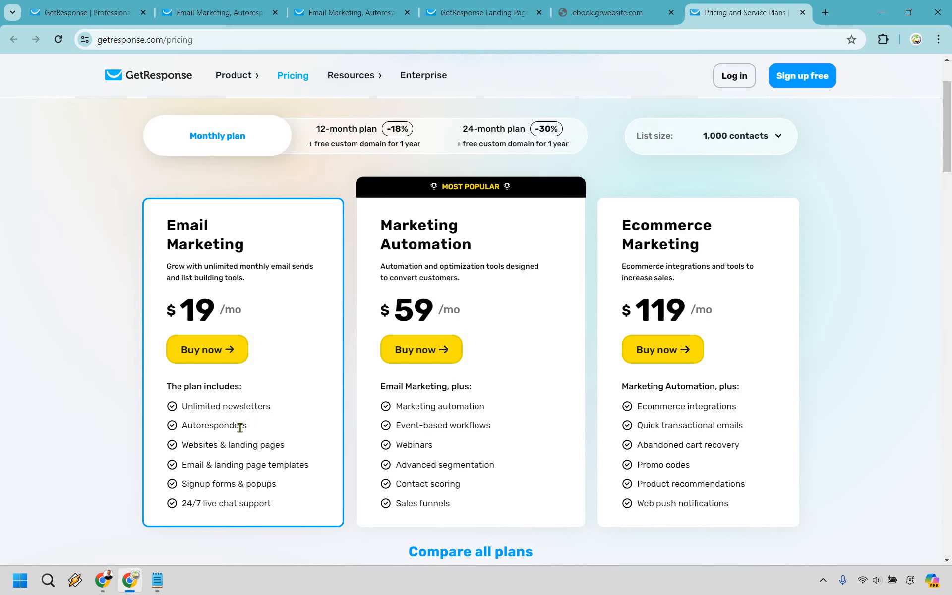
pyautogui.moveTo(276, 460)
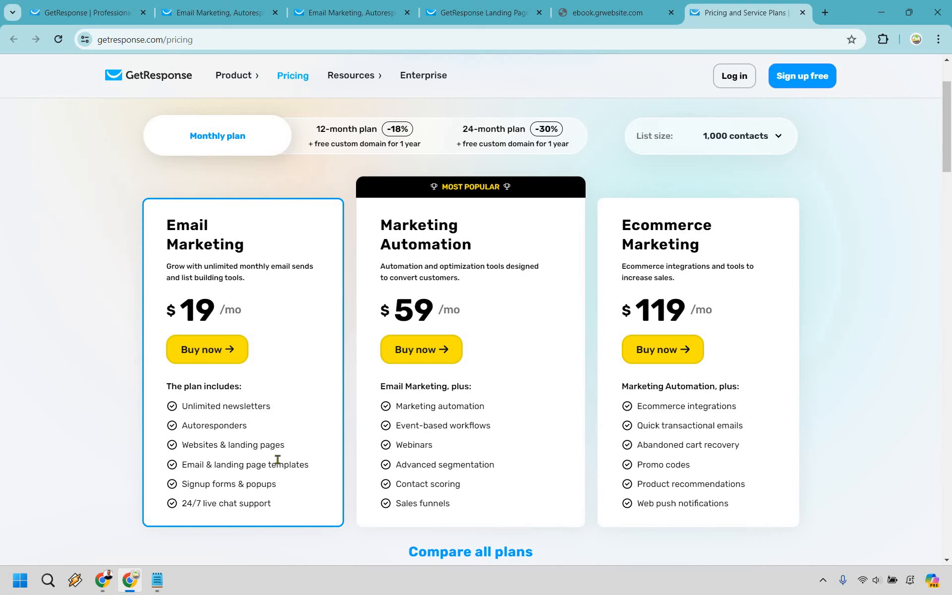
pyautogui.moveTo(285, 501)
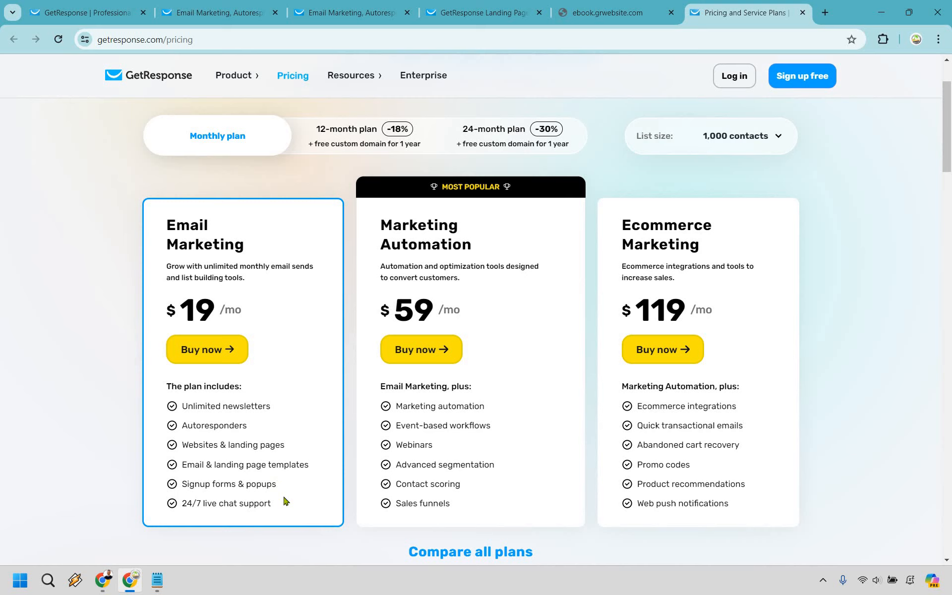
pyautogui.moveTo(378, 466)
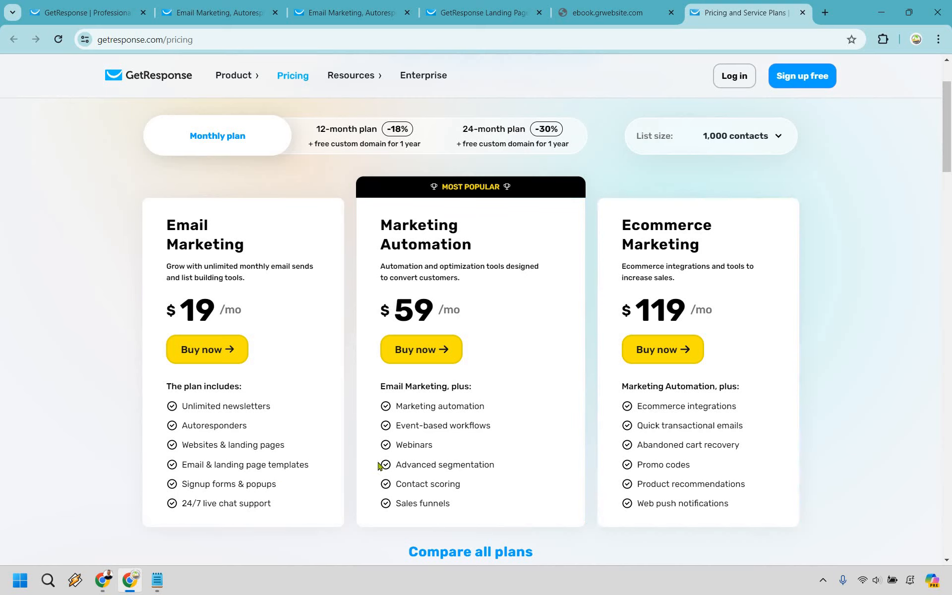
pyautogui.moveTo(766, 414)
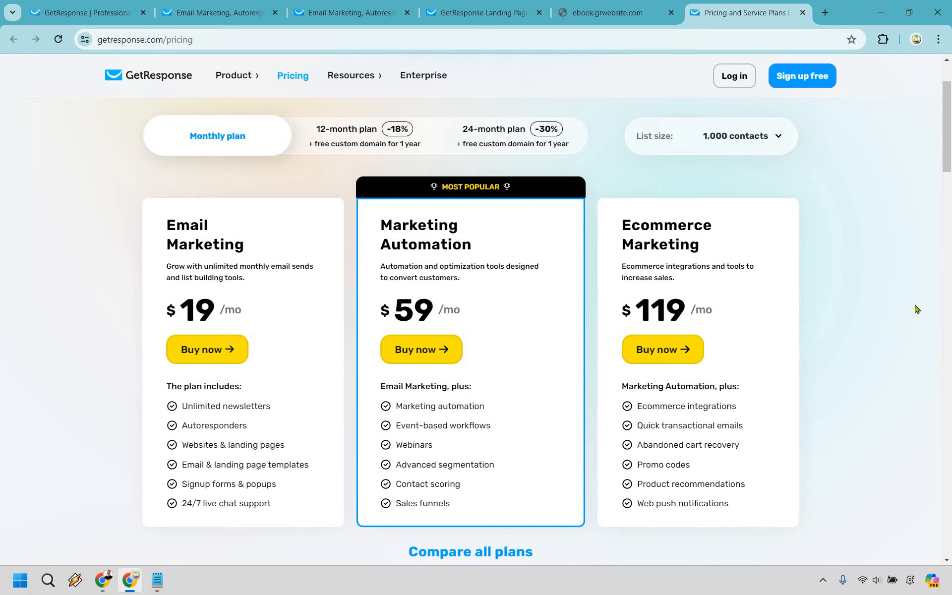
pyautogui.moveTo(493, 429)
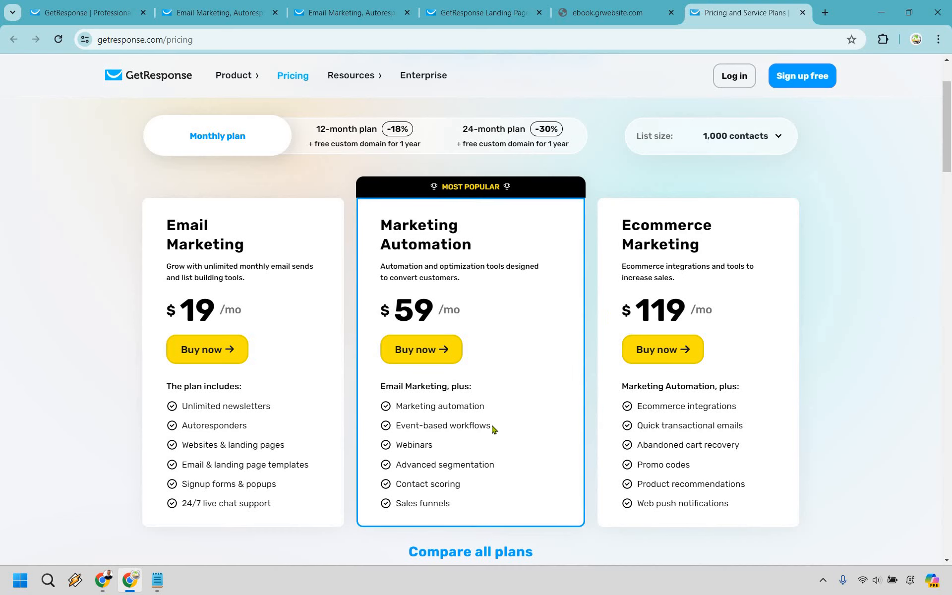
pyautogui.moveTo(441, 500)
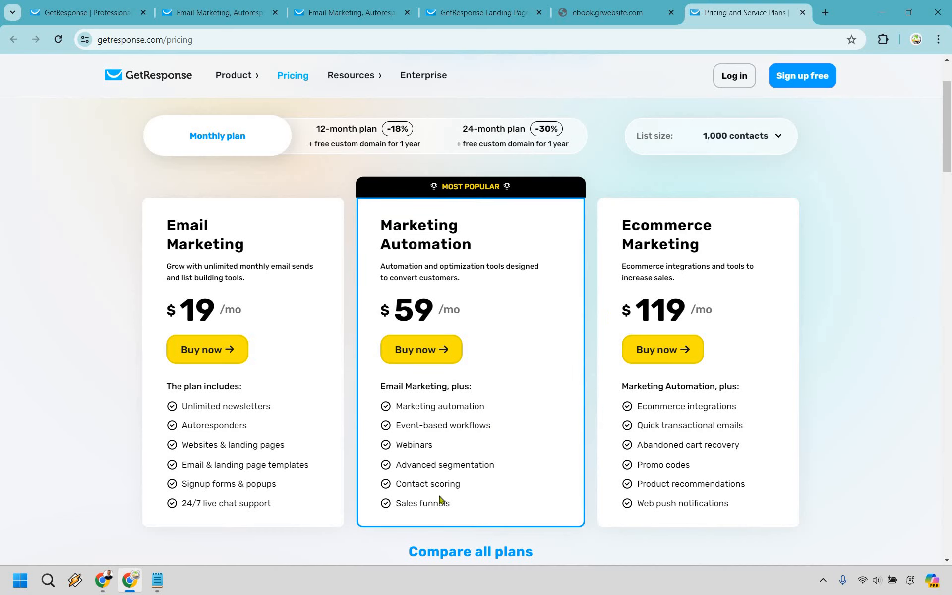
pyautogui.moveTo(820, 502)
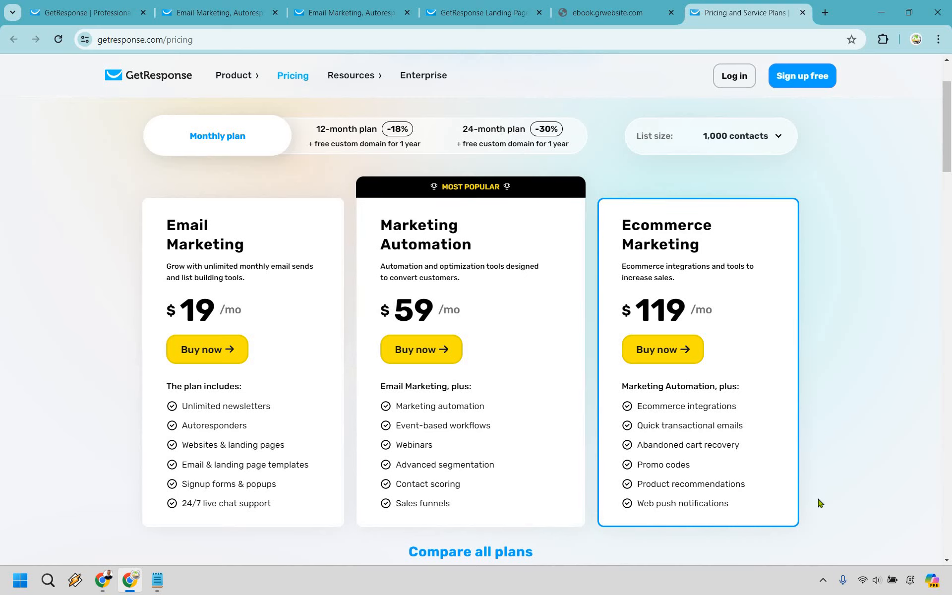
pyautogui.moveTo(890, 242)
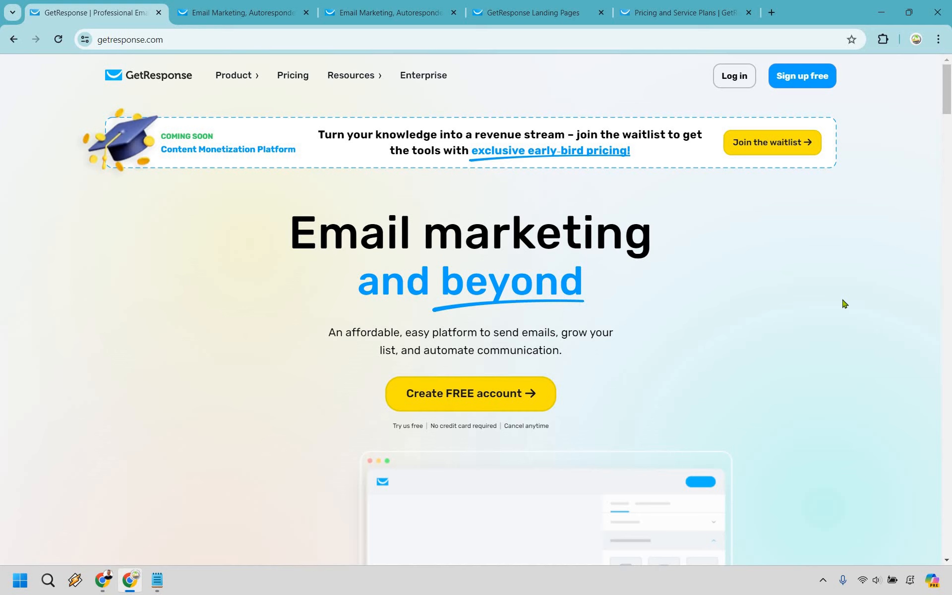
pyautogui.moveTo(156, 151)
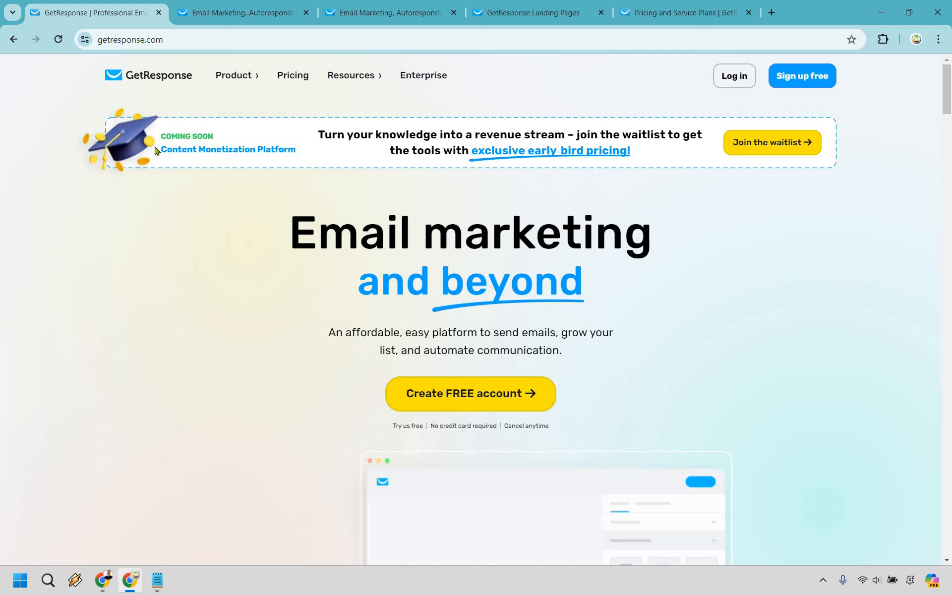
pyautogui.moveTo(297, 155)
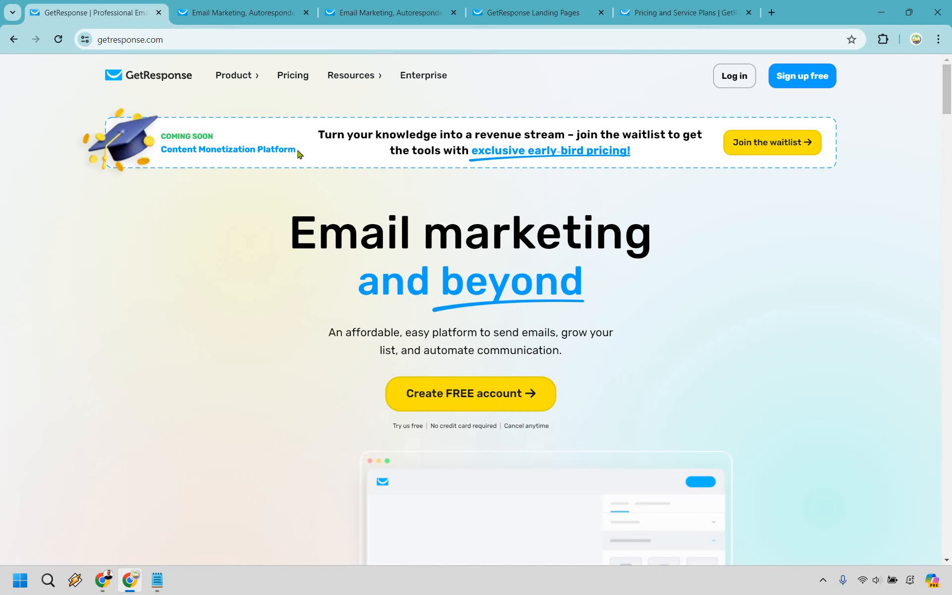